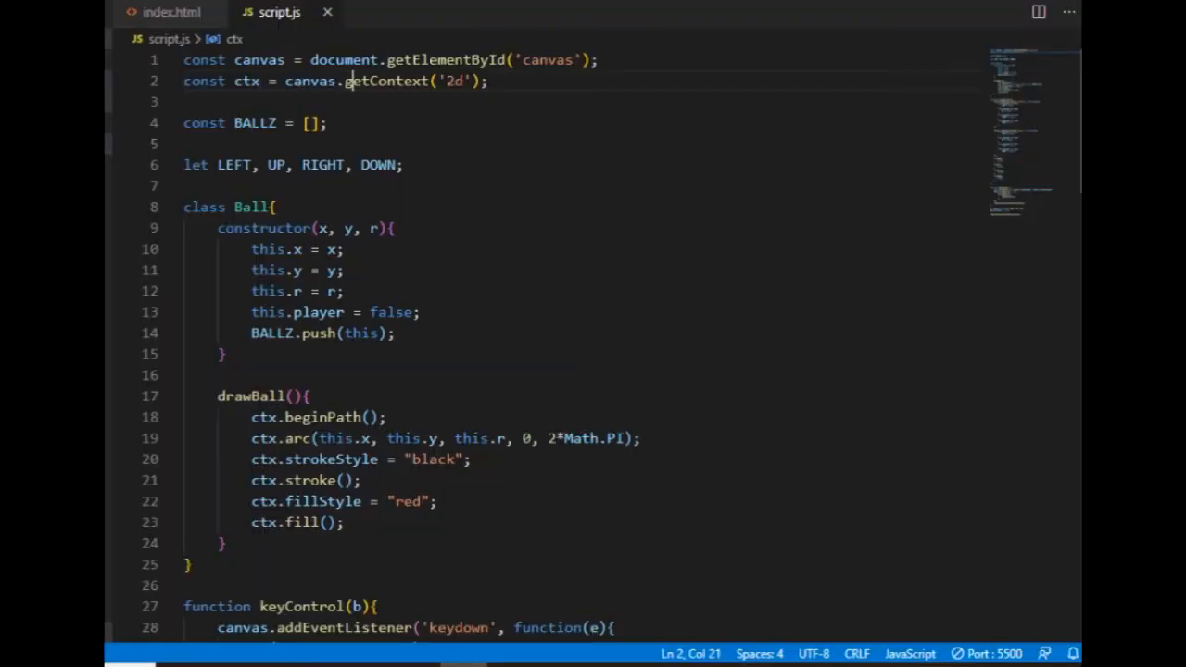
Rewrite keyControl's movement lines as b.x -= / b.y -= / += with a step of 10 instead of 1
scroll("down", 3)
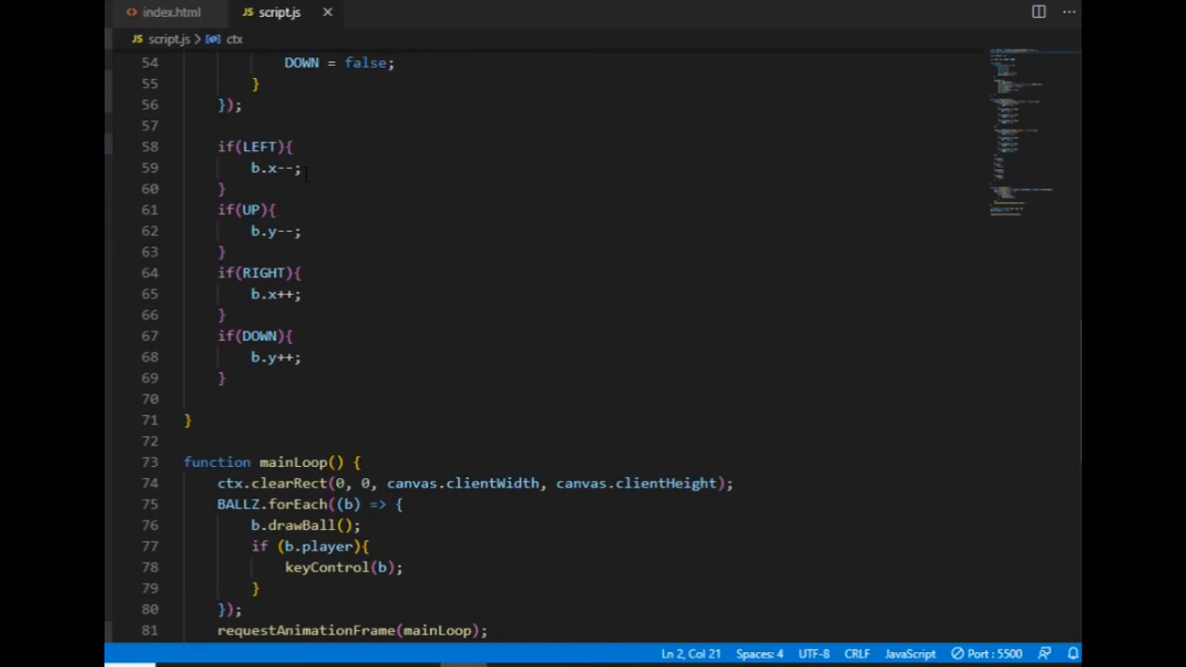
key("Backspace")
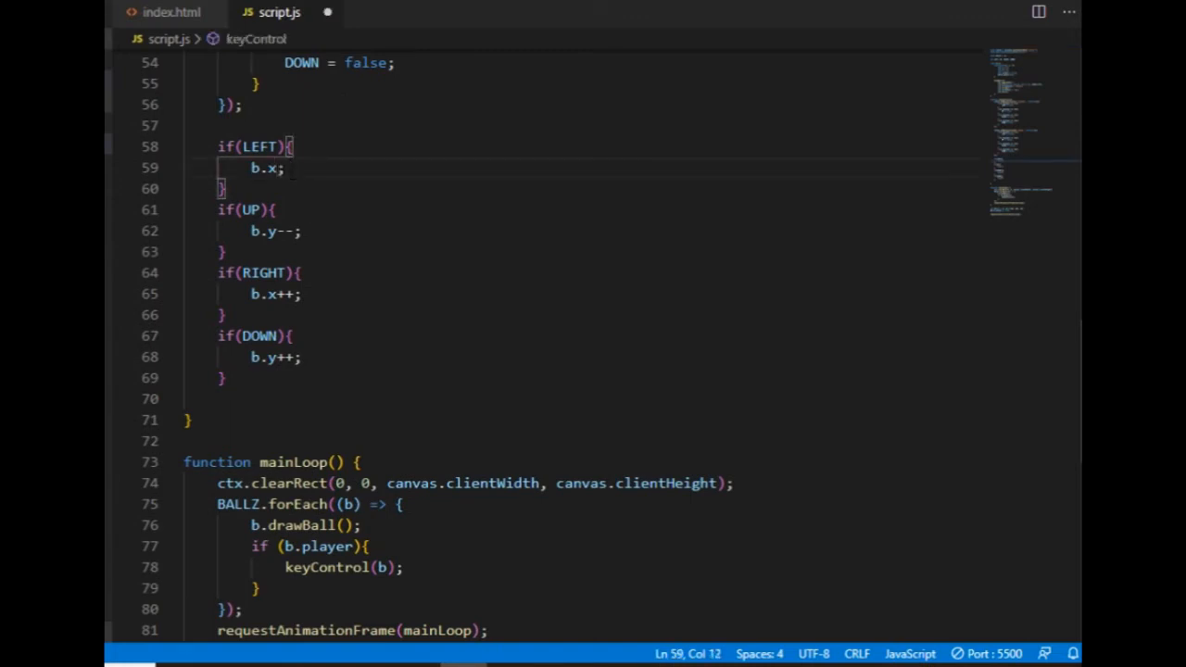
type("-= 2")
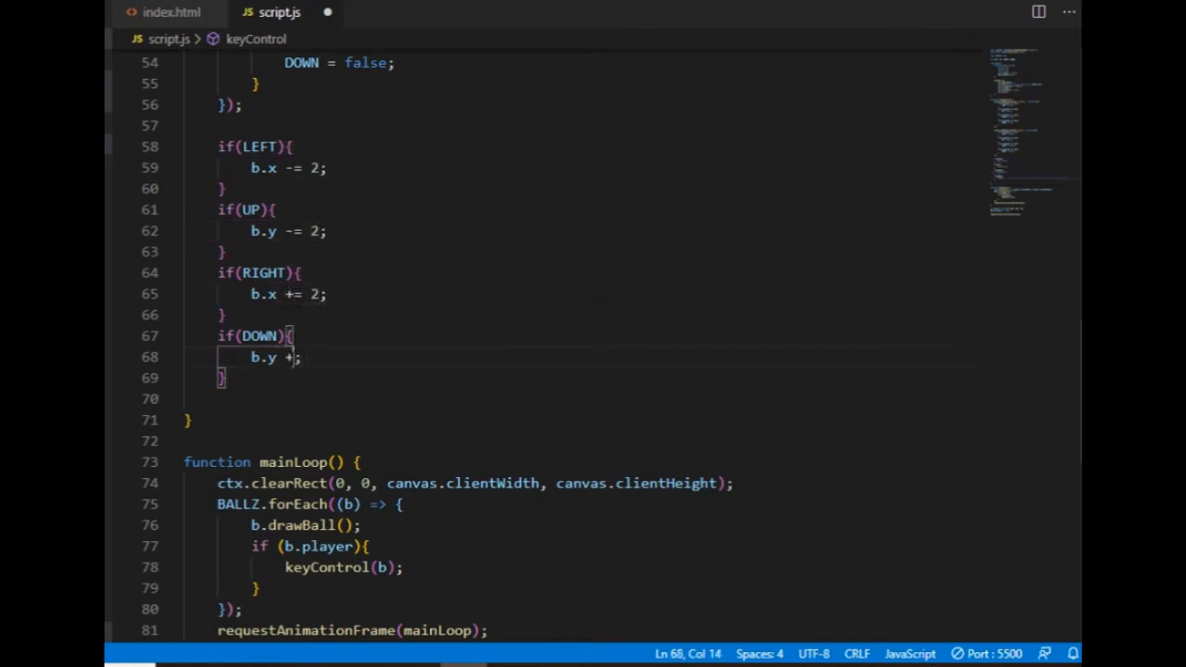
type("= 2")
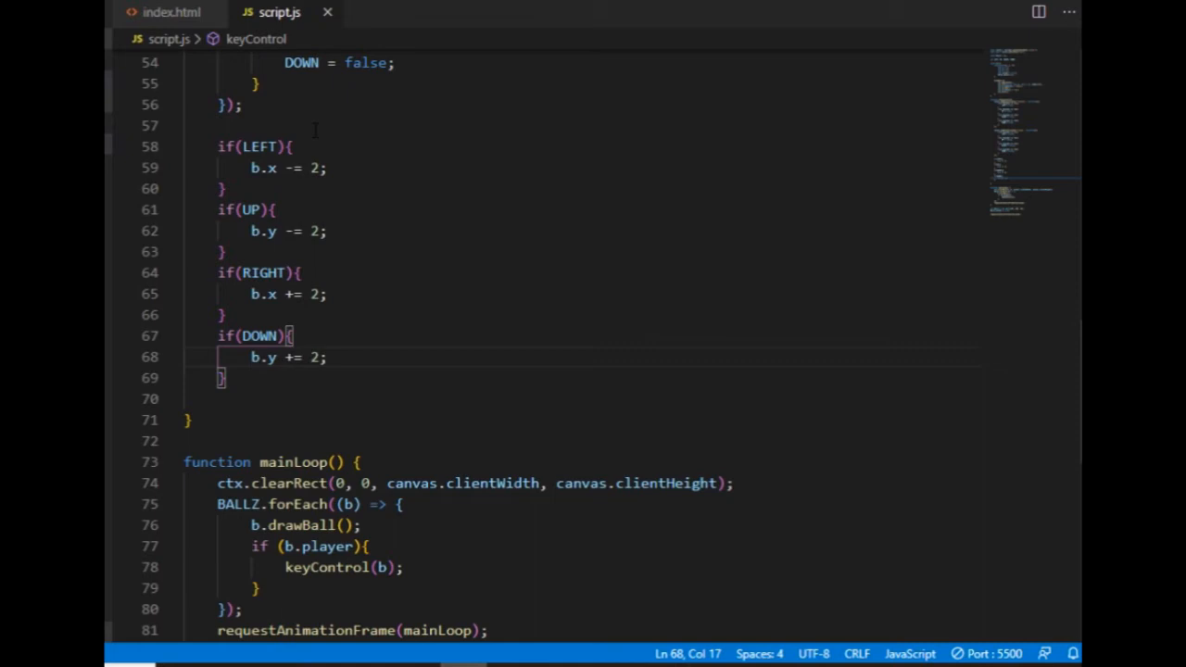
type("10")
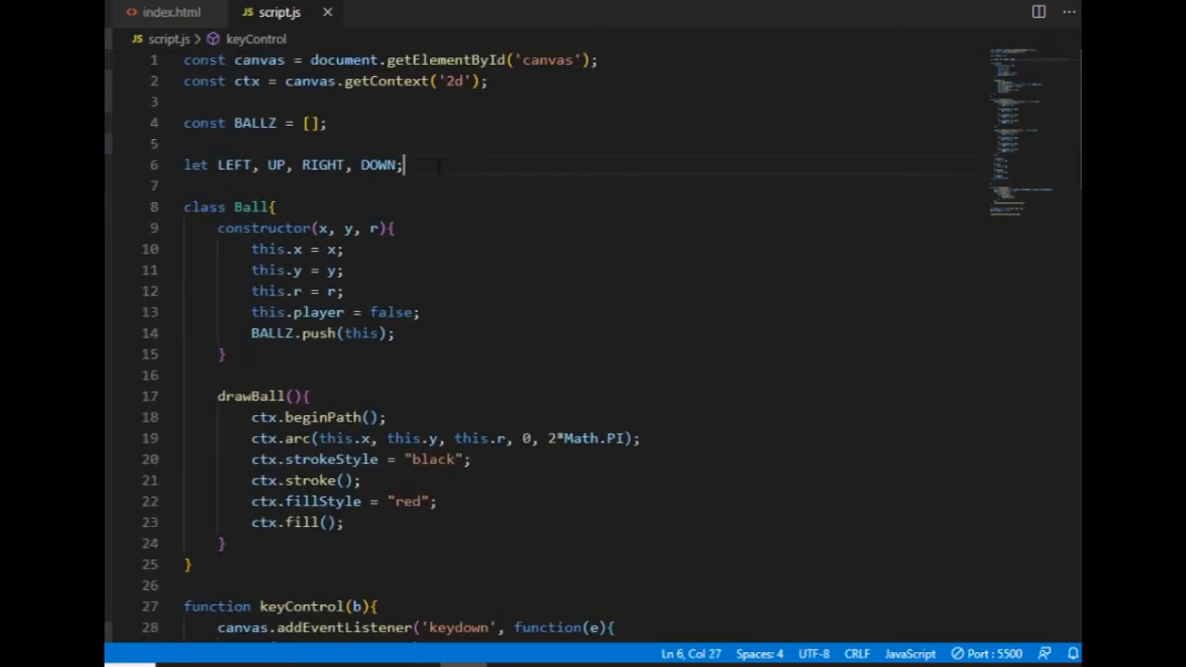
Declare a global 'let velocity = 4;' under the direction variables
type("let")
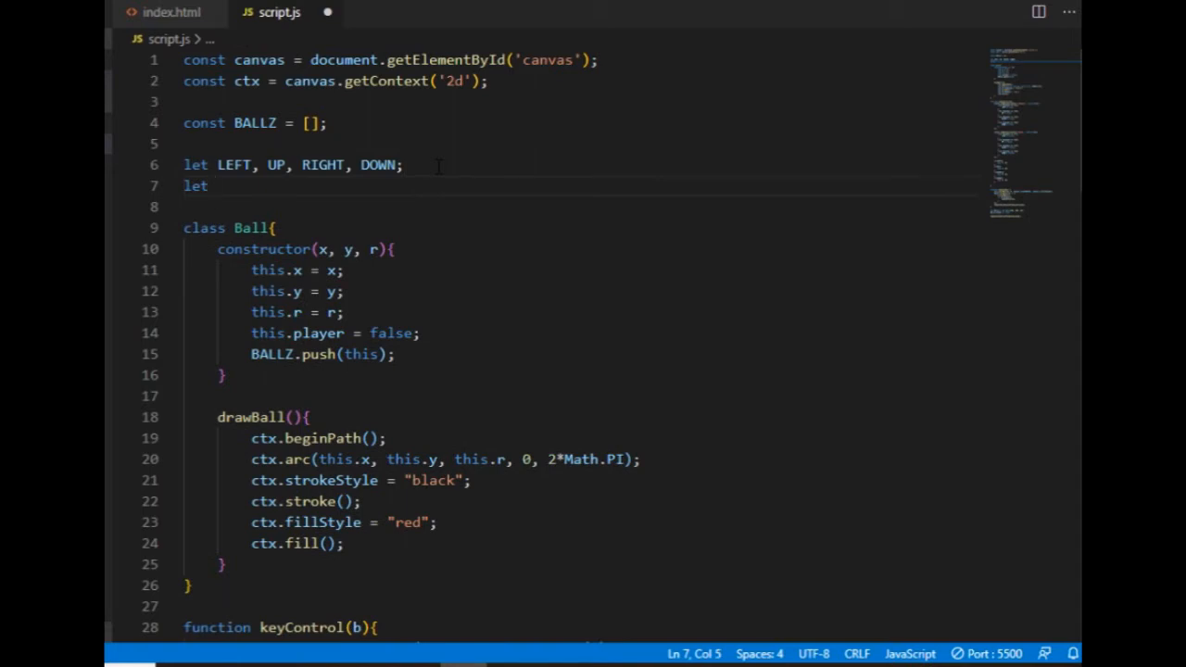
type("veloc")
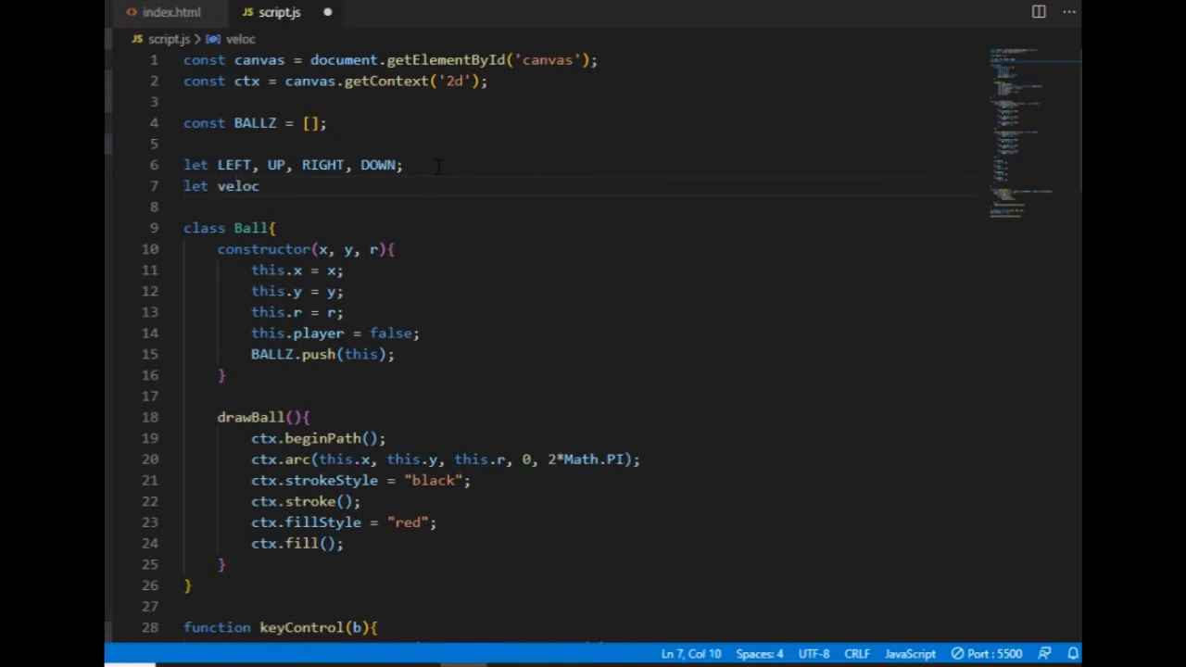
type("ity =")
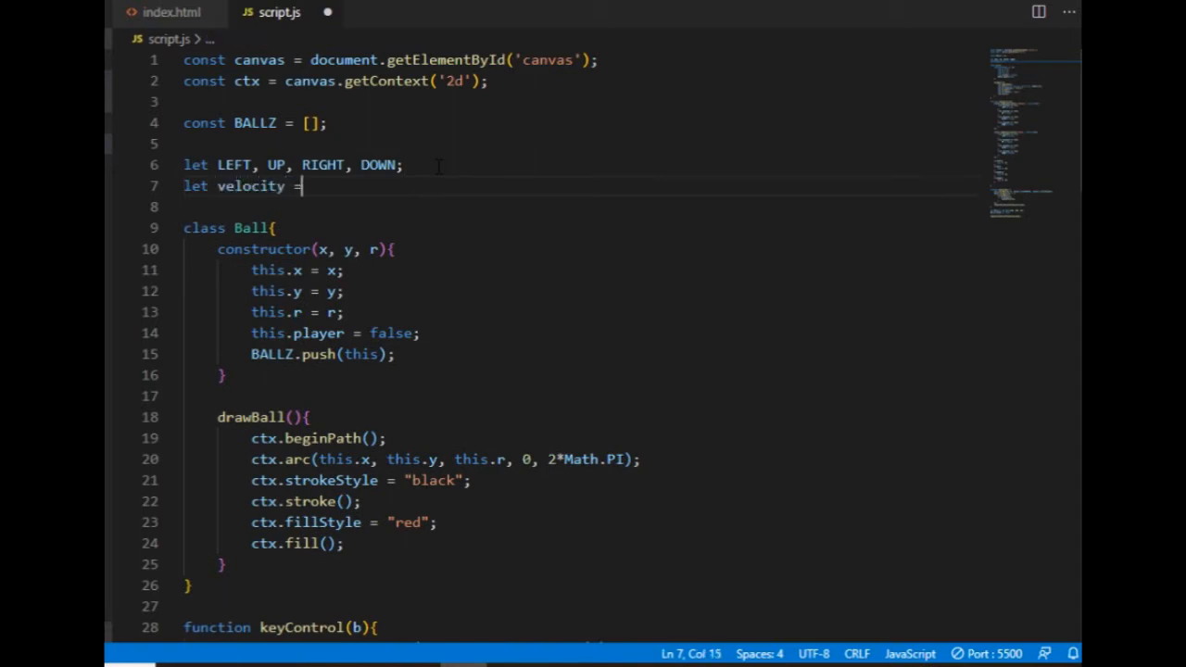
type("4;")
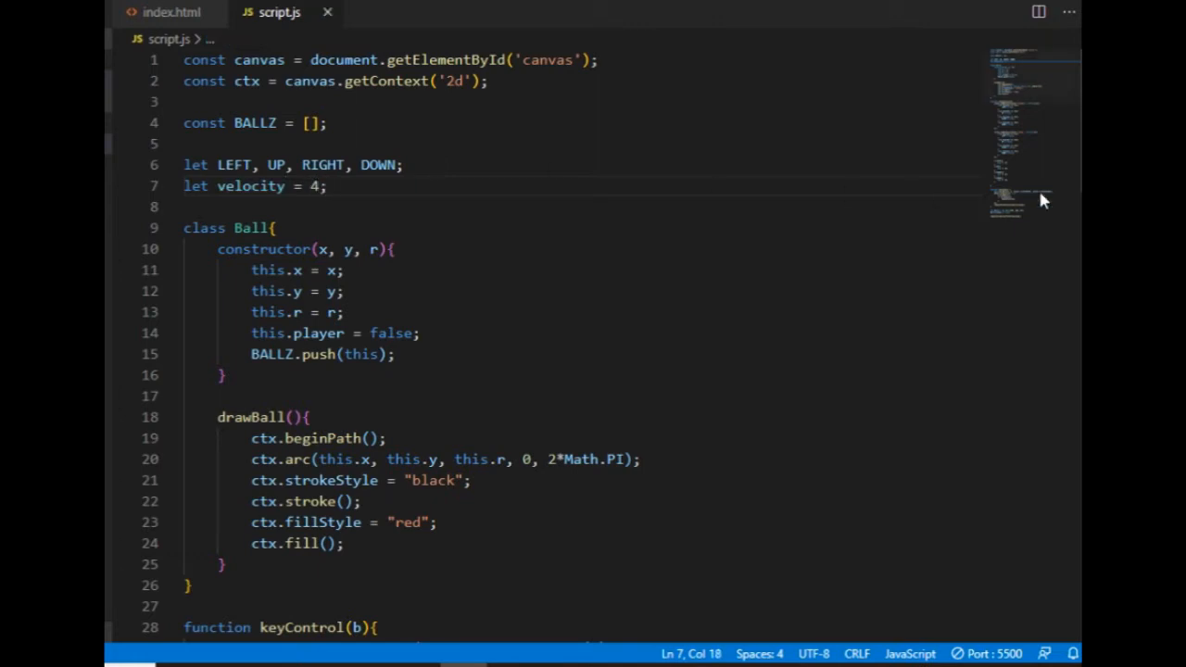
Replace the hard-coded 10 with velocity in keyControl's movement lines
scroll("down", 3)
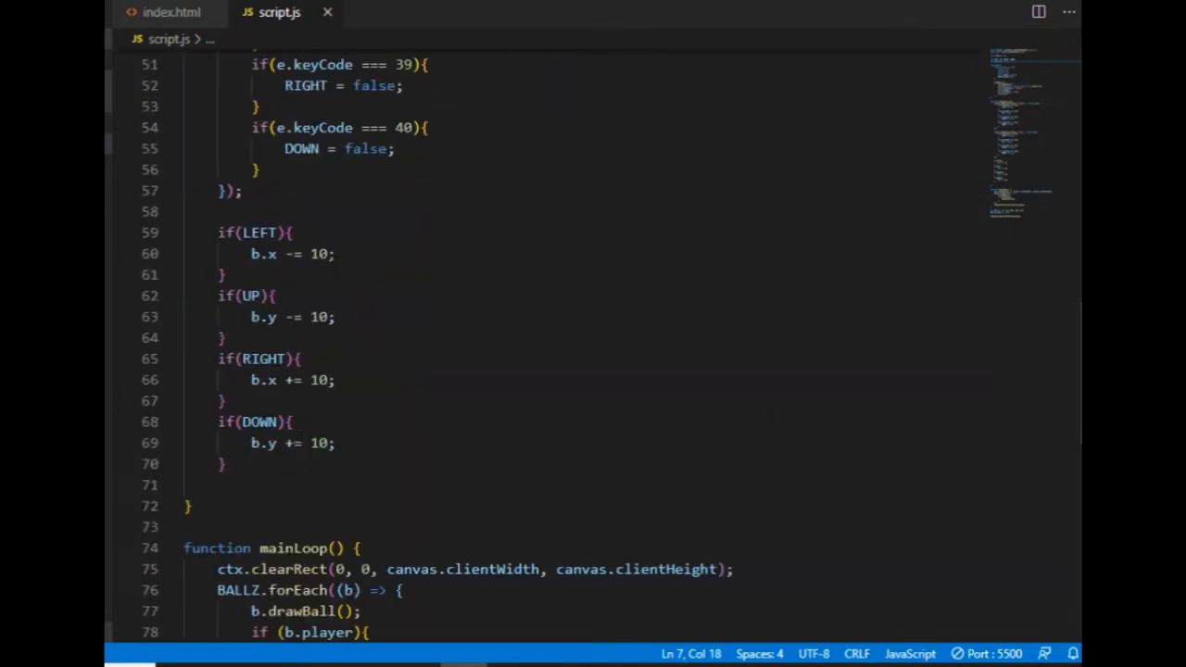
type("veloc")
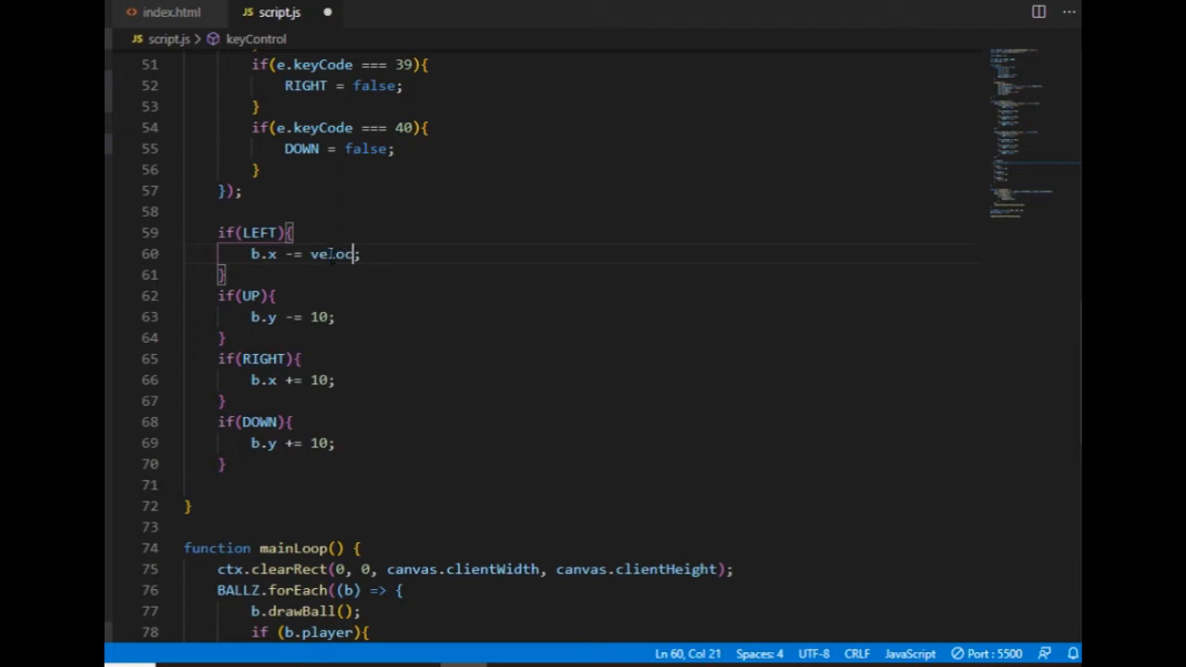
type("i")
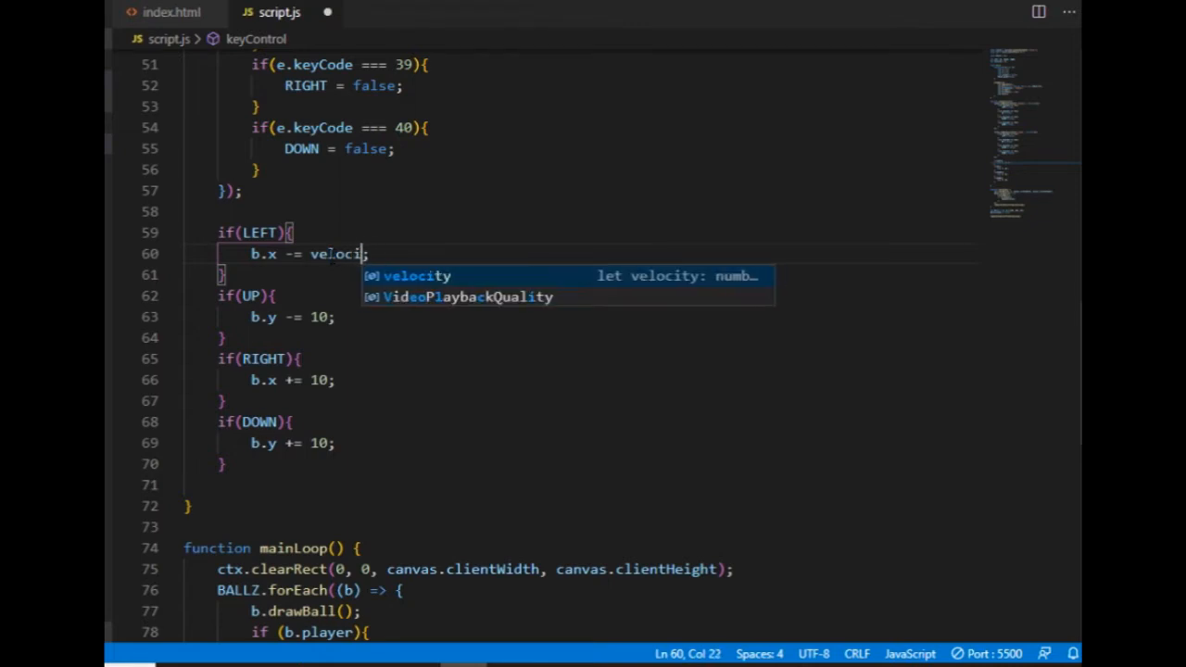
type("velocity")
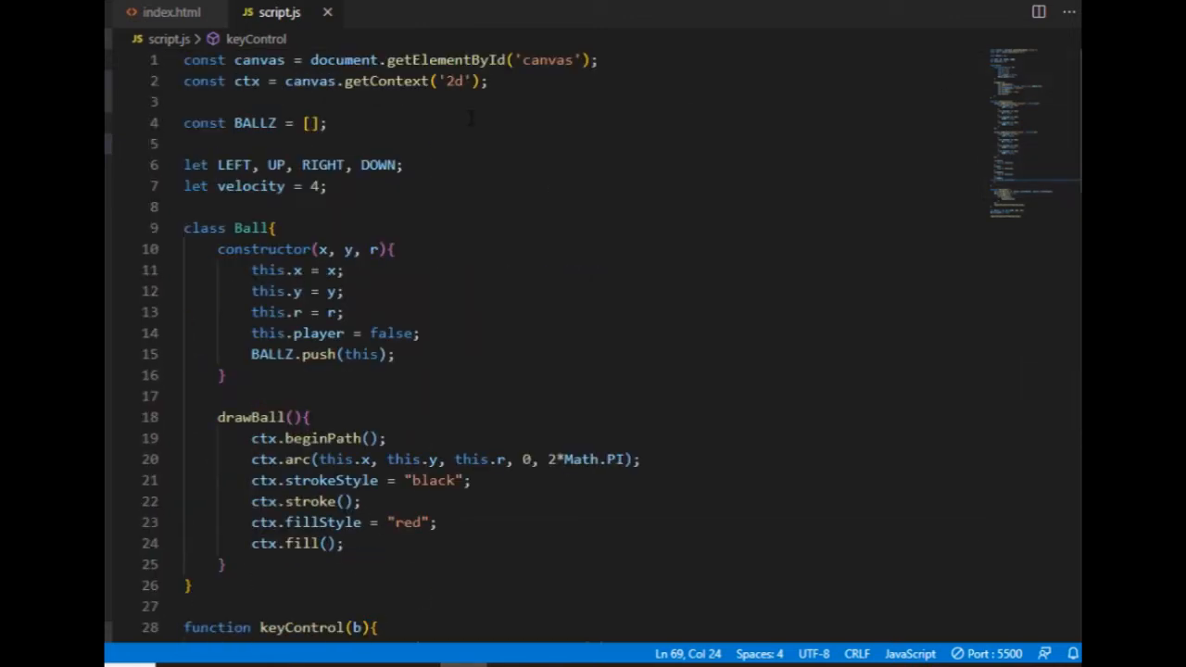
type("12")
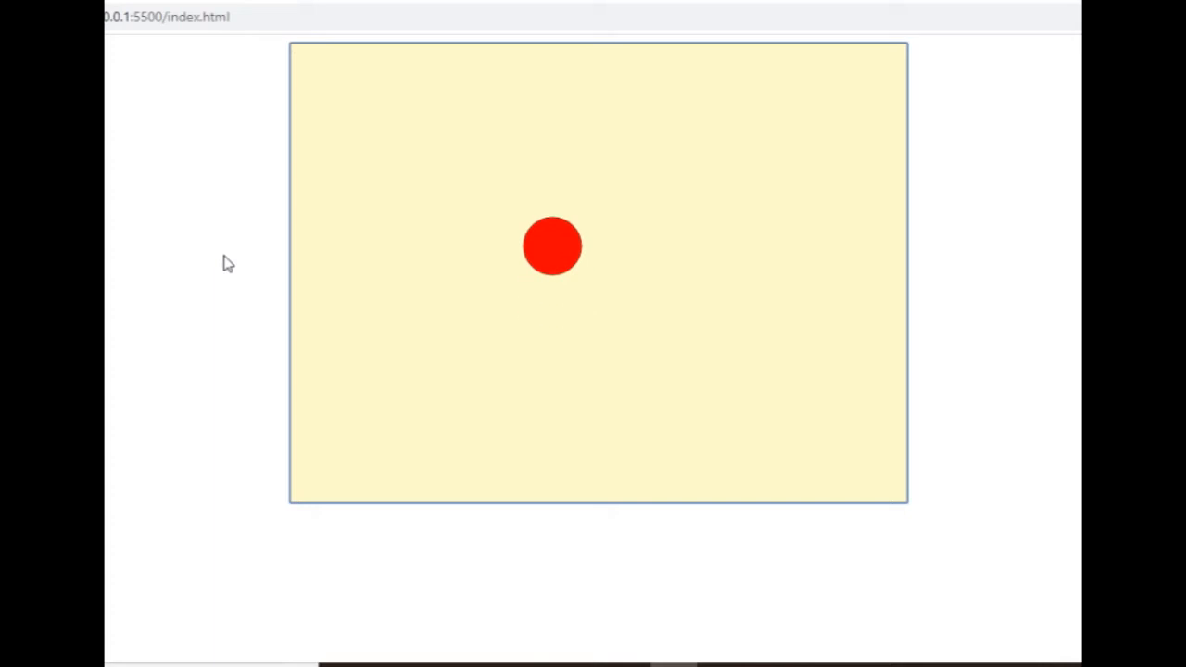
mouse_move(623, 89)
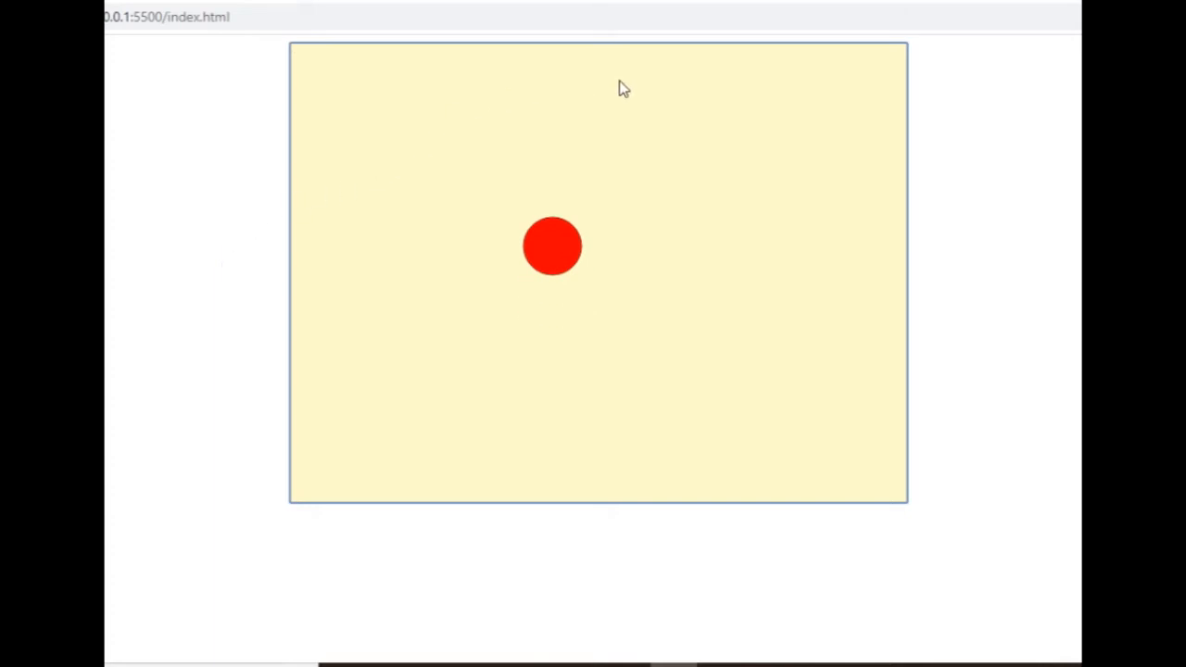
mouse_move(782, 148)
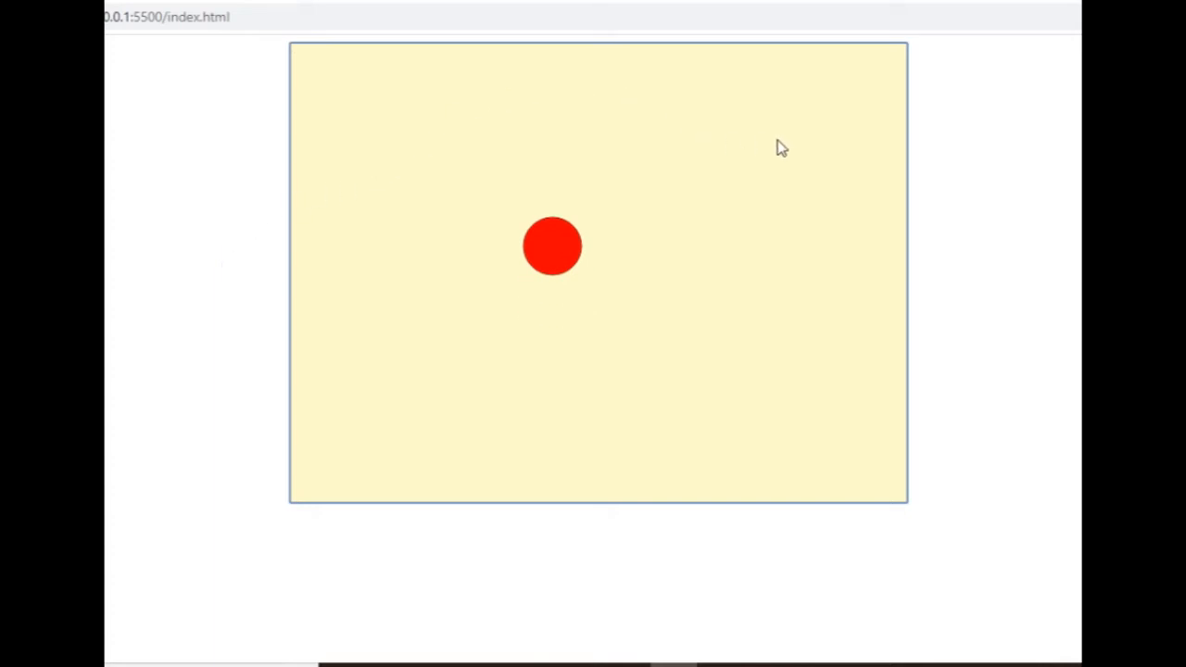
mouse_move(630, 622)
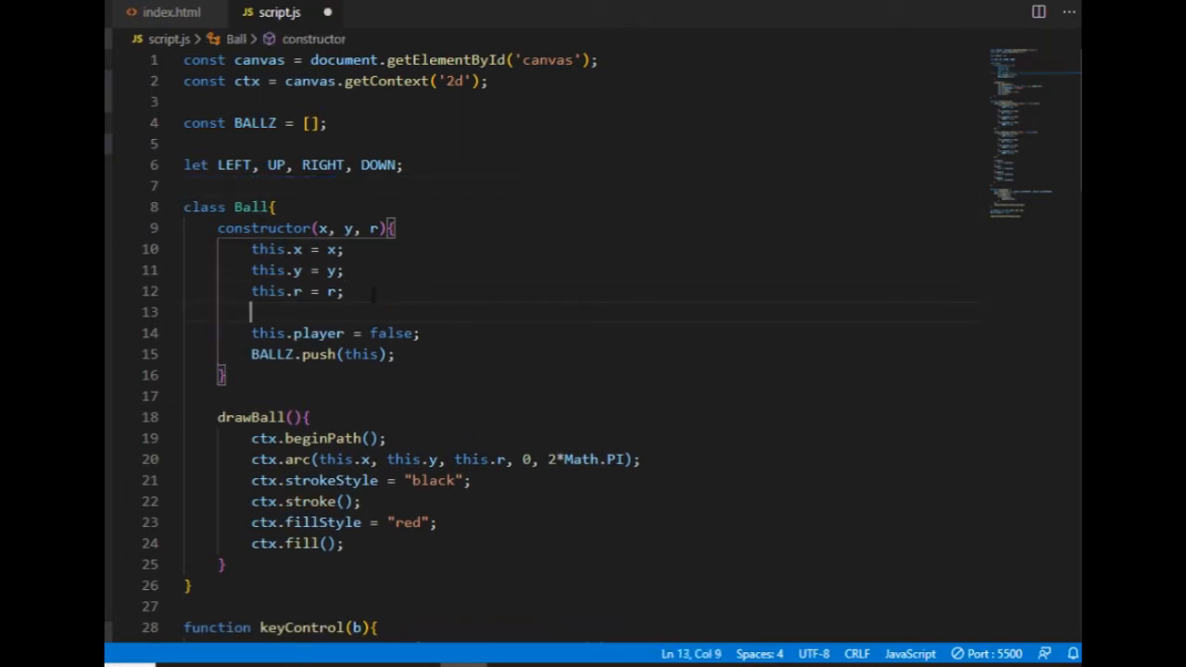
Add 'this.velocity = 1;' to the Ball constructor
type("this.velocity =")
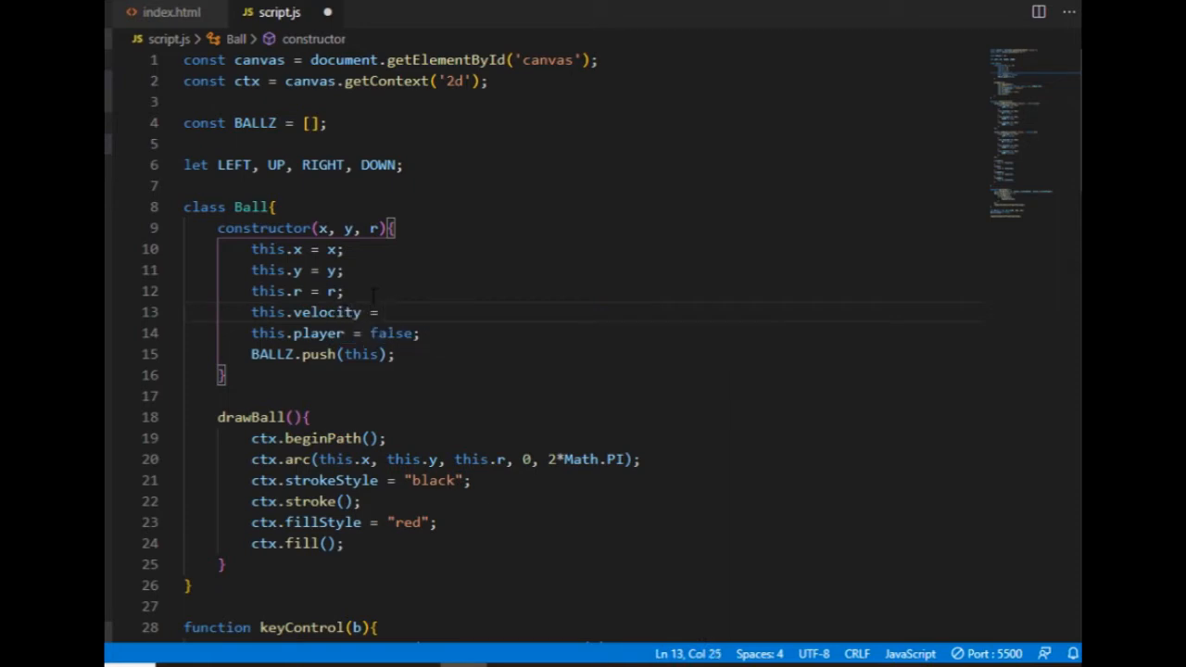
type("1;")
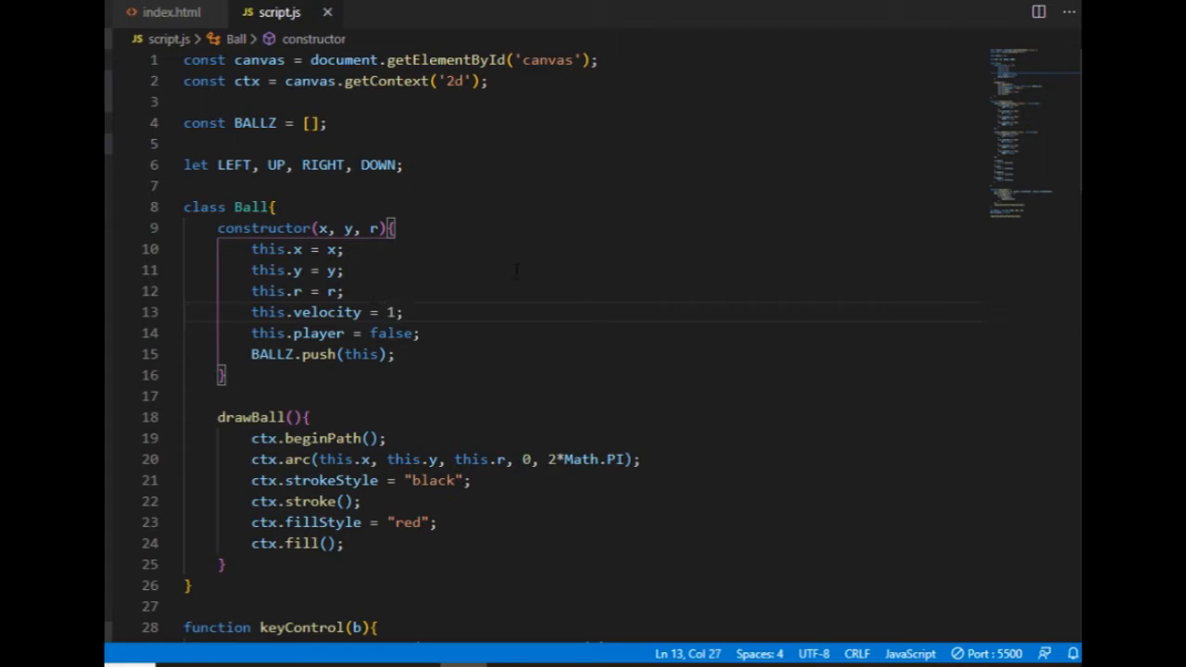
Change keyControl's movement lines to use b.velocity instead of the global
scroll("down", 3)
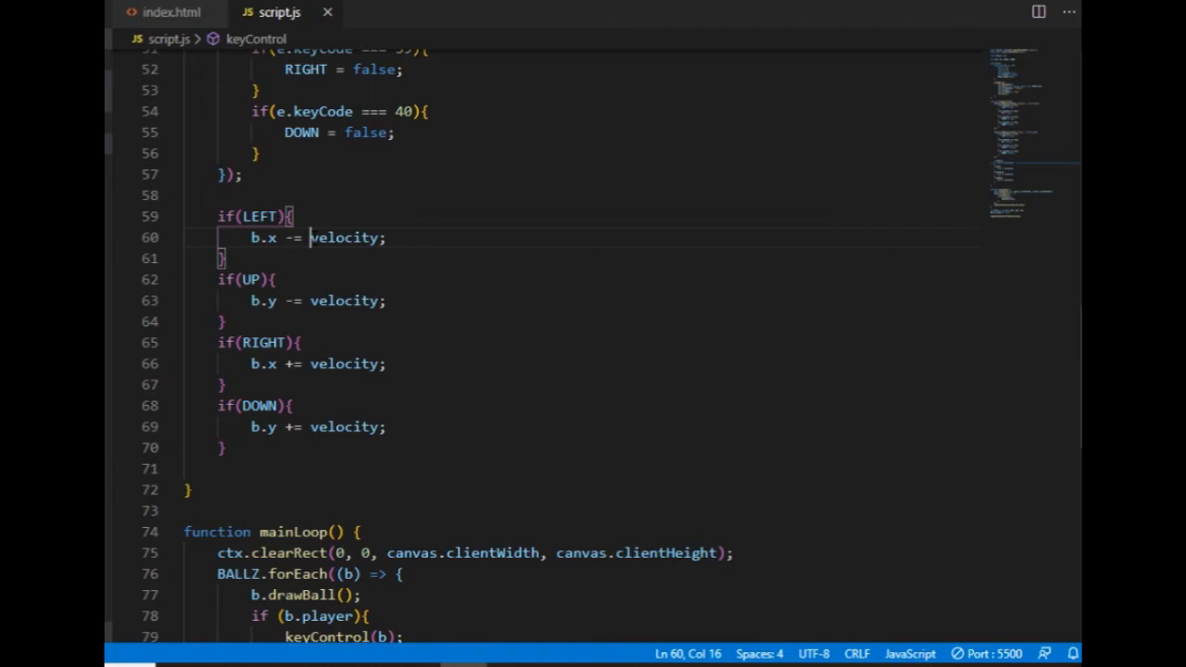
type("b.")
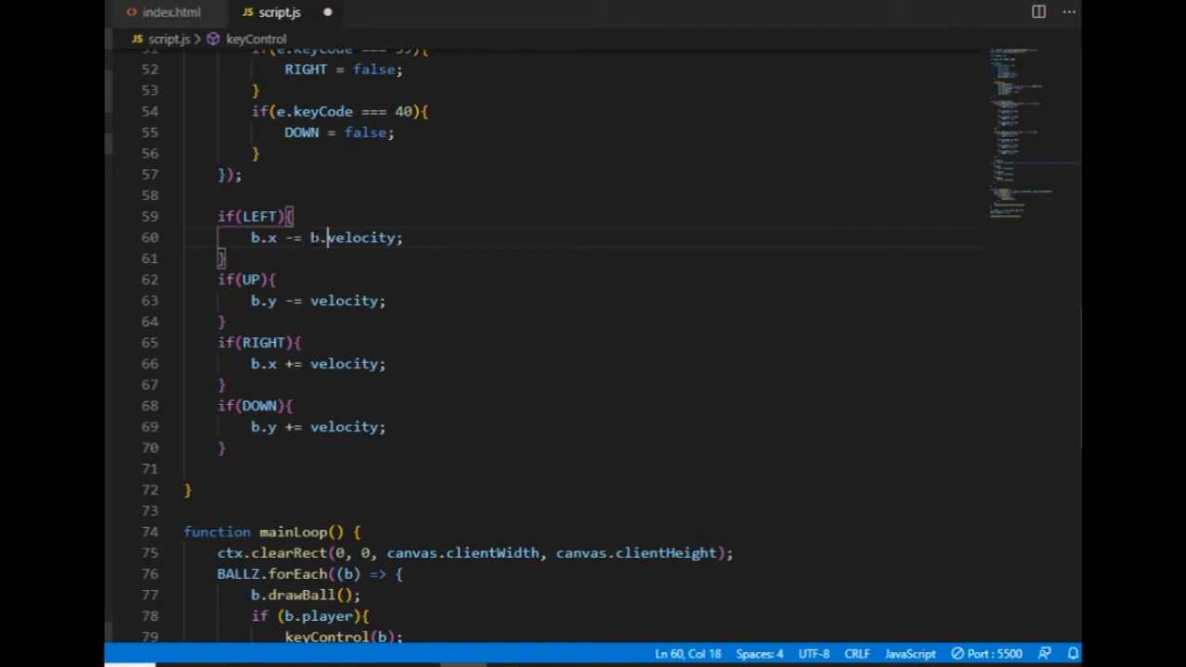
type("b.")
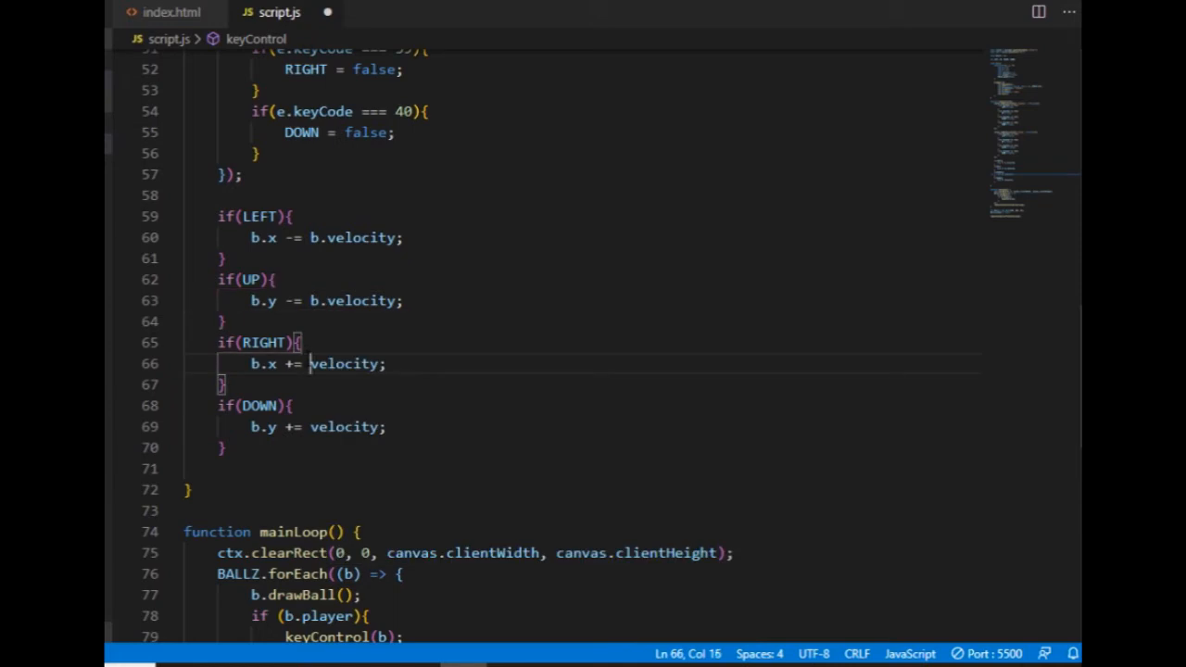
type("b.")
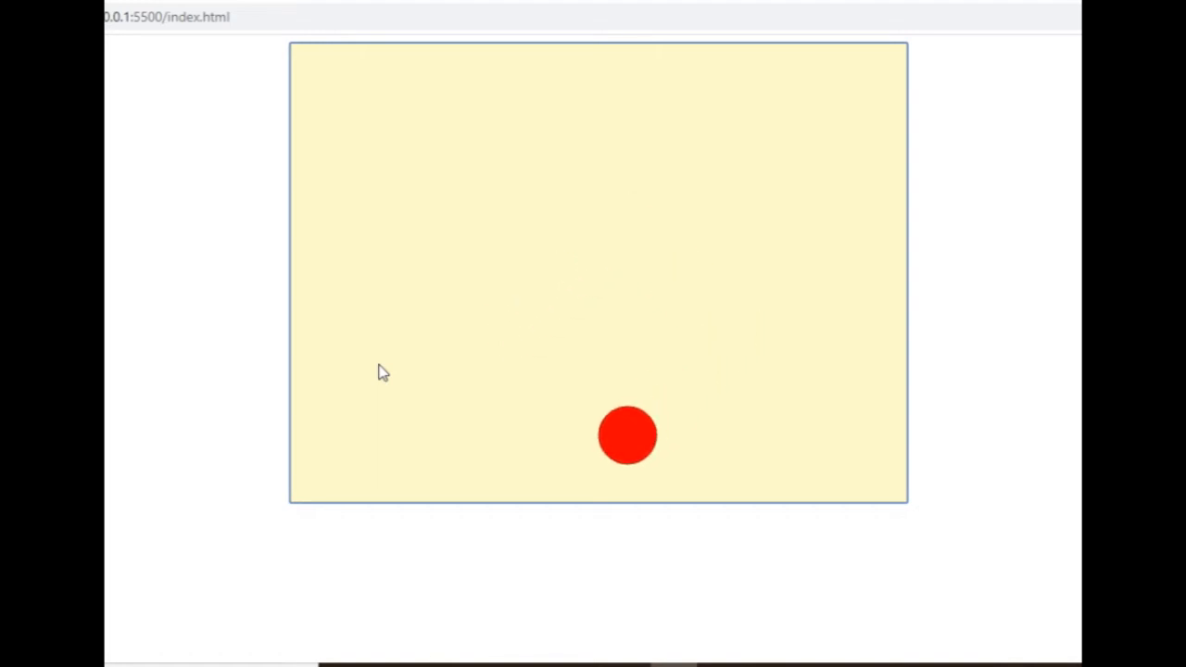
mouse_move(745, 640)
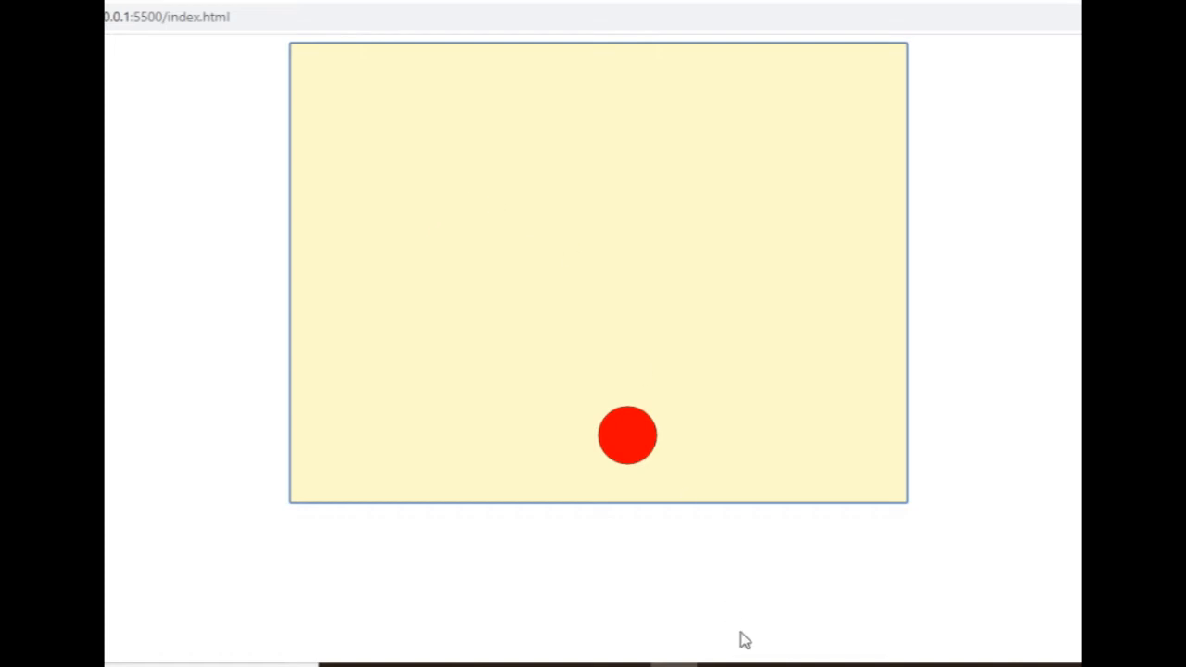
mouse_move(656, 517)
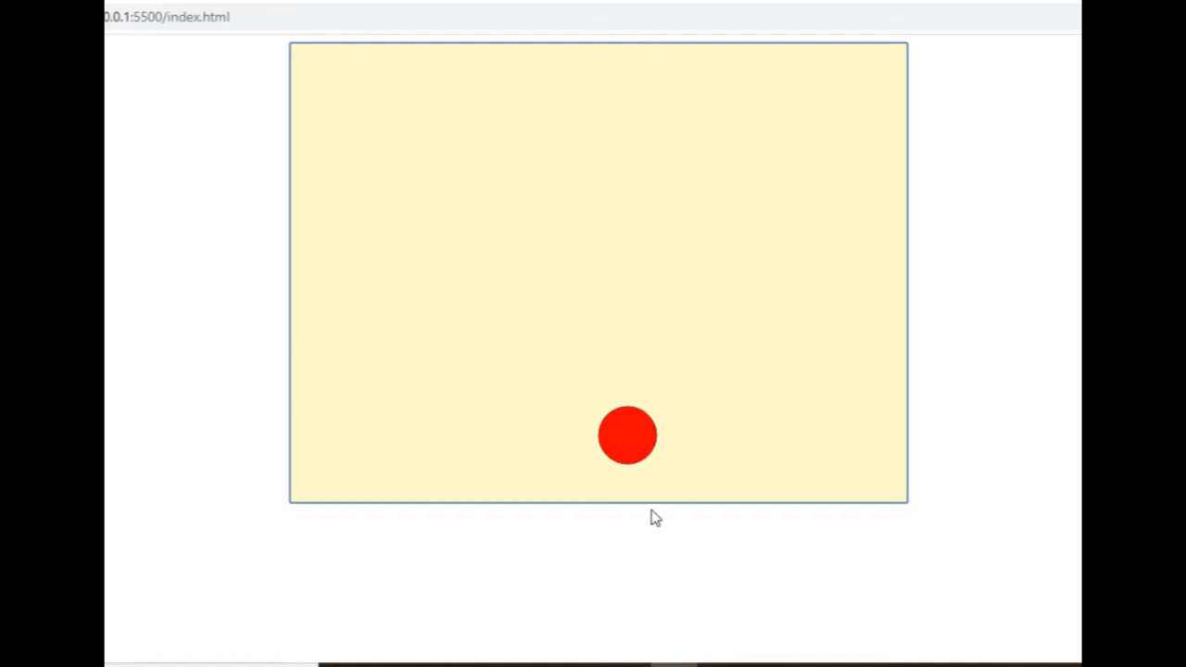
mouse_move(662, 593)
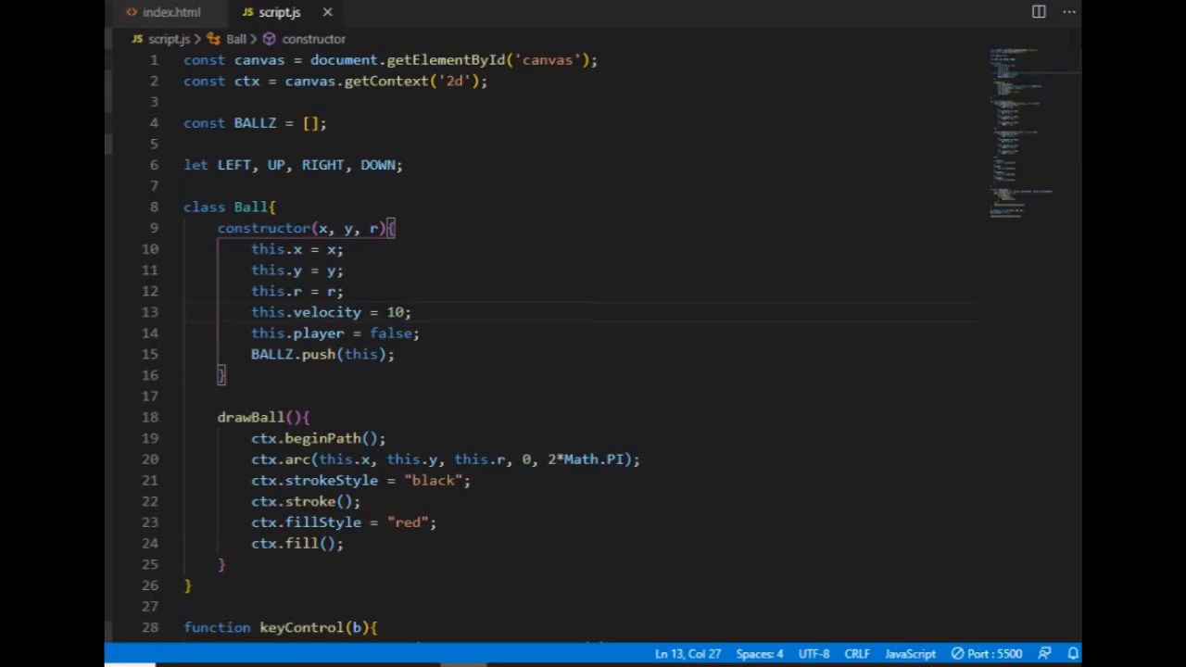
Add 'this.vel_x = 0;' and 'this.vel_y = 0;' to the Ball constructor above this.velocity
left_click(348, 289)
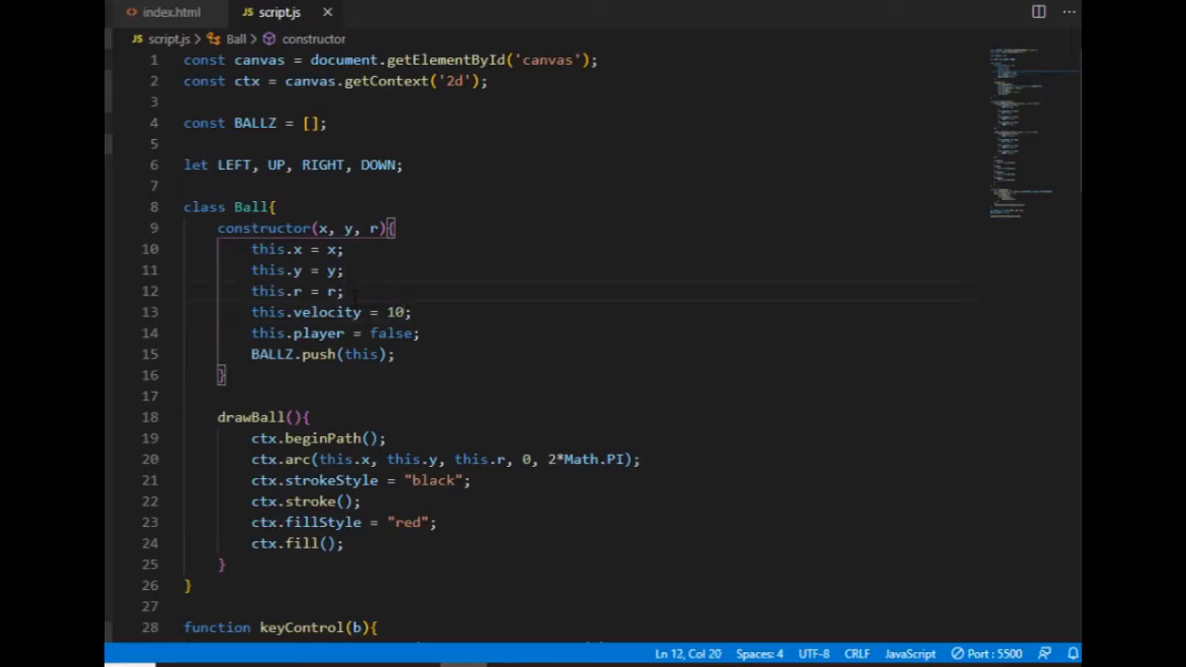
type("this")
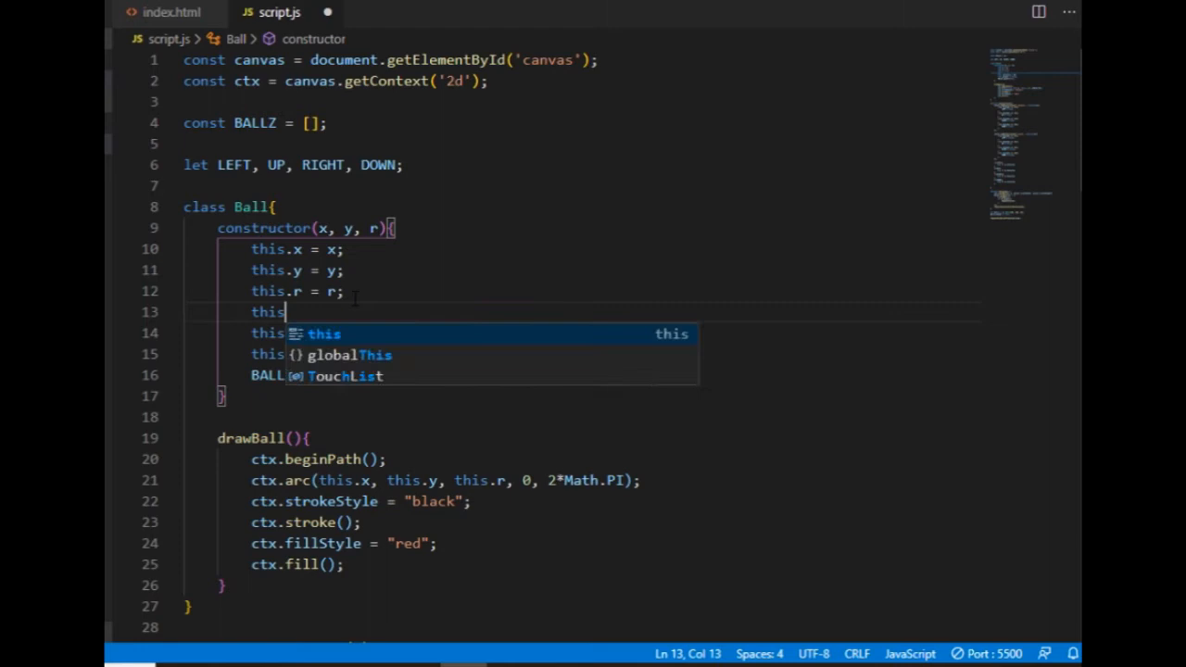
type(".vel")
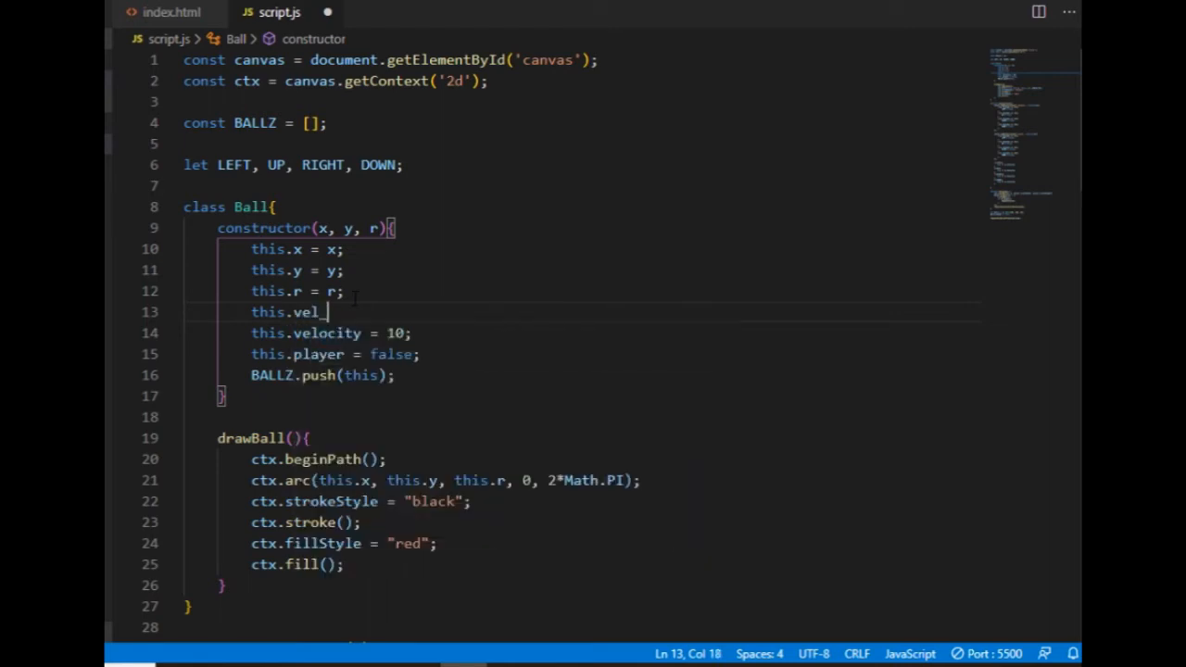
type("_x = 0;")
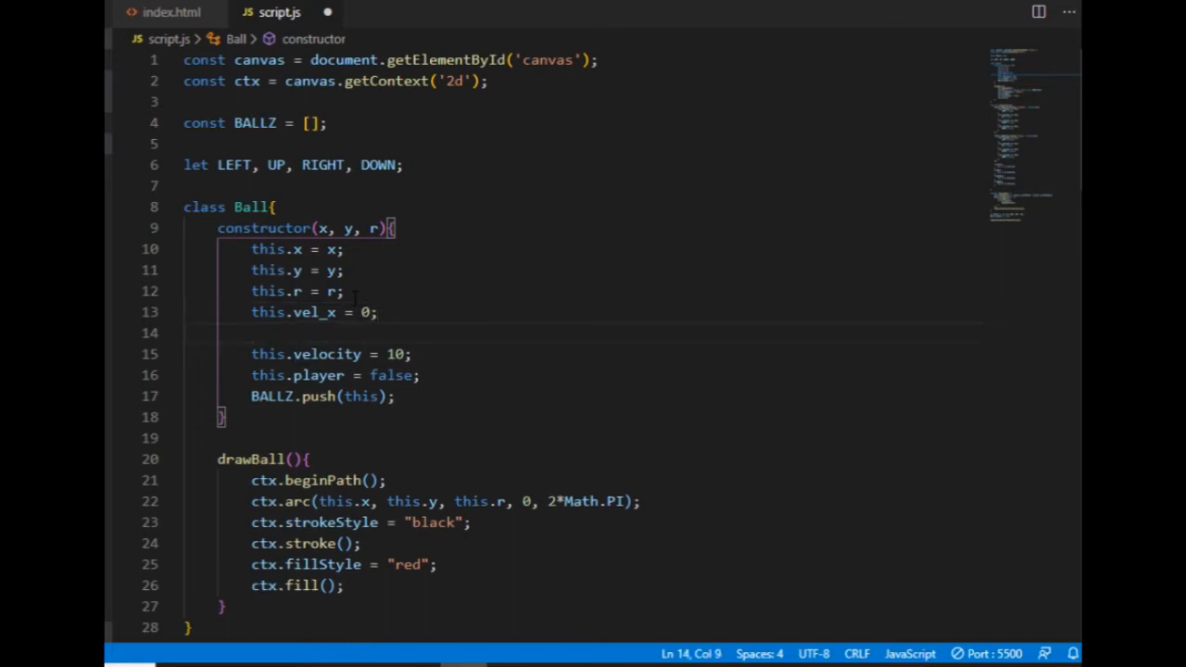
type("this.vel_y = 0;")
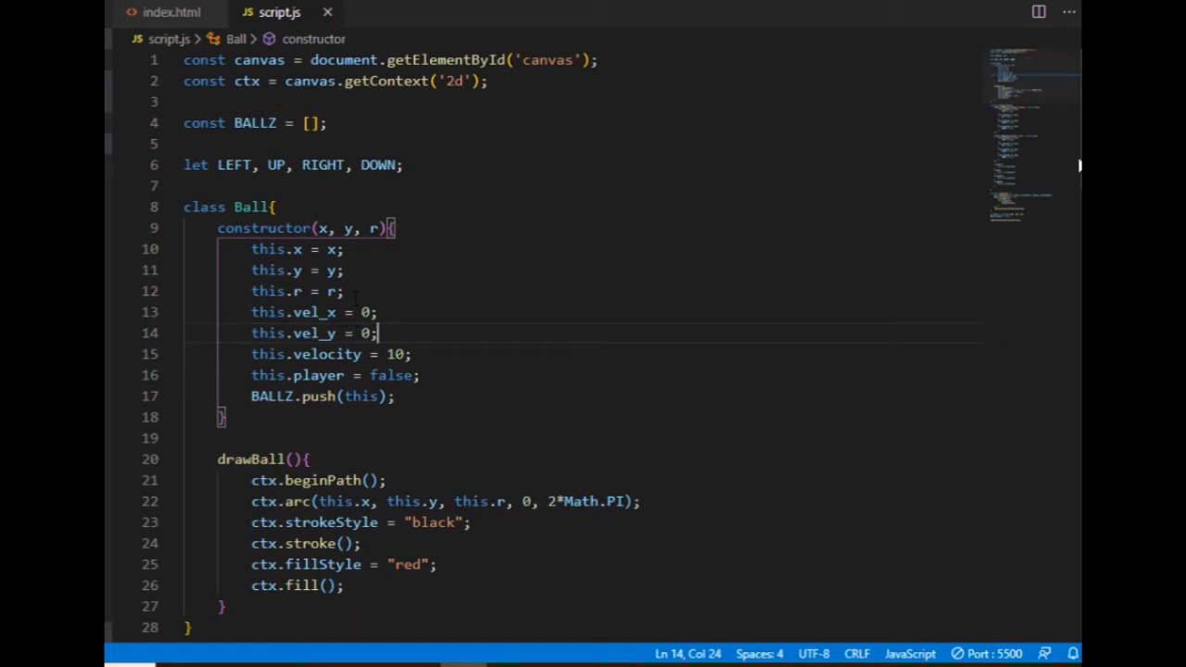
Make the arrow checks set b.vel_x / b.vel_y to ±b.velocity, and begin a new if below them
scroll("down", 3)
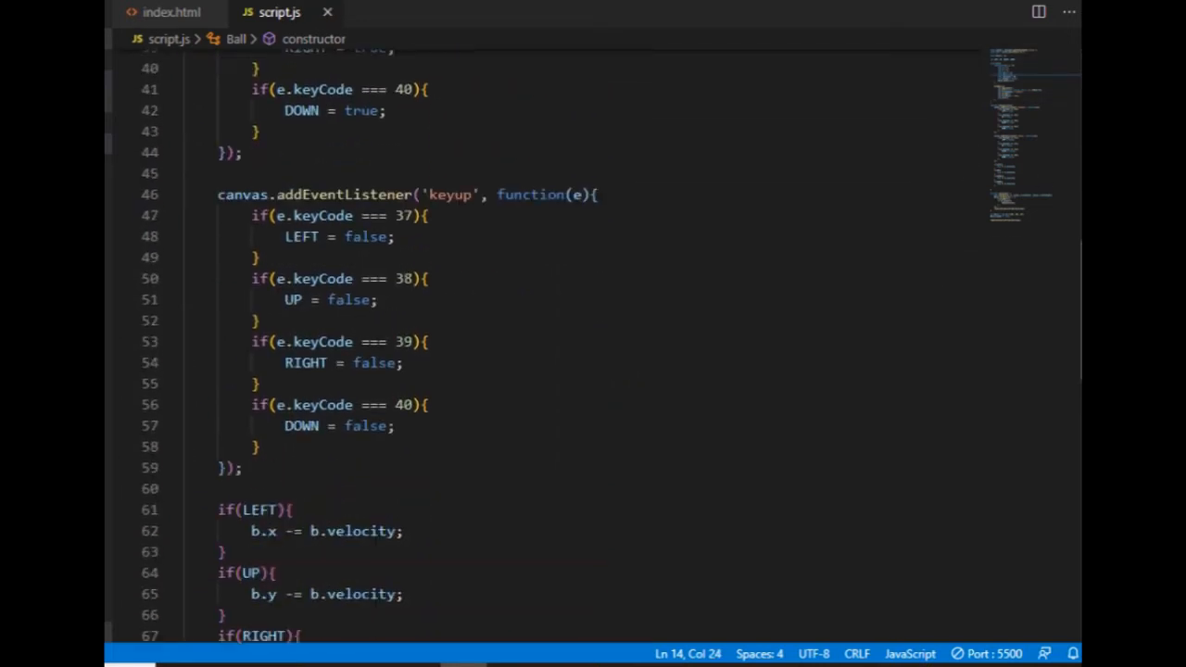
scroll("down", 3)
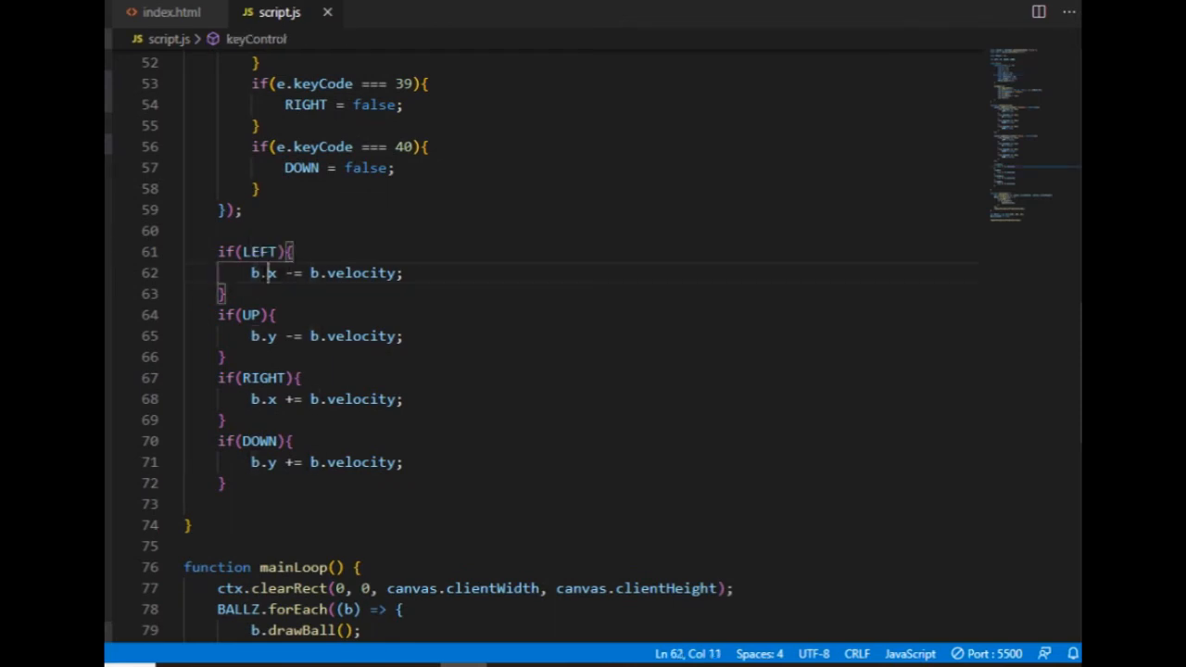
type("vel_")
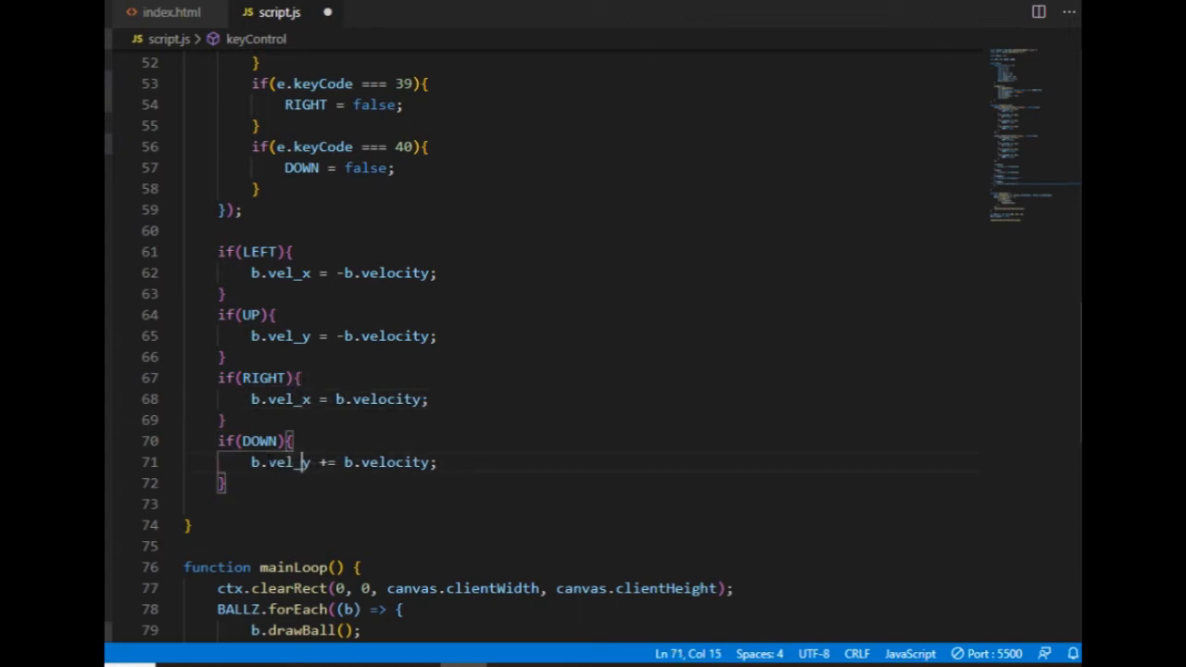
double_click(393, 272)
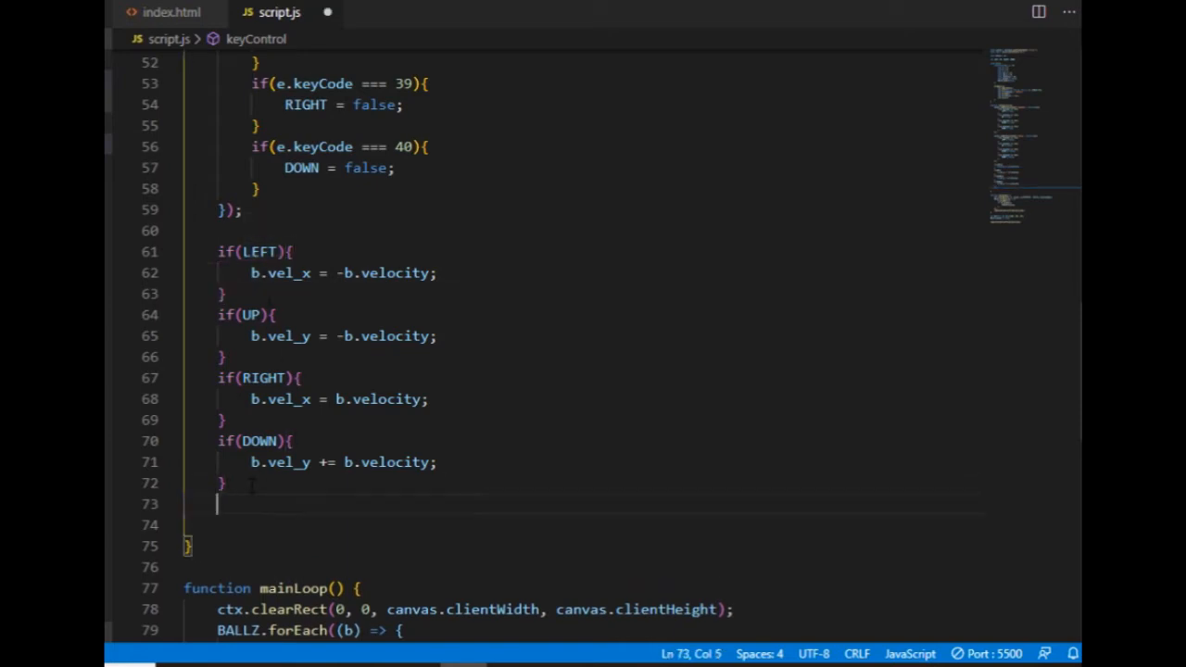
type("if")
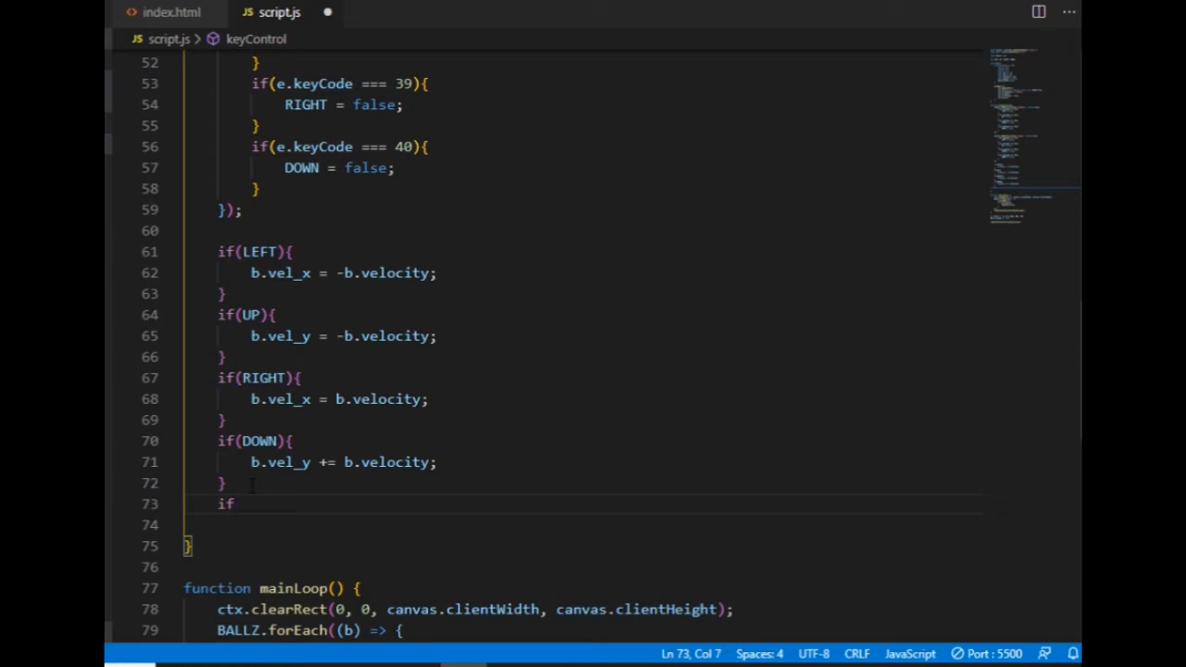
type("(!")
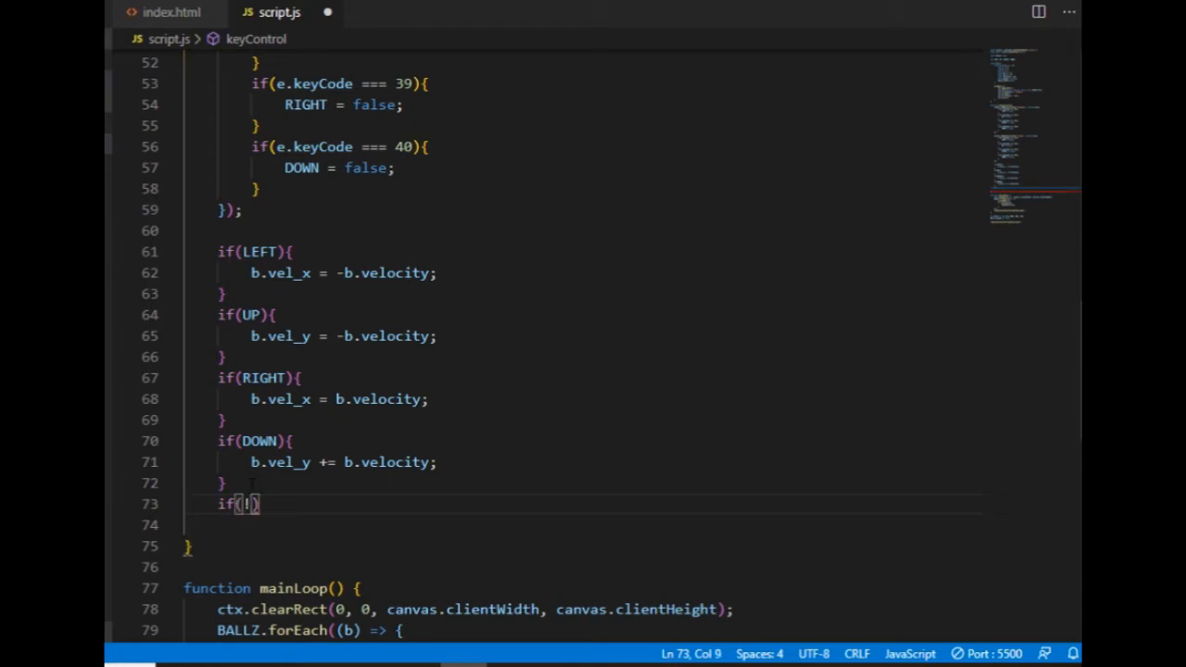
Write if(!UP && !DOWN){ b.vel_y = 0; } to stop vertical motion when no vertical key is held
type("!UP")
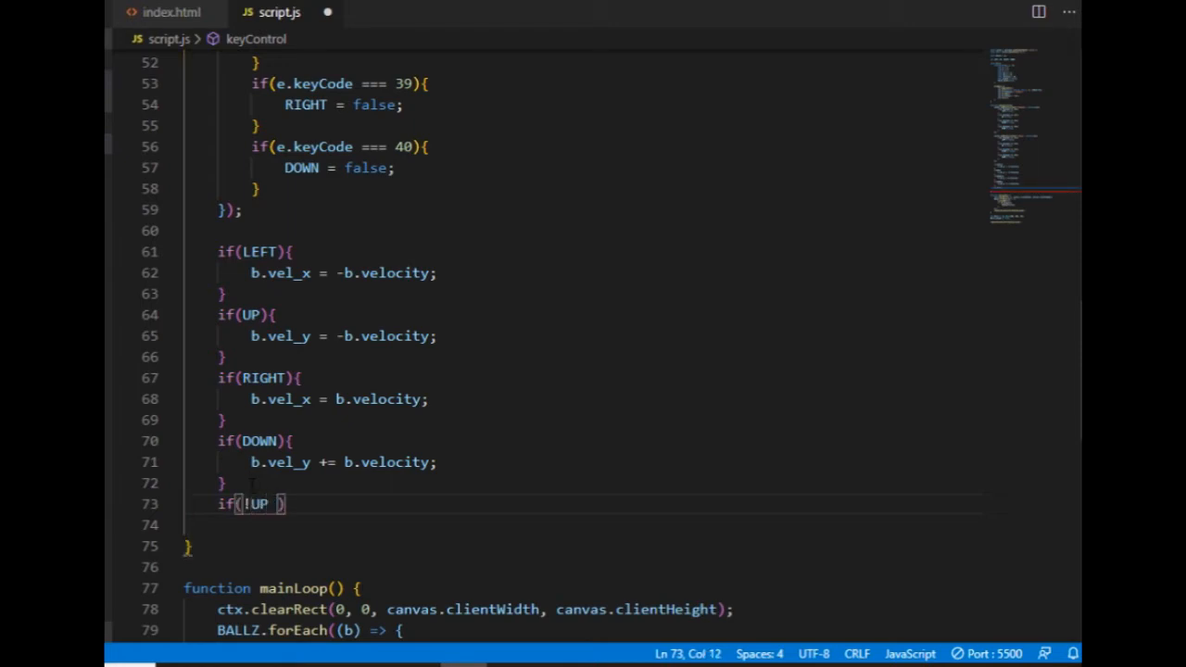
type("&& !")
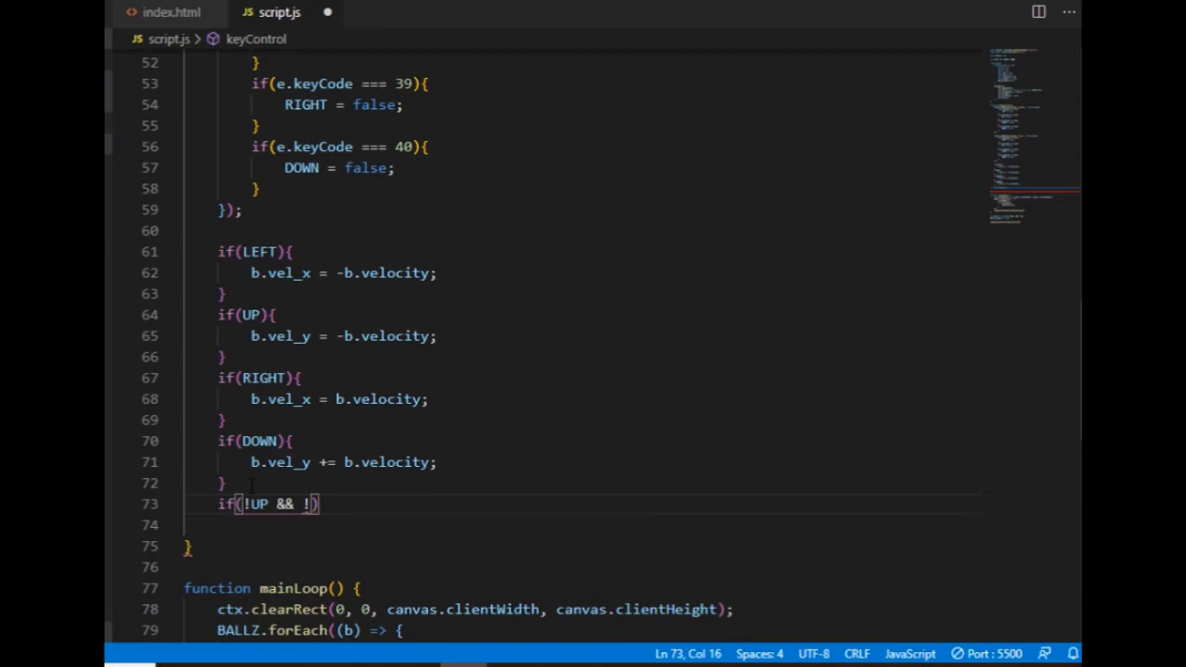
type("DOWN")
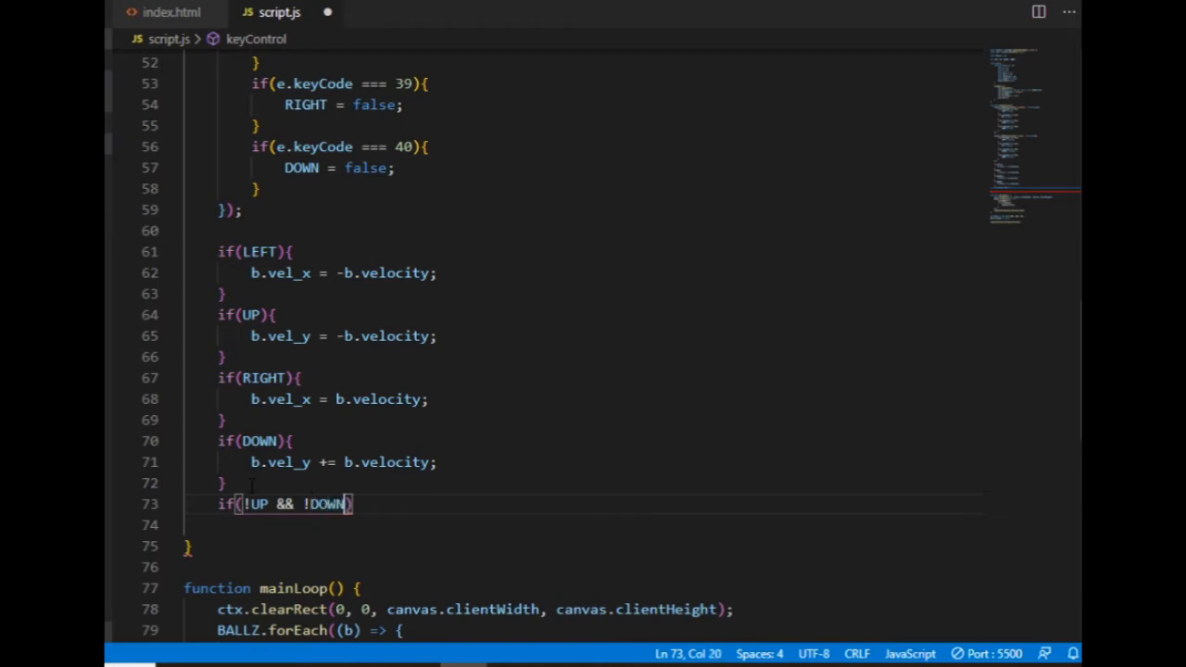
type("{")
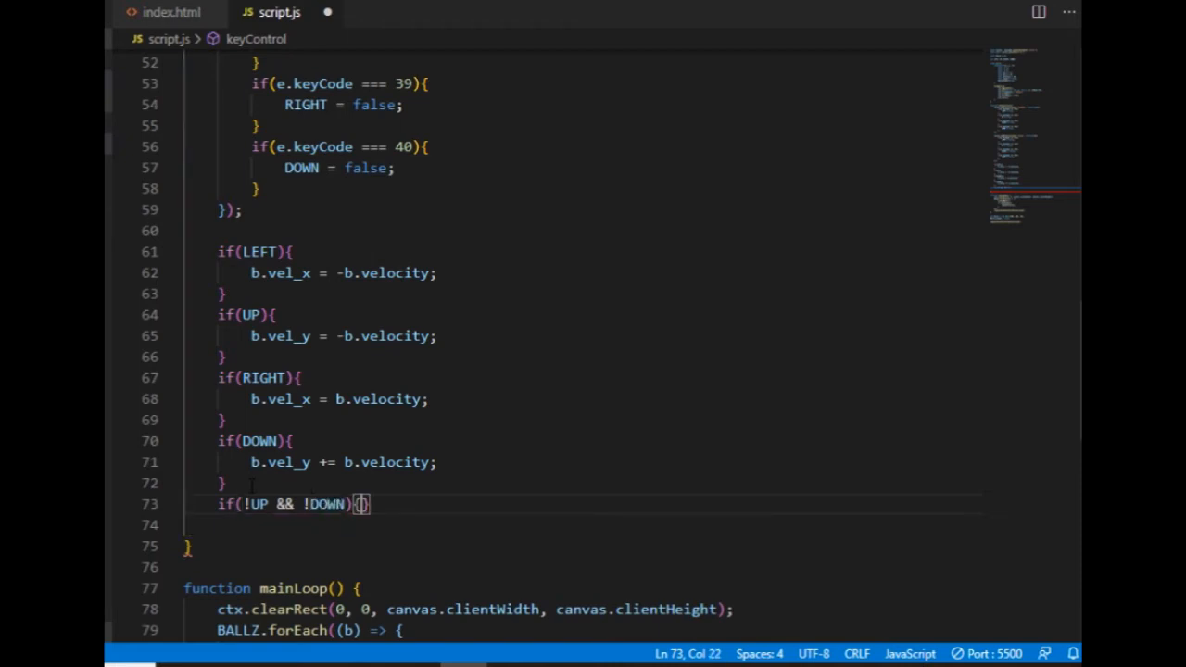
key("Enter")
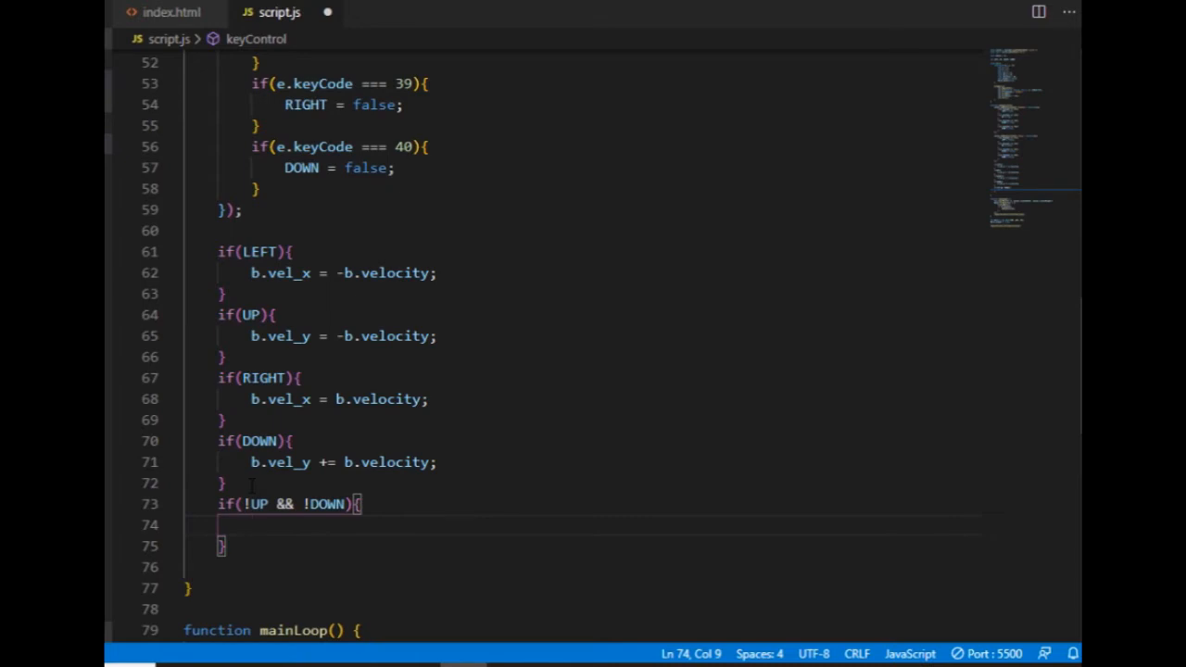
type("b")
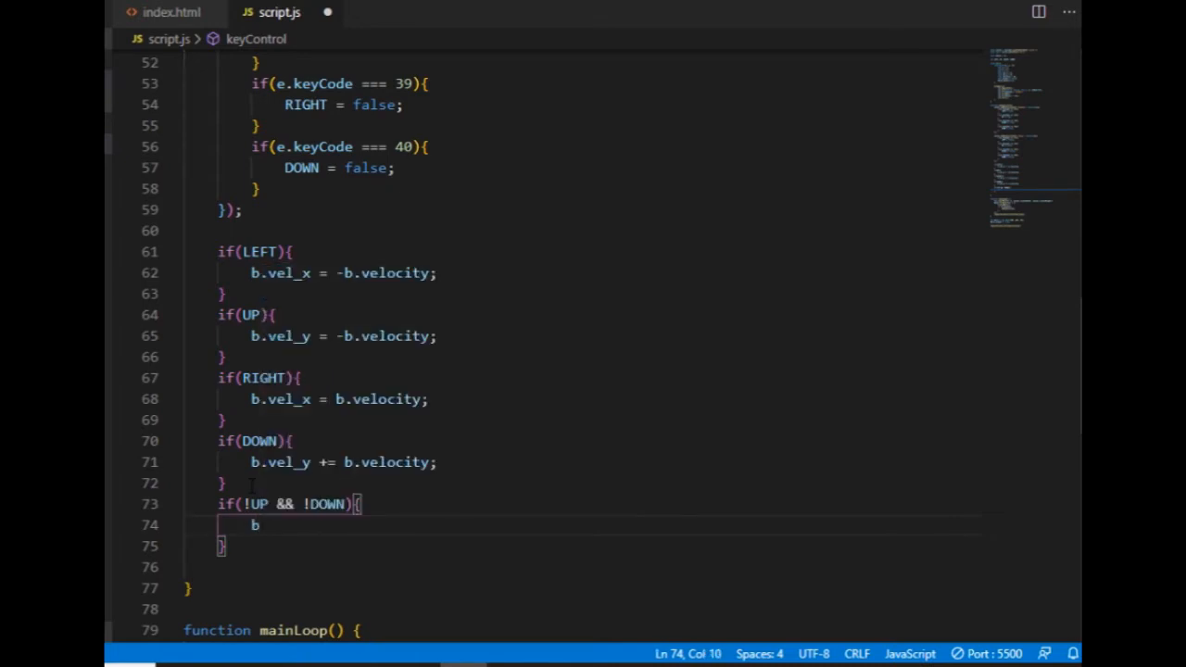
type(".vel_")
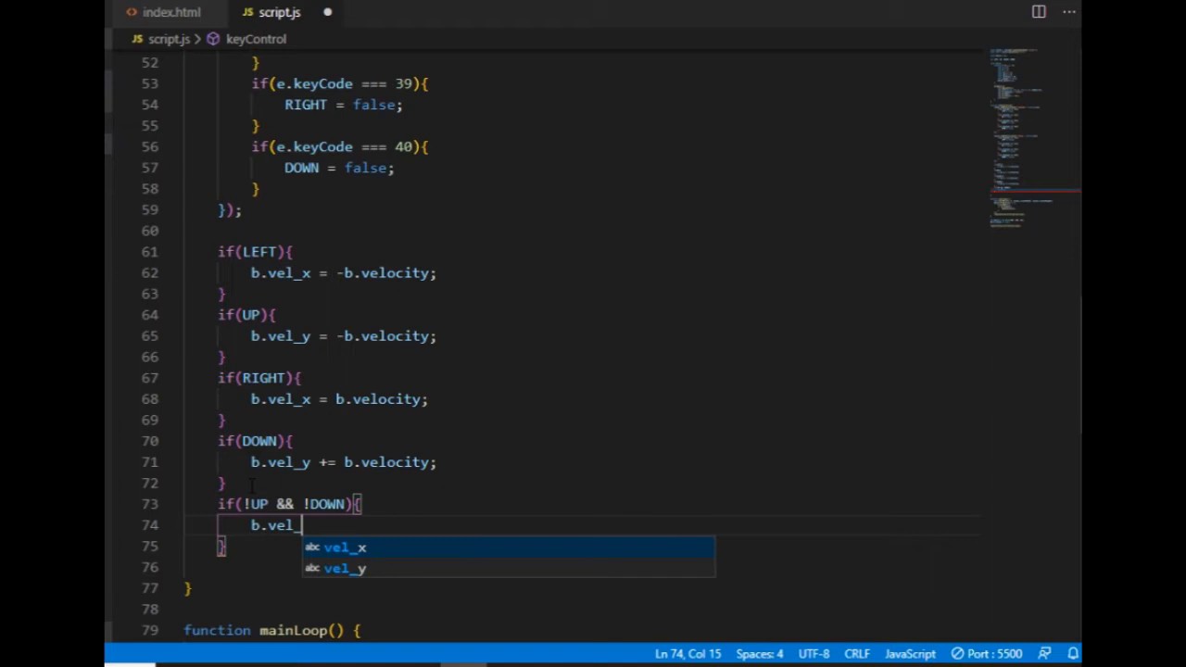
type("y =")
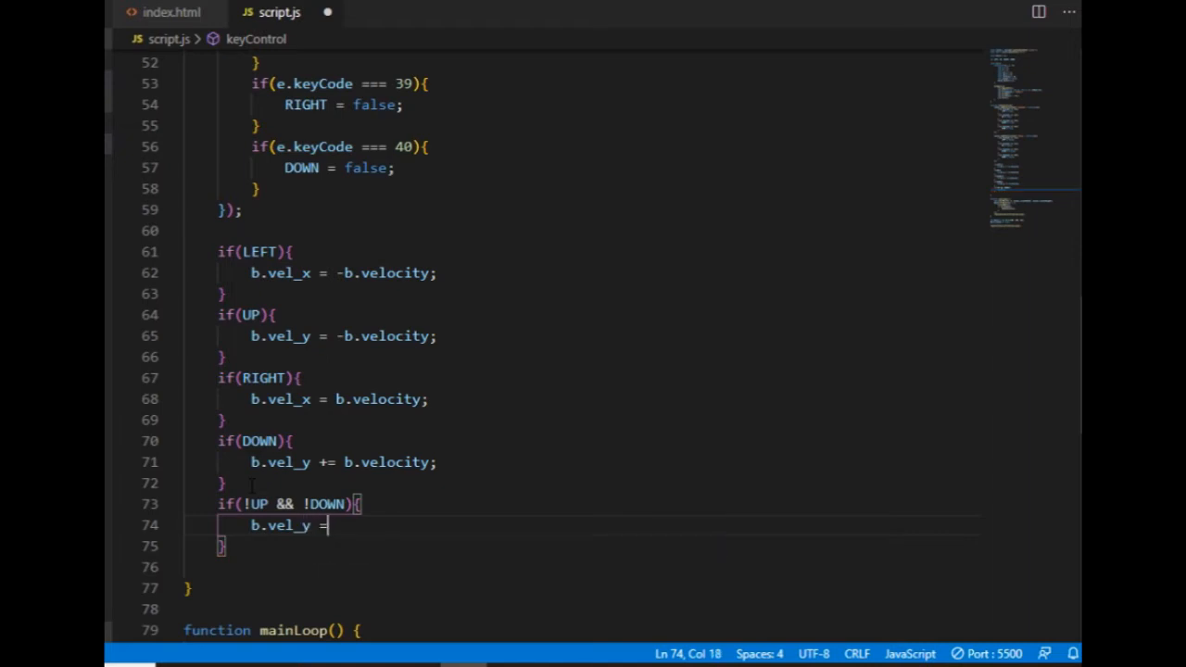
type("0;")
left_click(583, 567)
type("if(!")
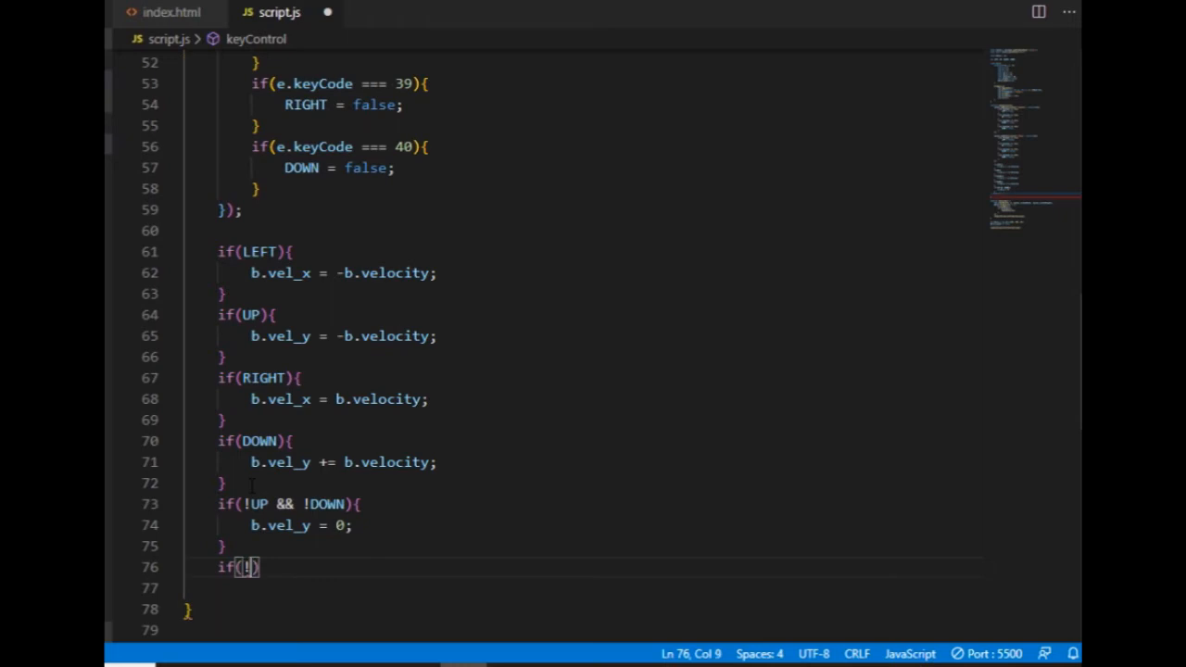
Write if(!RIGHT && !LEFT){ b.vel_x = 0; } to stop horizontal motion likewise
type("RIGHT && !L")
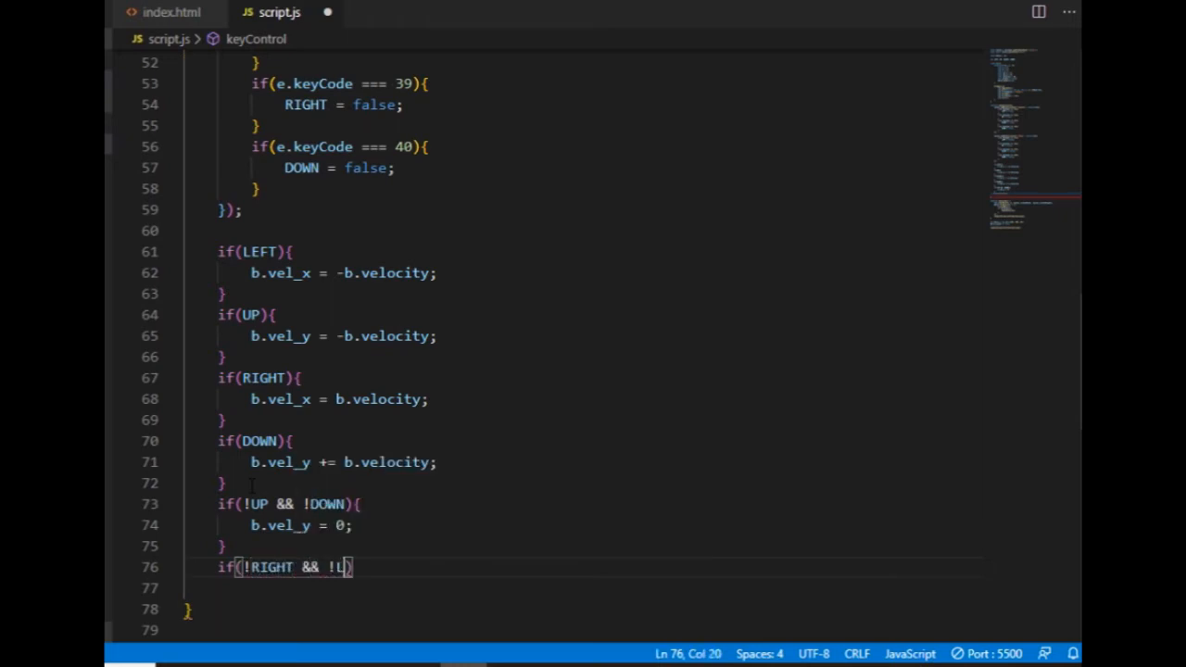
type("EFT")
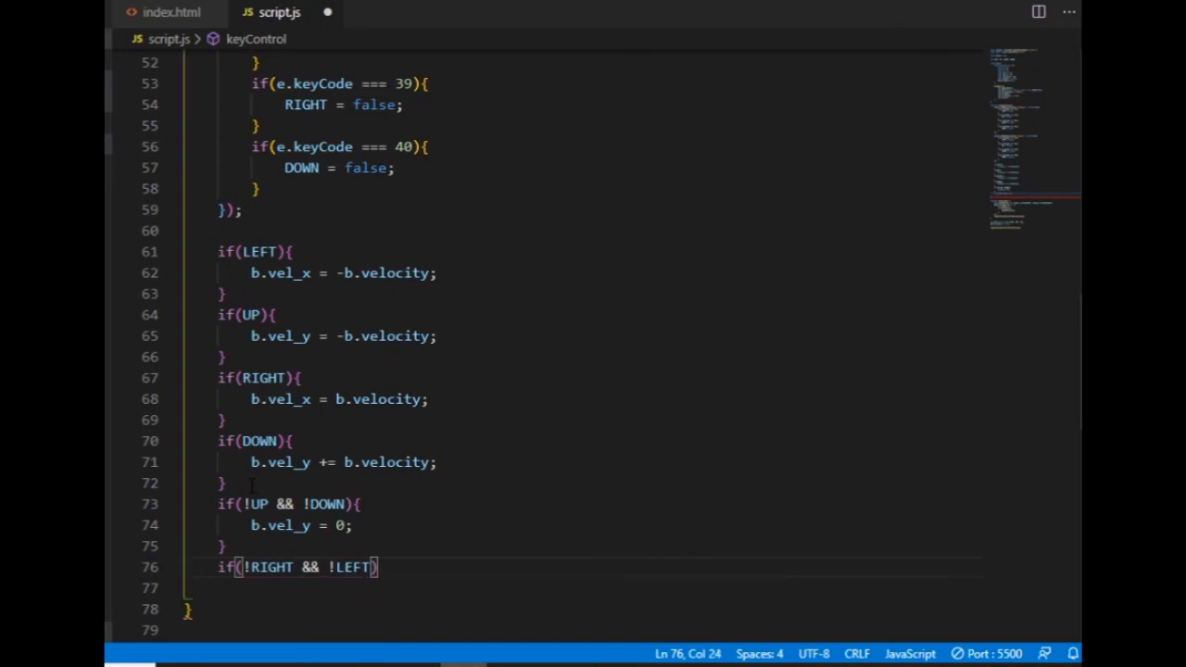
type("{")
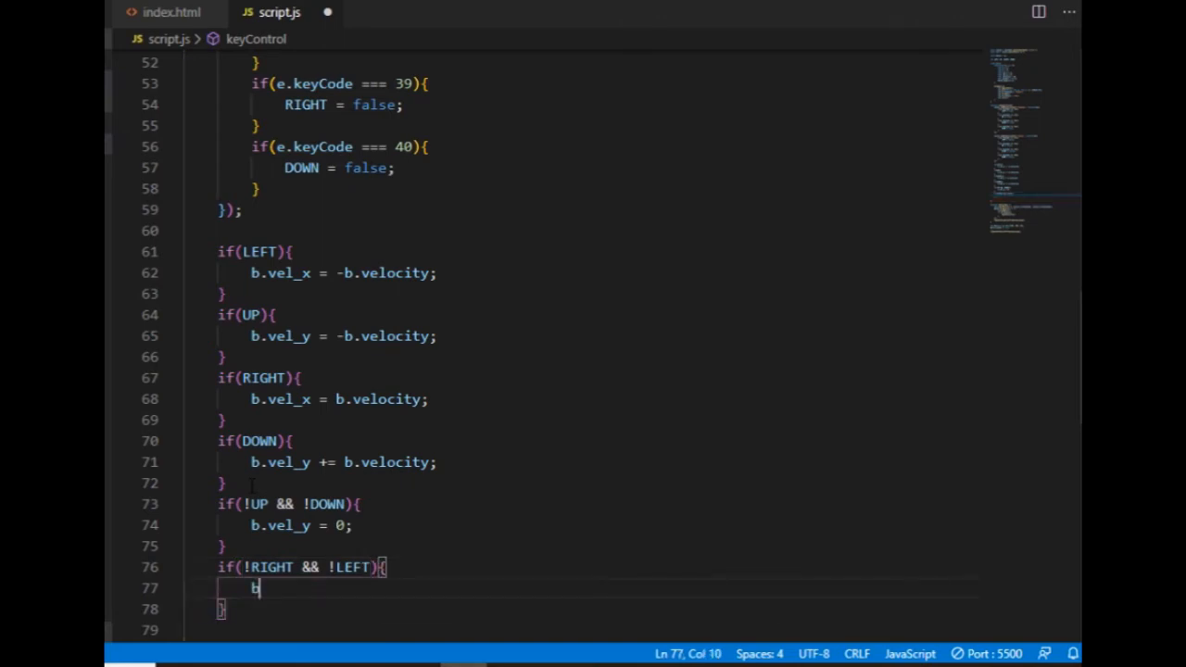
type(".vel_x")
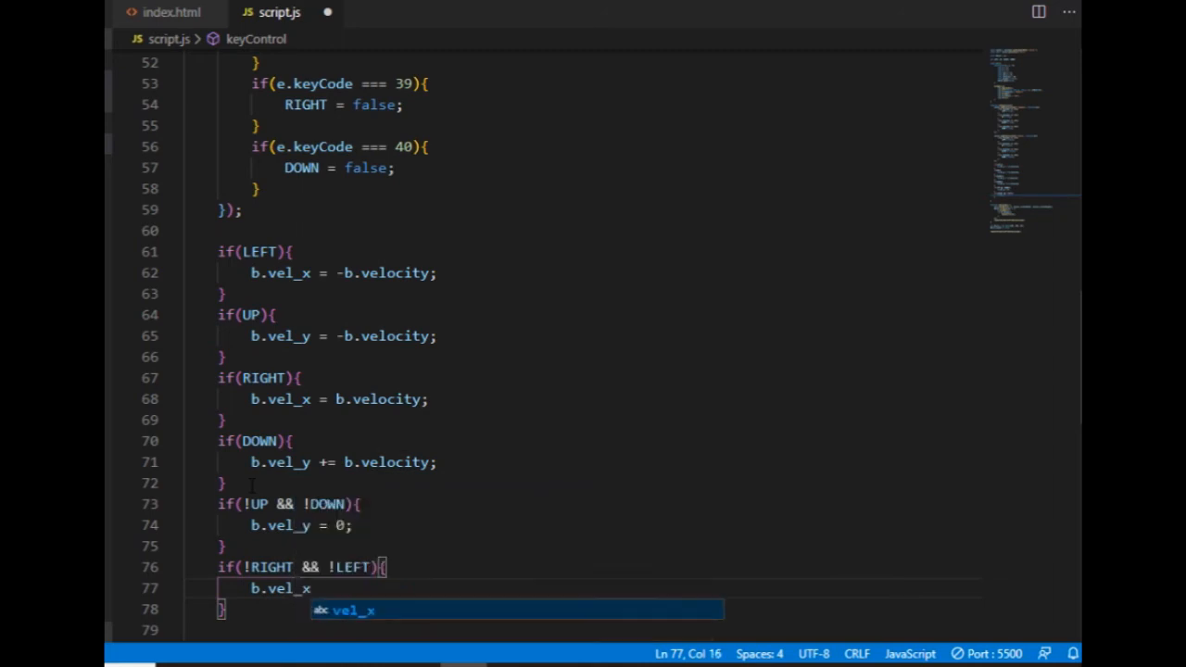
type("= 0;")
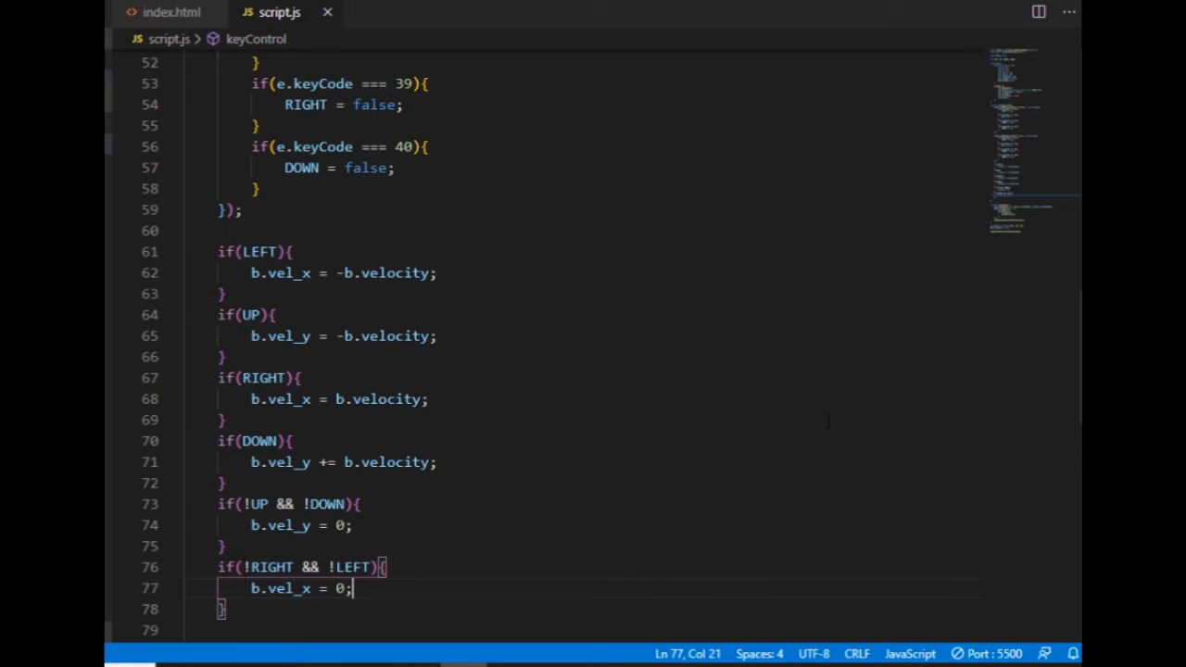
scroll("down", 3)
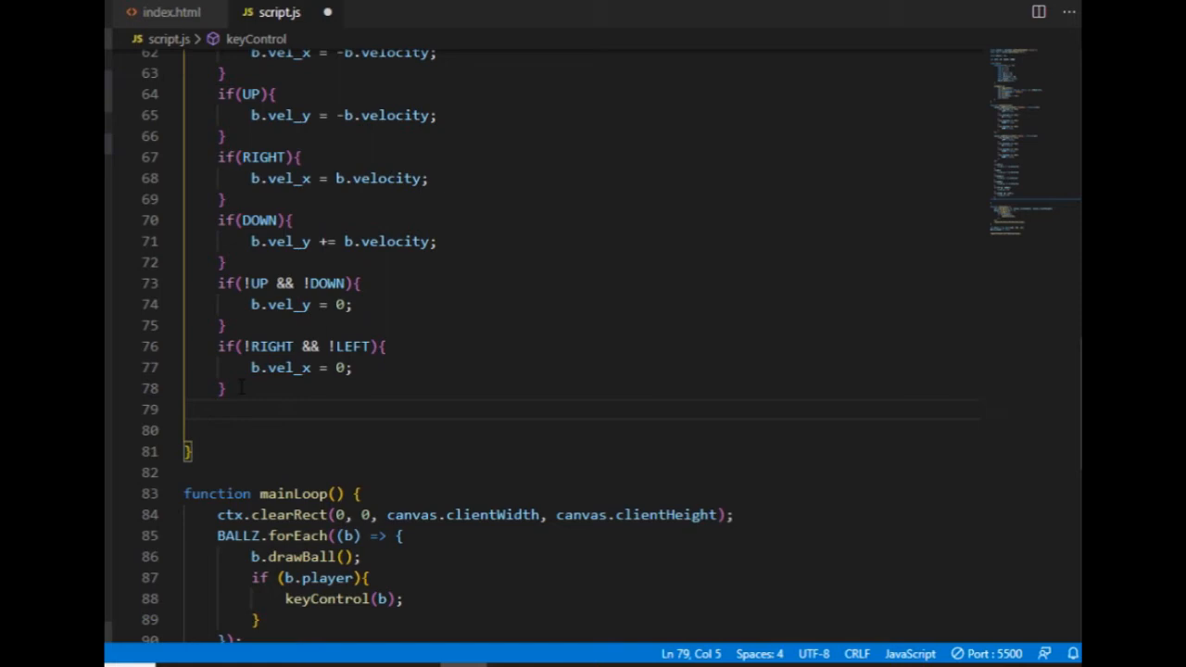
Add 'b.x += b.vel_x;' and 'b.y += b.vel_y;' so position advances by velocity each frame
type("b.x")
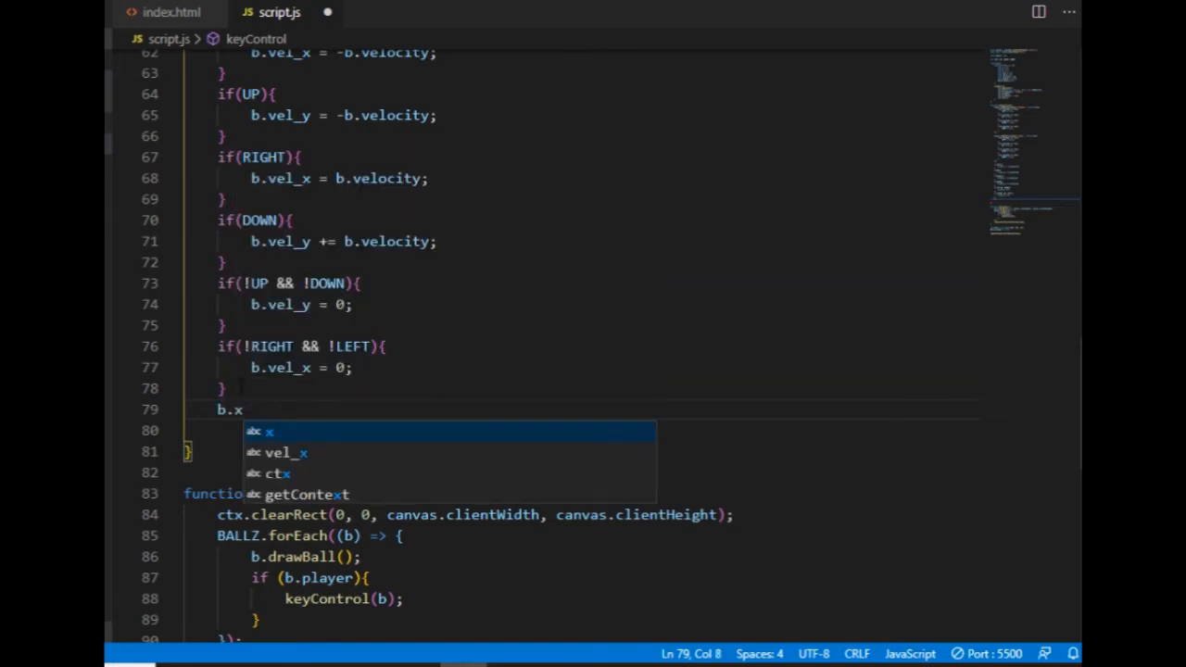
type("+=")
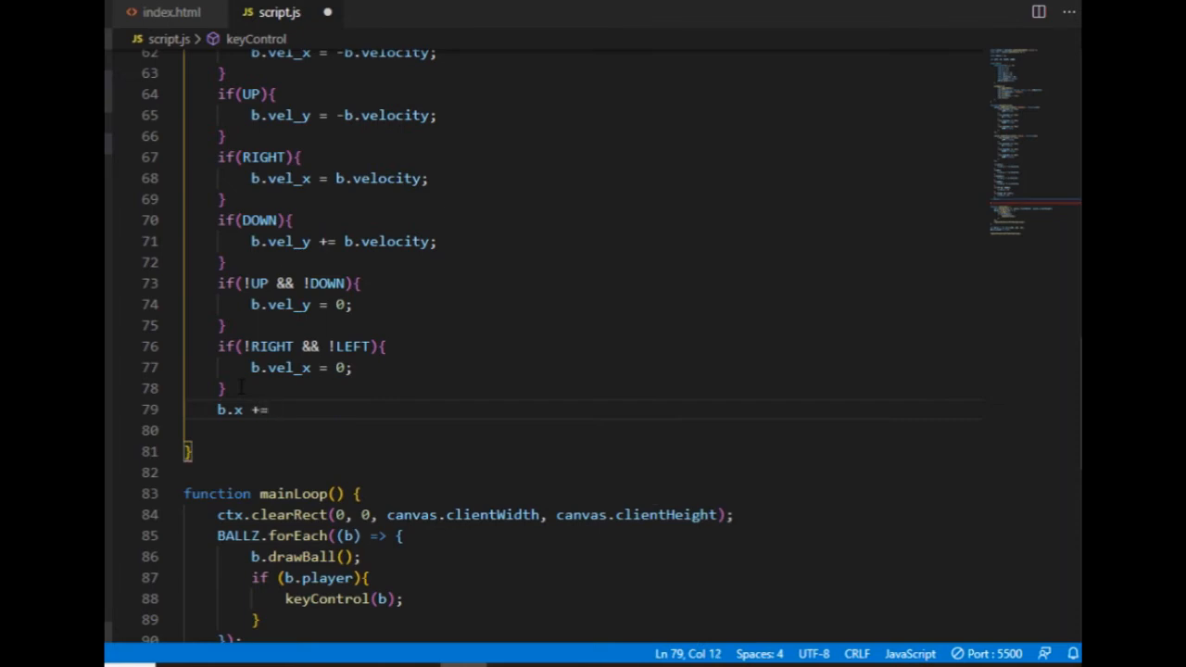
type("b")
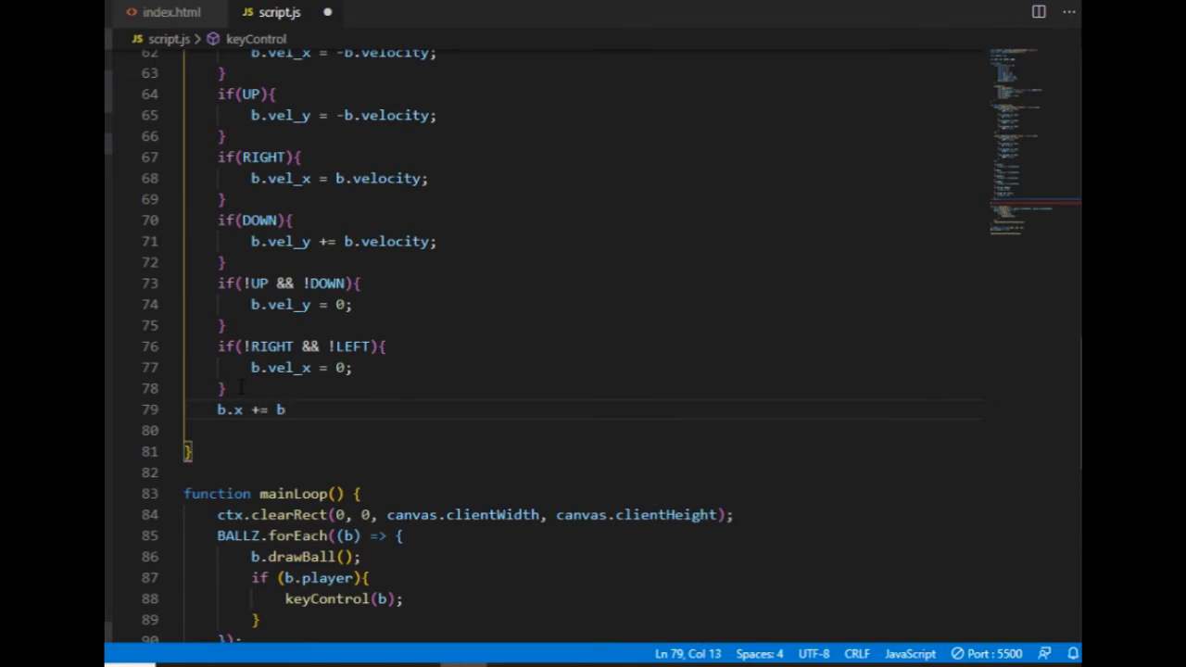
type("vel_x")
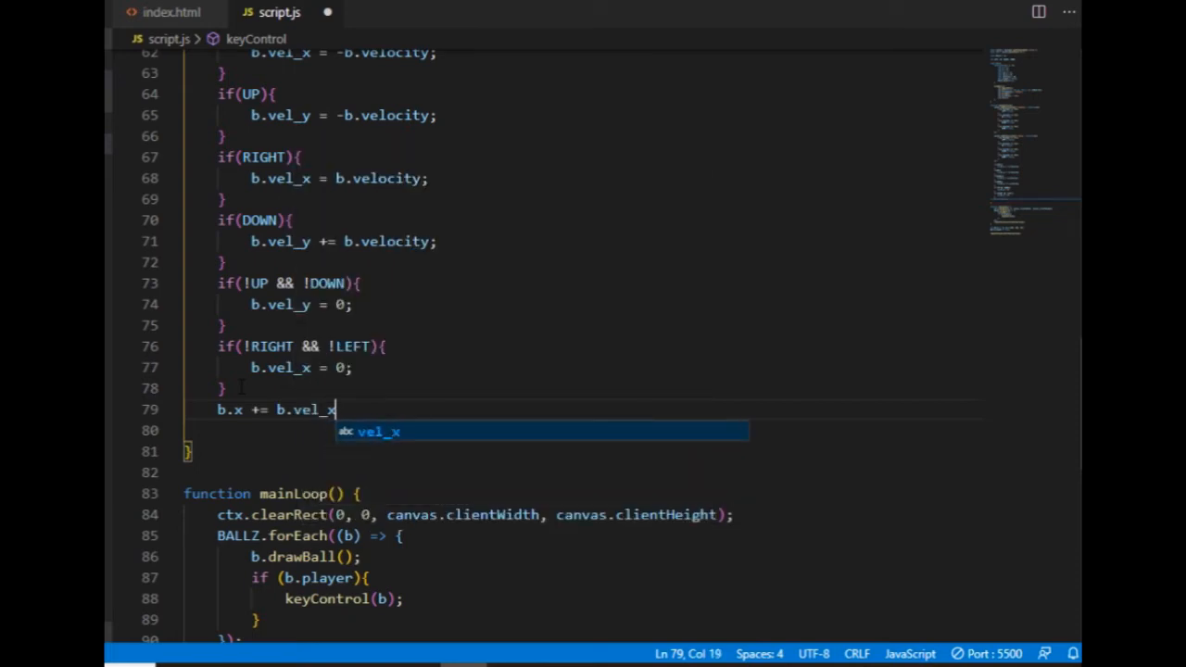
type(";")
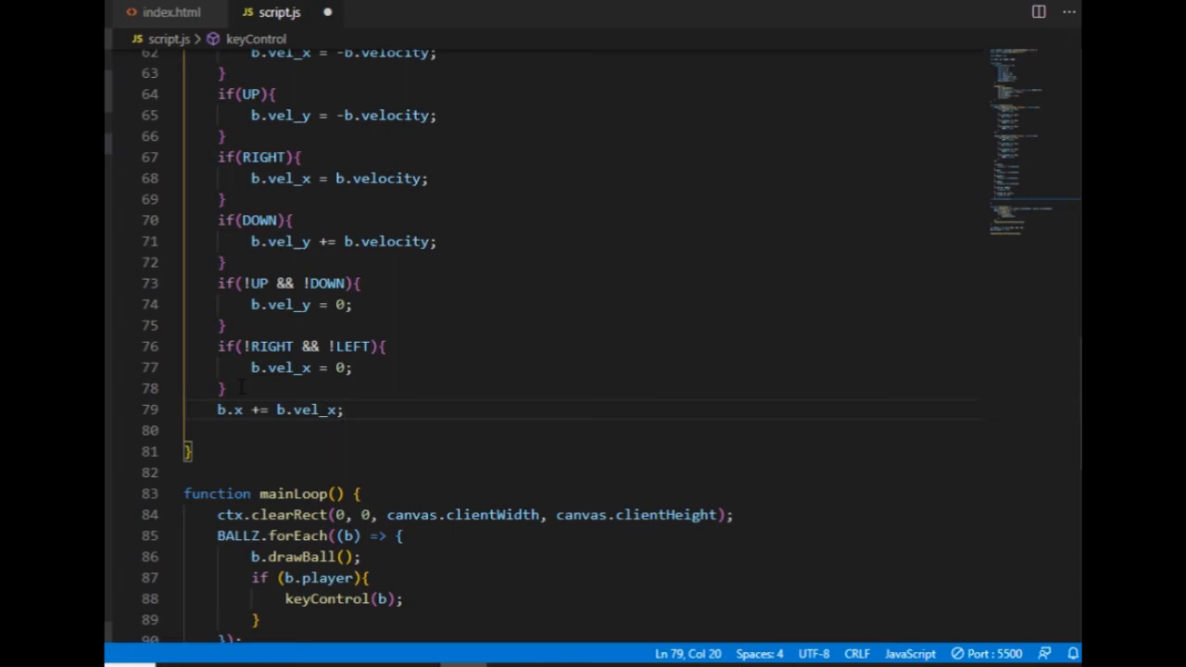
type("b.y #")
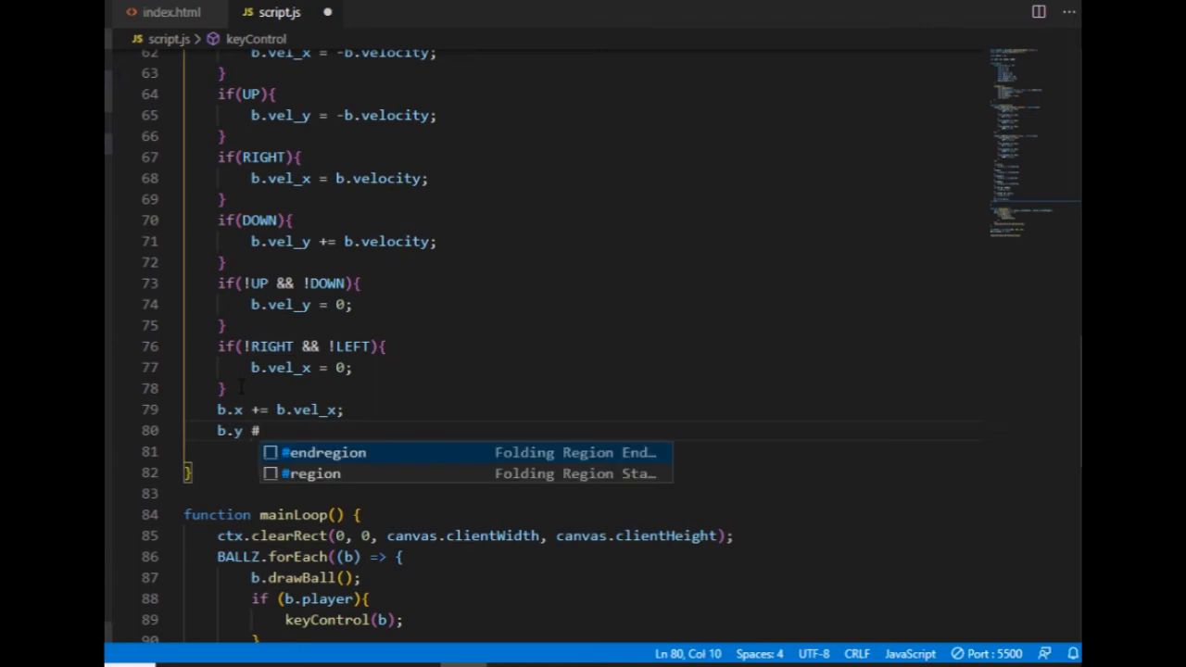
type("=")
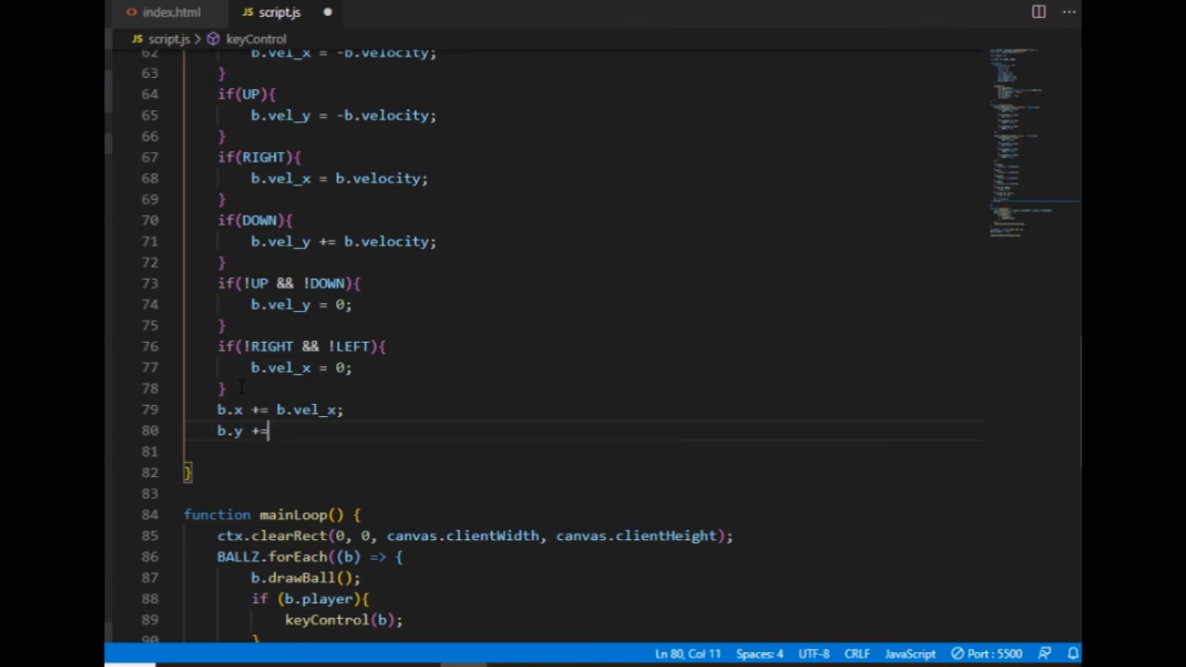
type("b.")
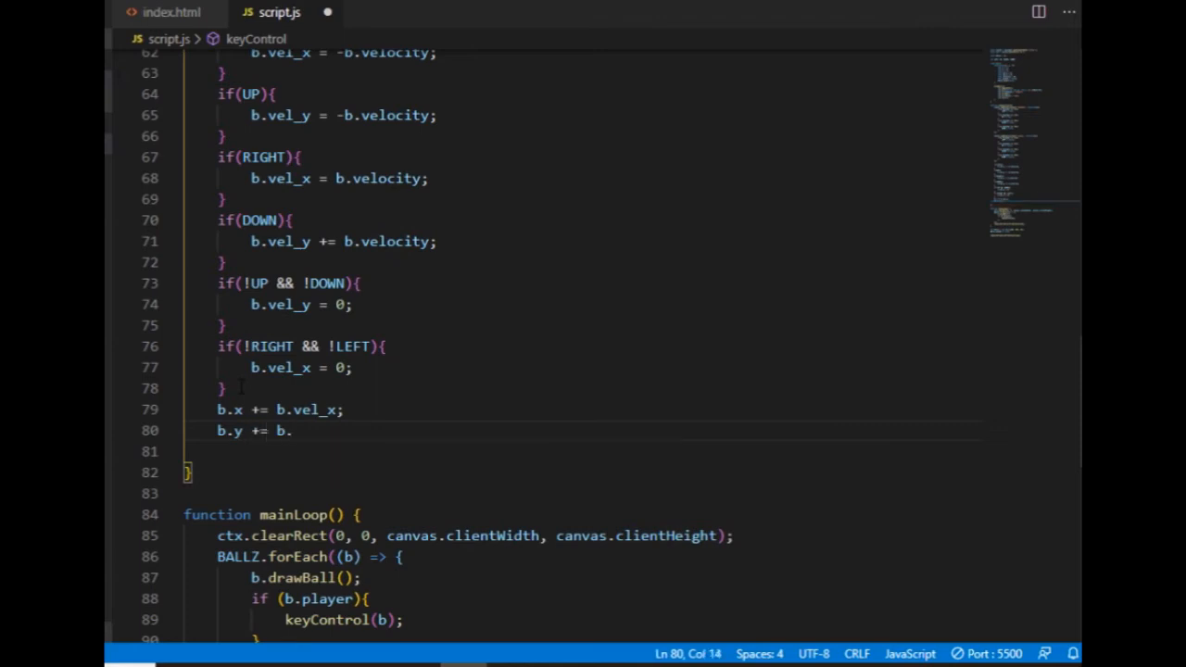
type("vel_y")
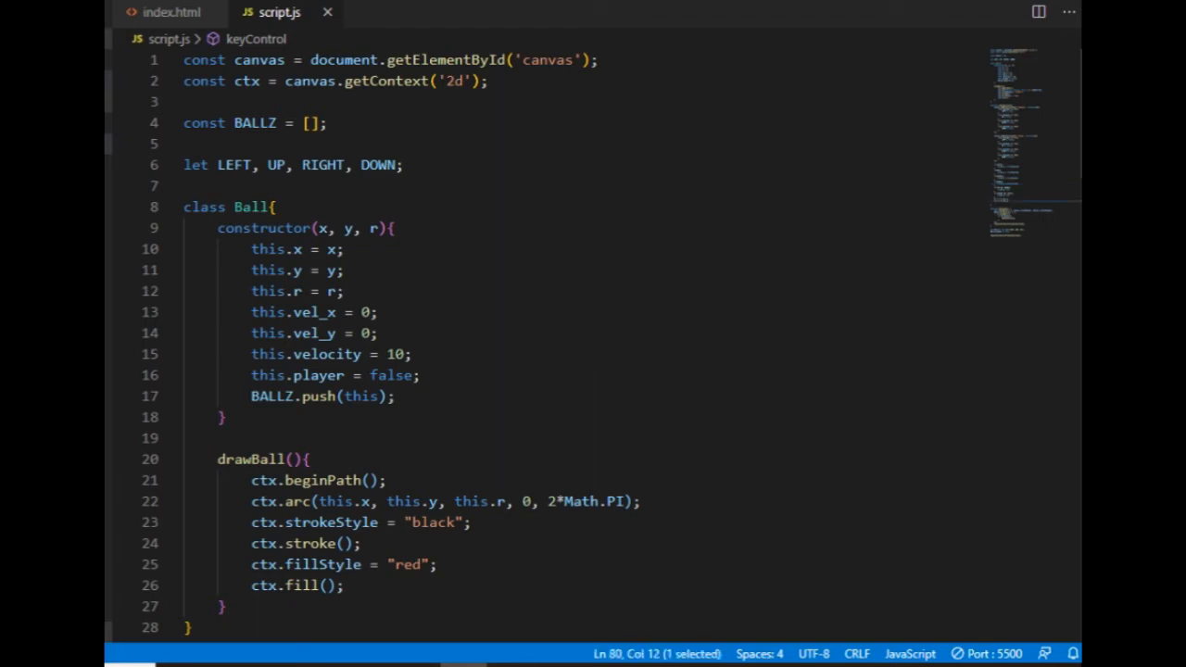
Rename this.velocity to this.acceleration in the Ball constructor and clear its old value of 10
scroll("down", 3)
type("acceleration")
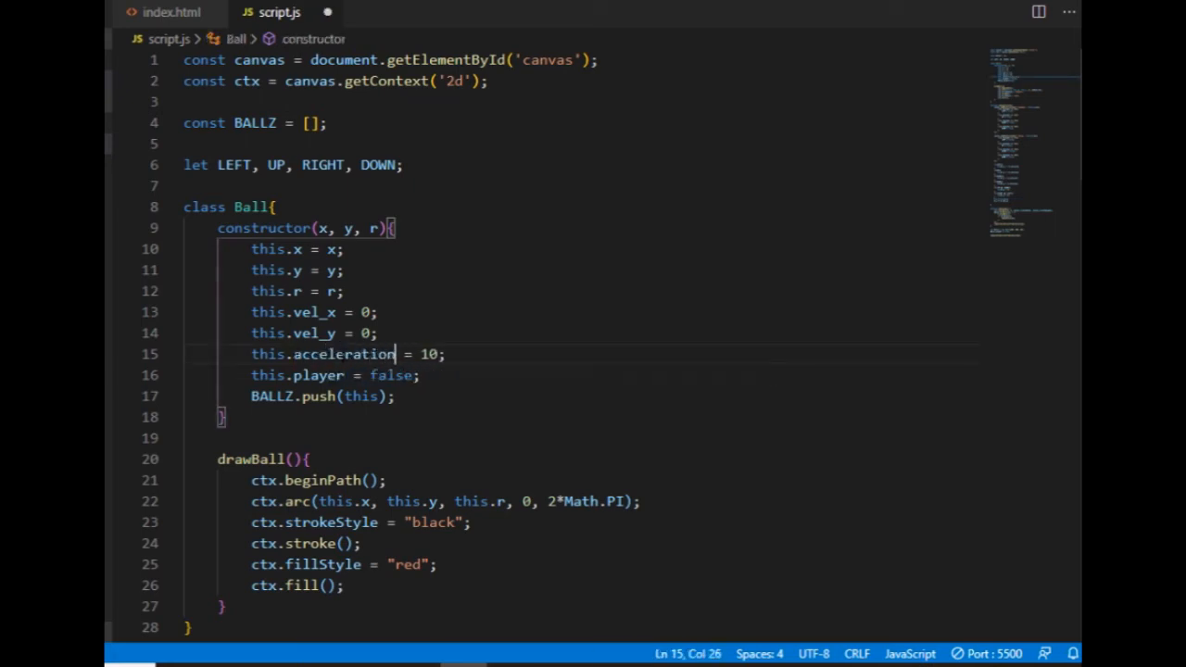
key("Backspace")
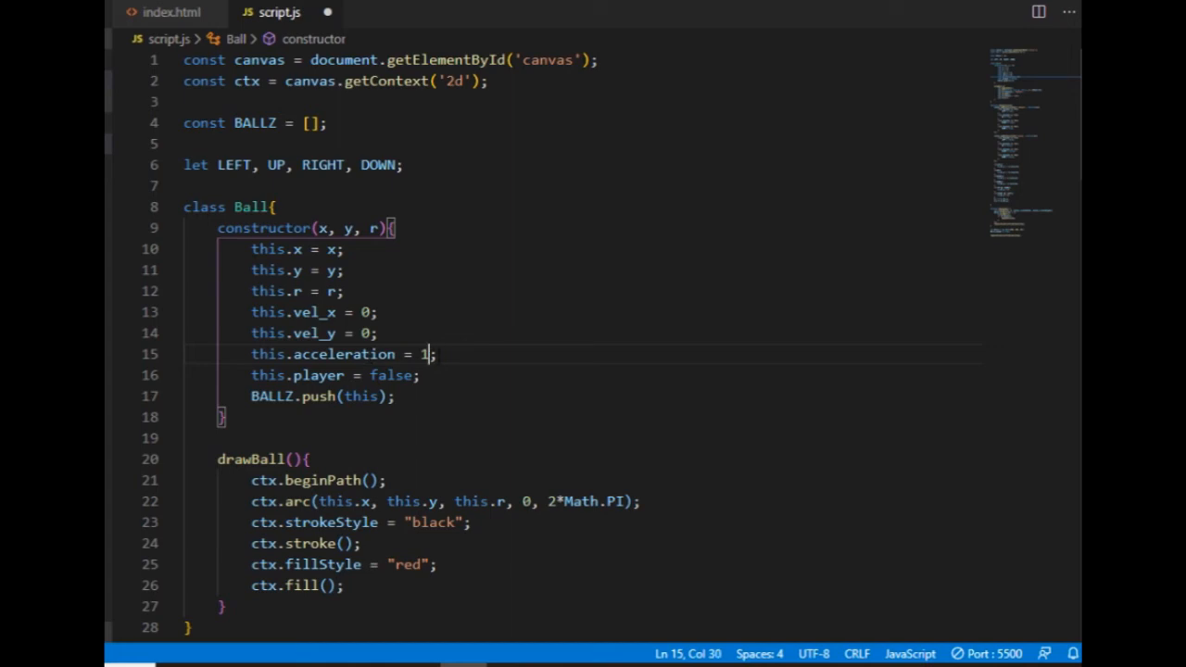
Set acceleration to 1 and add 'this.acc_x = 0;' and 'this.acc_y = 0;' after the vel_y line
left_click(378, 334)
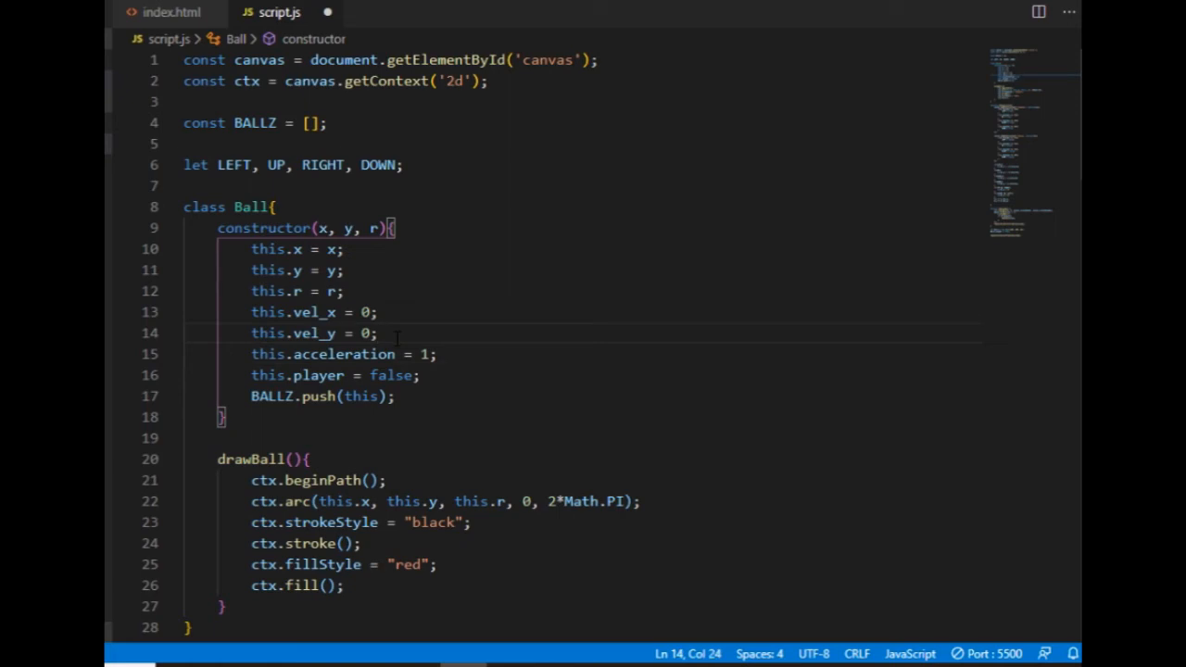
type("this.acc_y =")
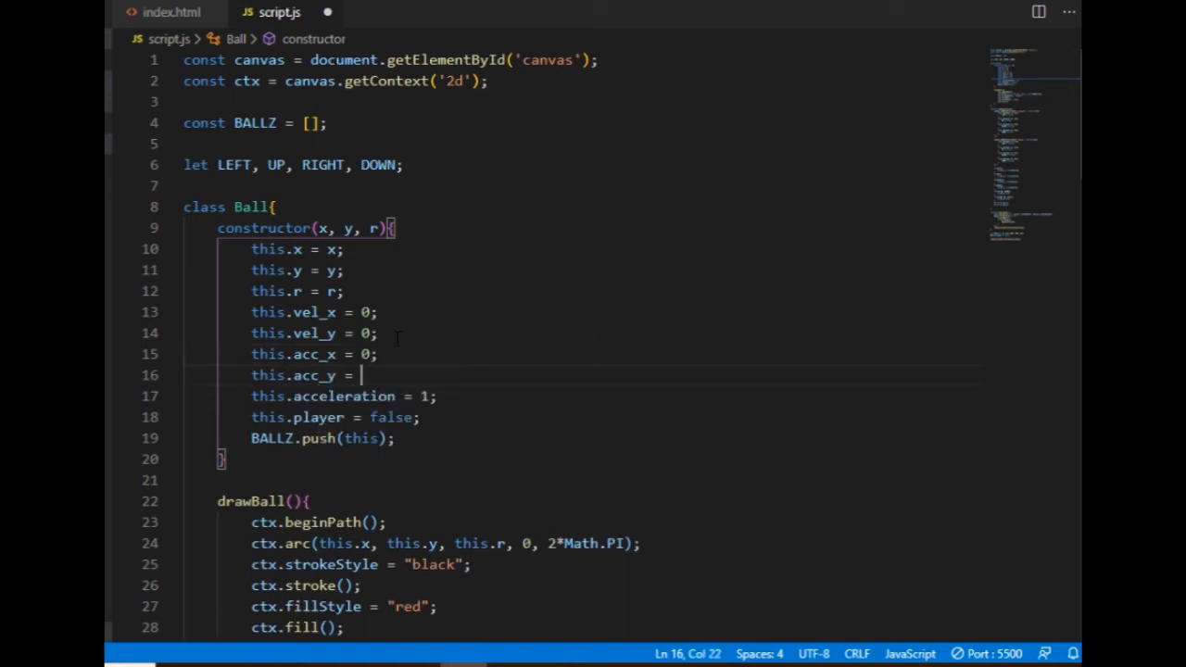
type("0;")
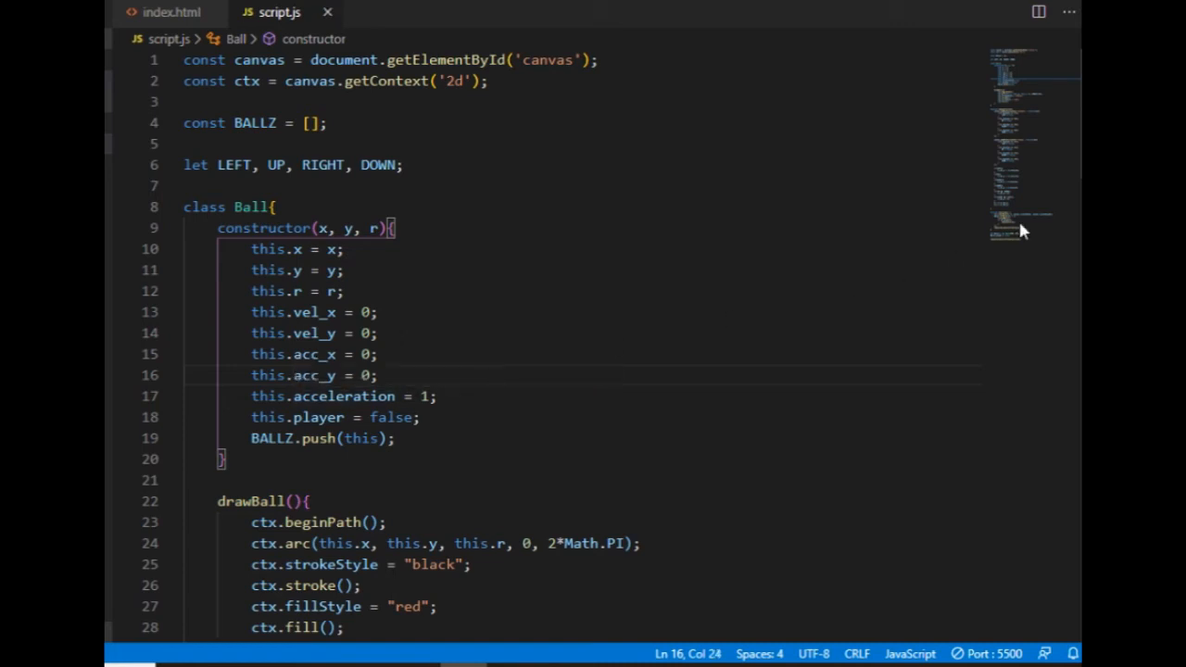
Make the direction checks set b.acc_x / b.acc_y to ±b.acceleration instead of the velocities
scroll("down", 3)
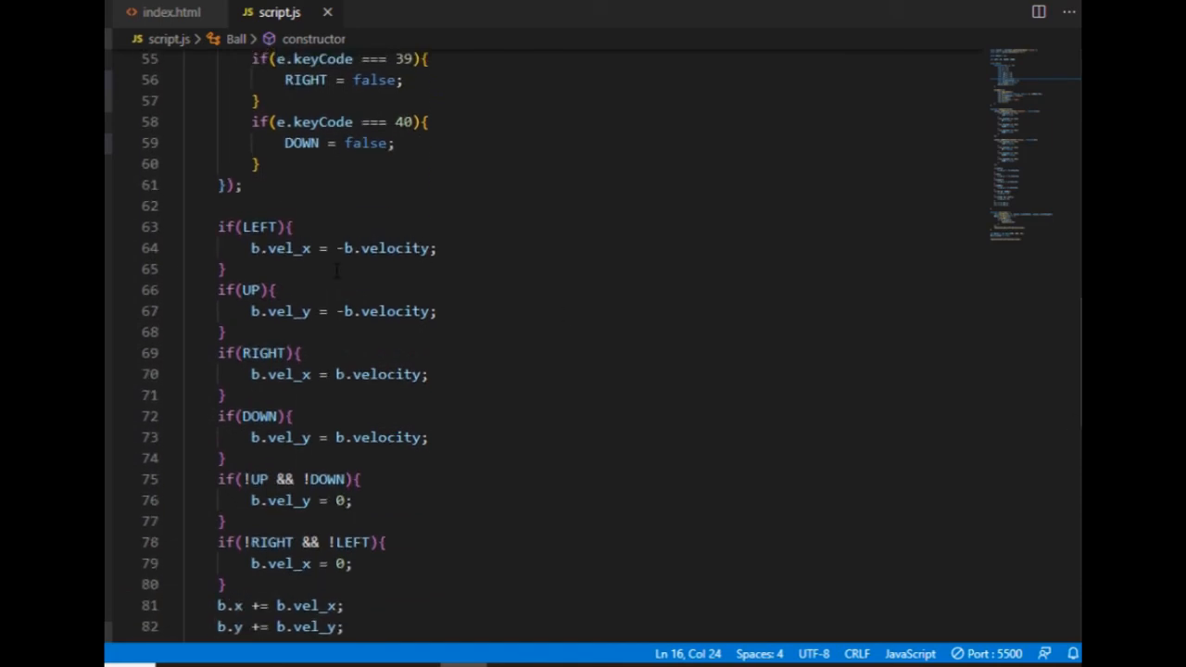
mouse_move(250, 227)
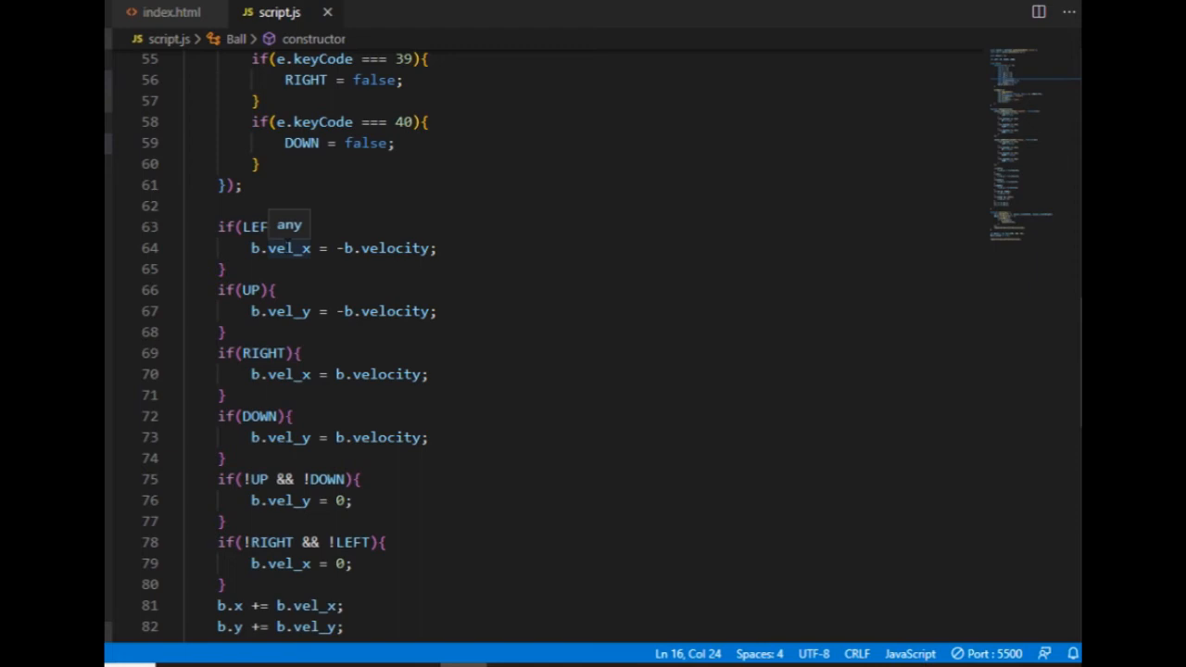
double_click(393, 248)
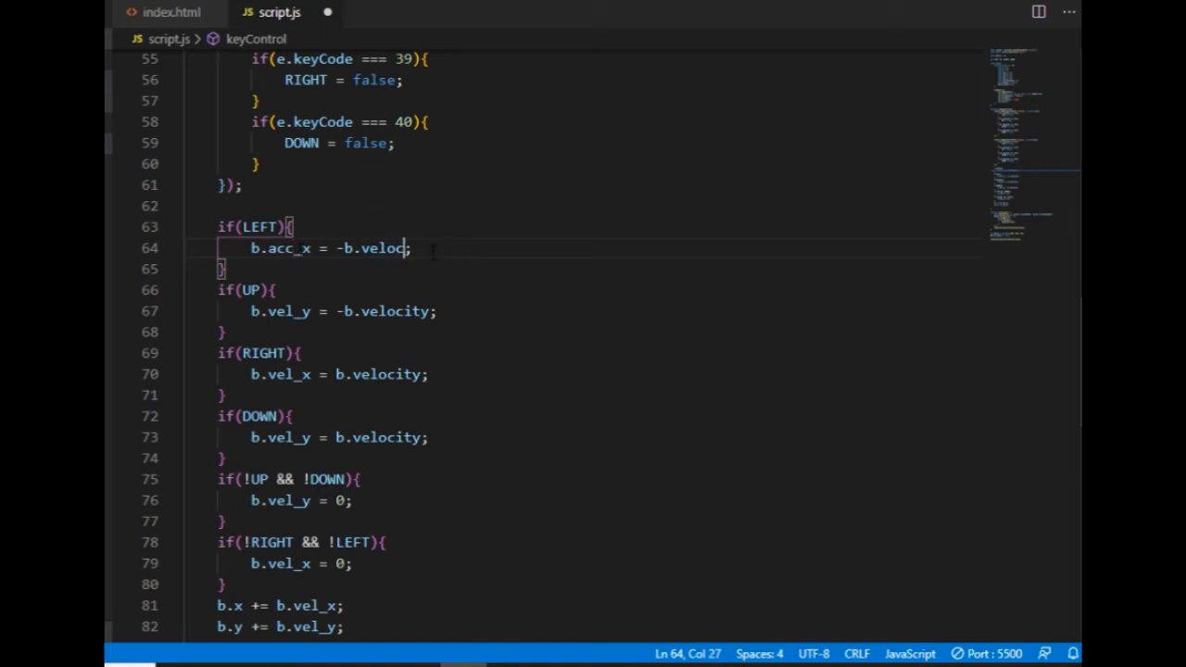
type("accele")
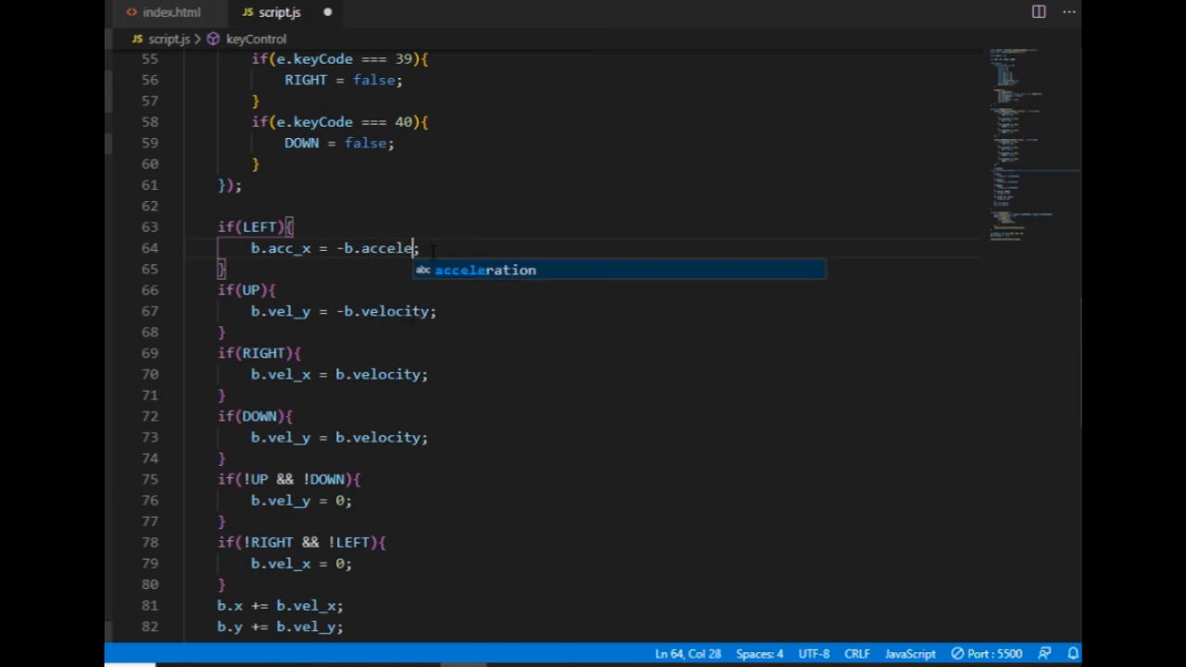
key("Tab")
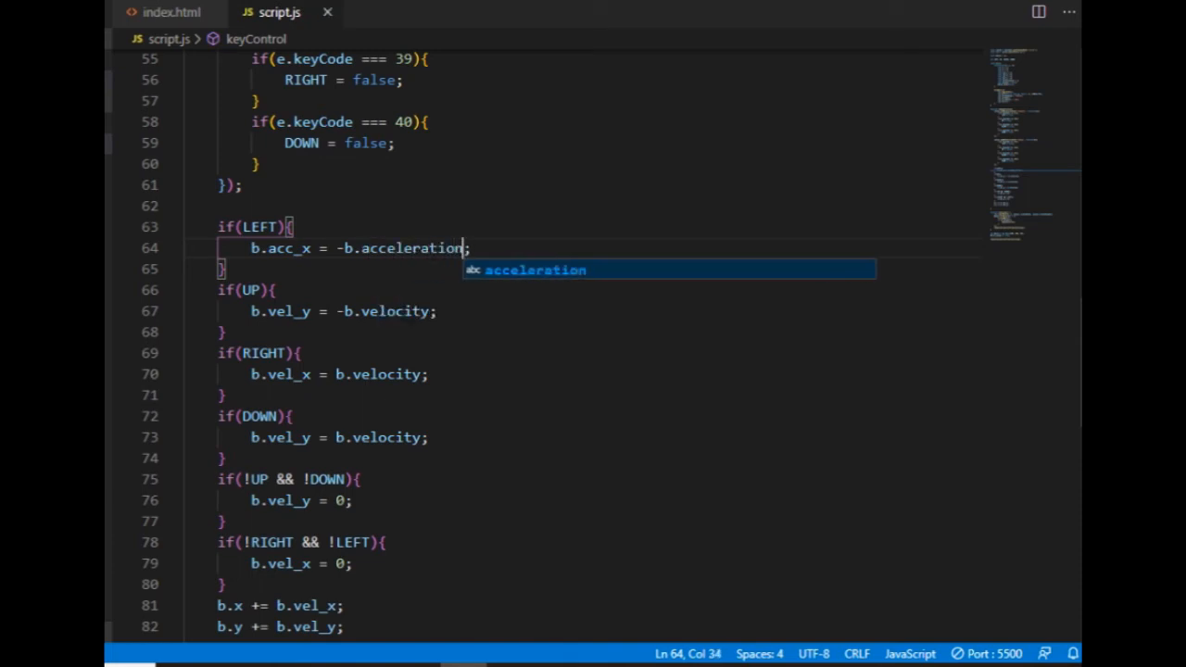
type("b.acc_y = -b.acceleration")
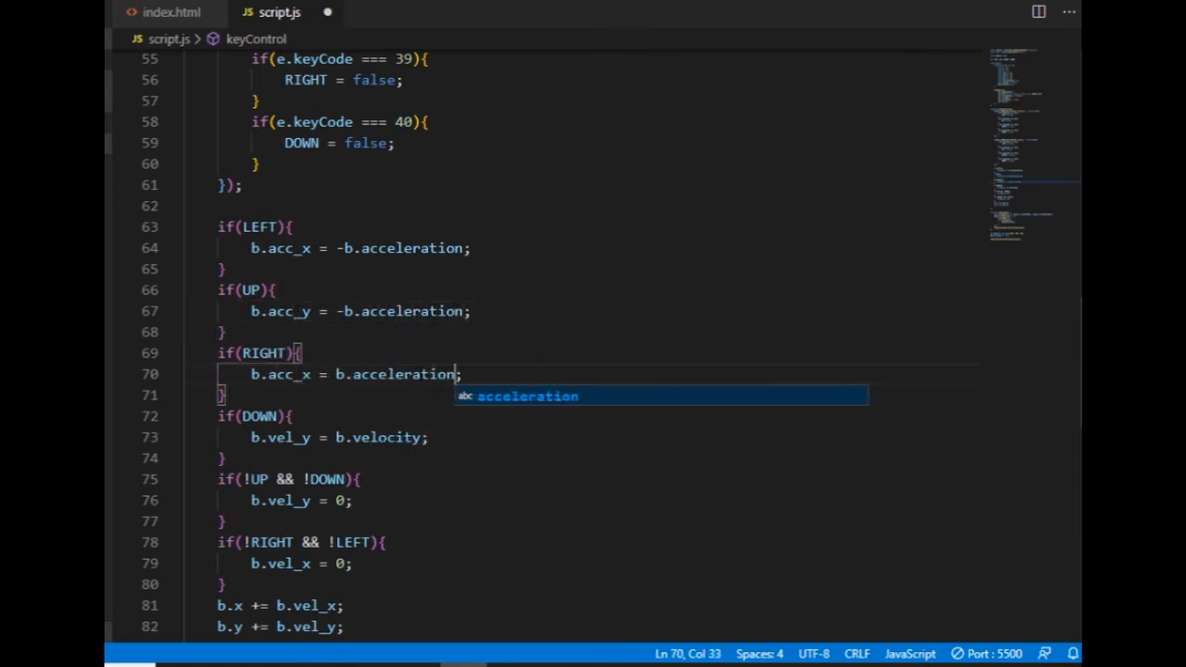
type("b.acc_y = b.acceleration")
left_click(598, 564)
type("accc")
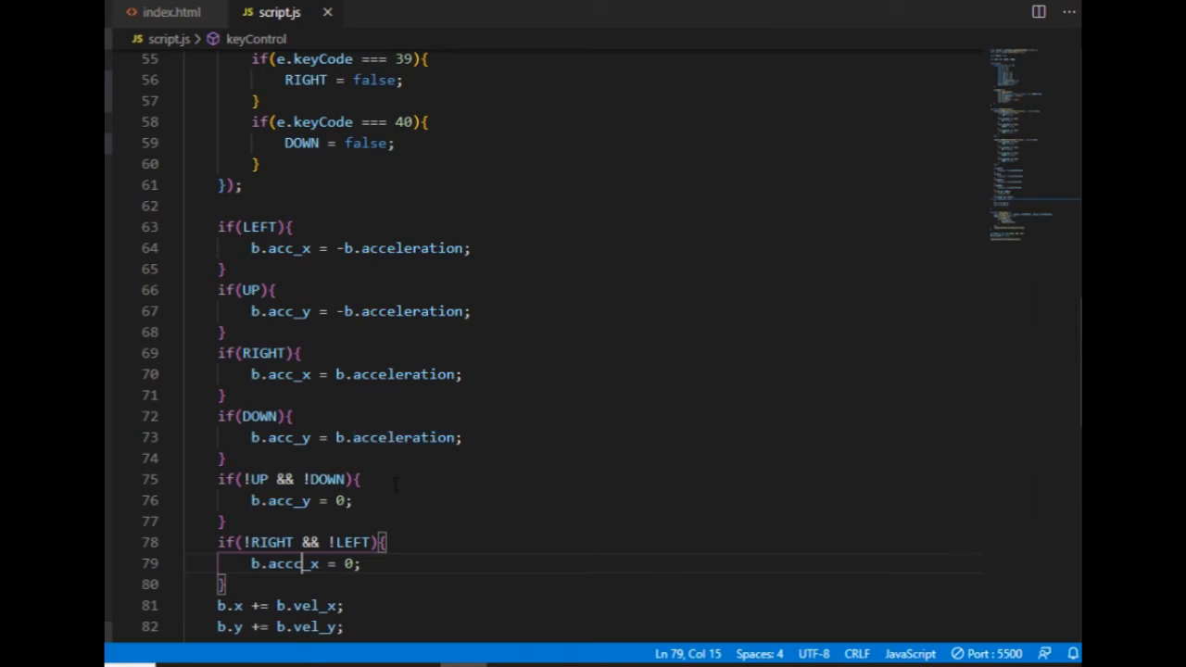
Add 'b.vel_x += b.acc_x;' and 'b.vel_y += b.acc_y;' so acceleration feeds velocity each frame
scroll("down", 3)
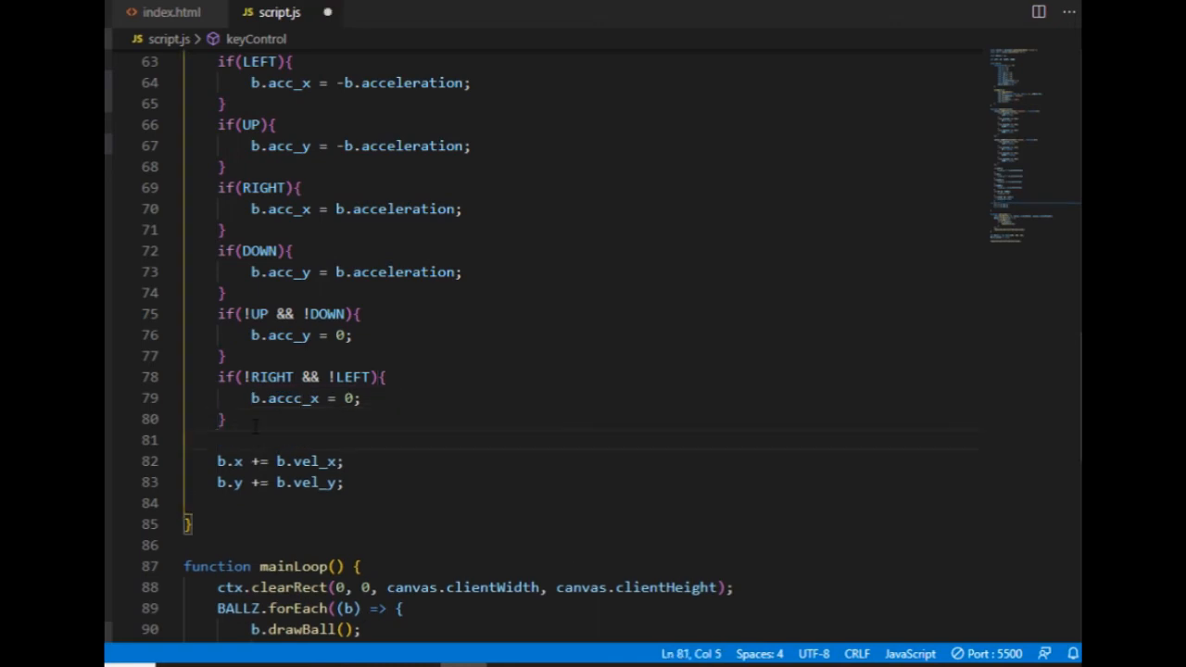
type("thi")
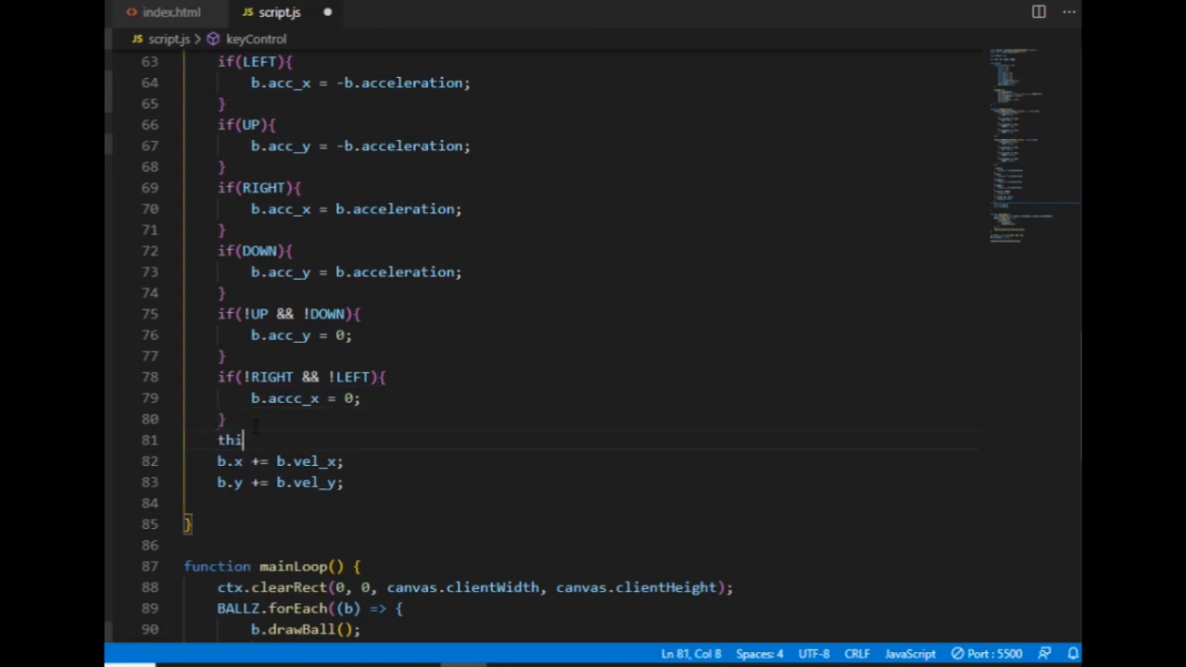
type("s")
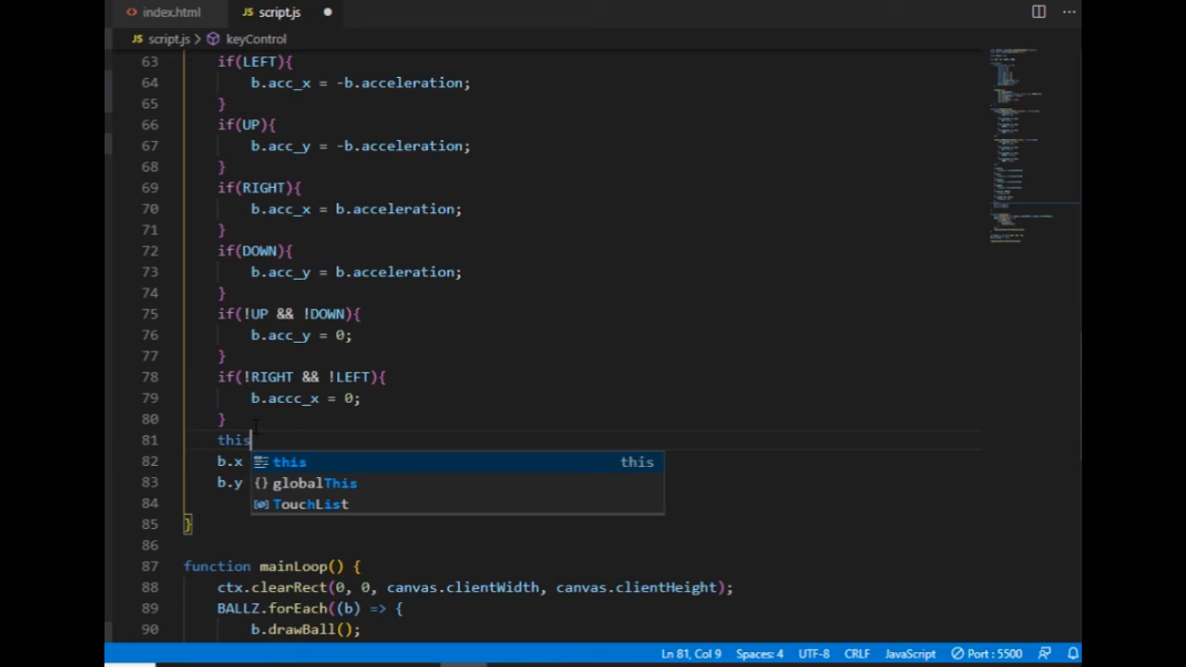
type(".")
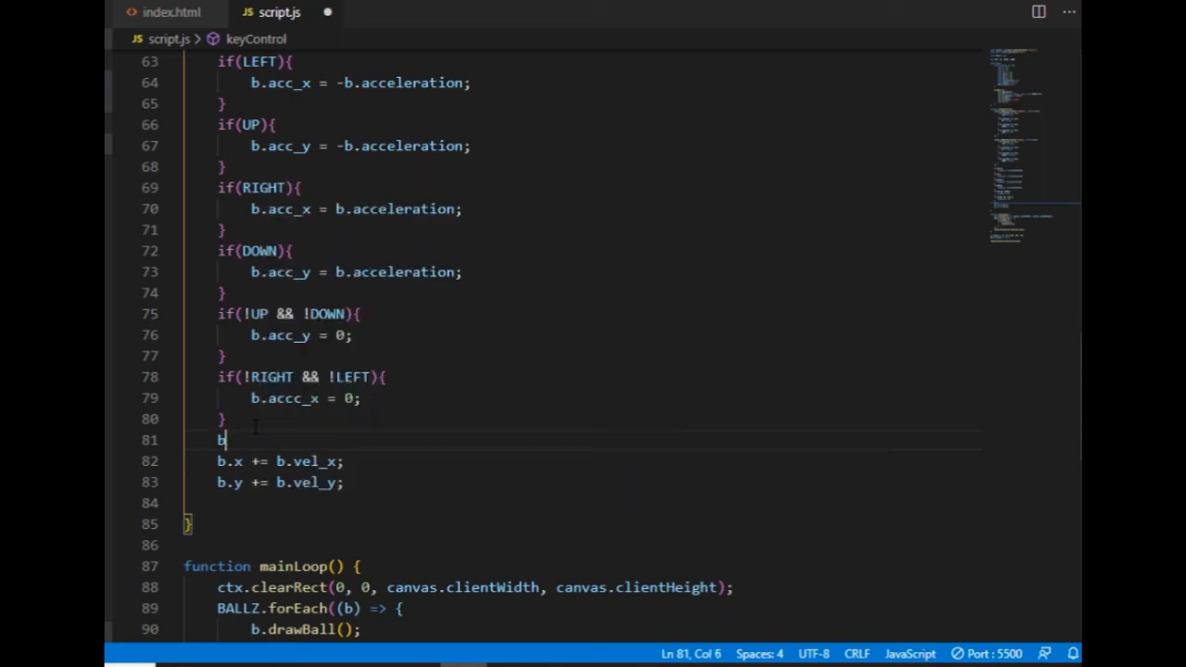
type(".")
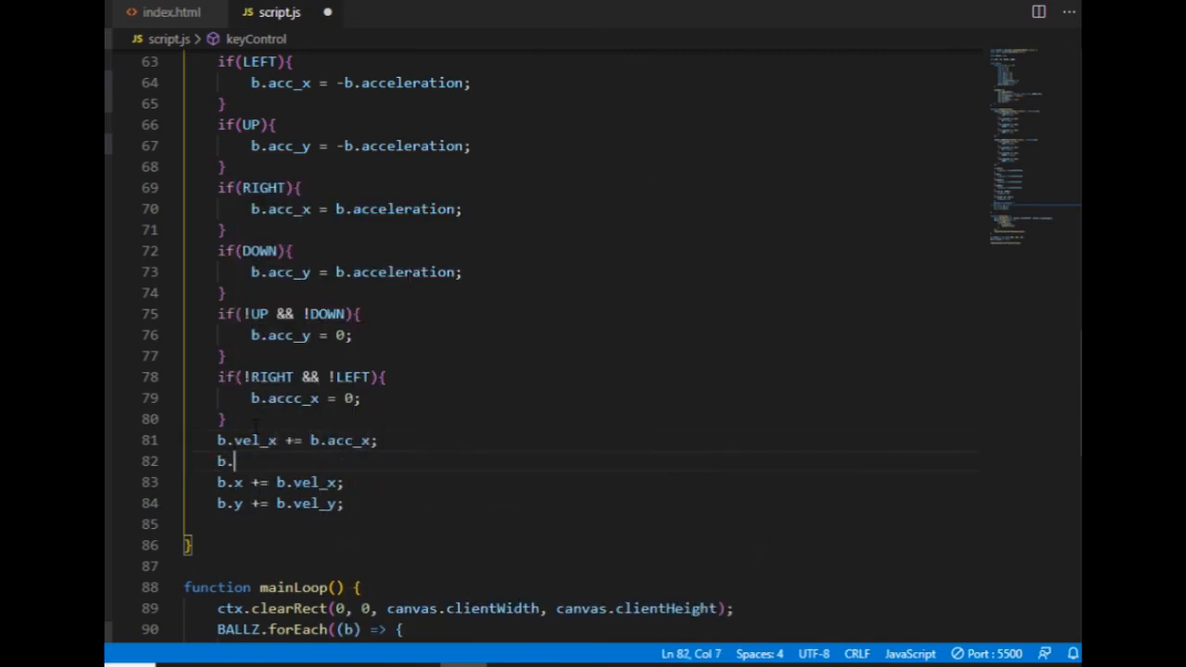
type("vel_y += b.acc_y;")
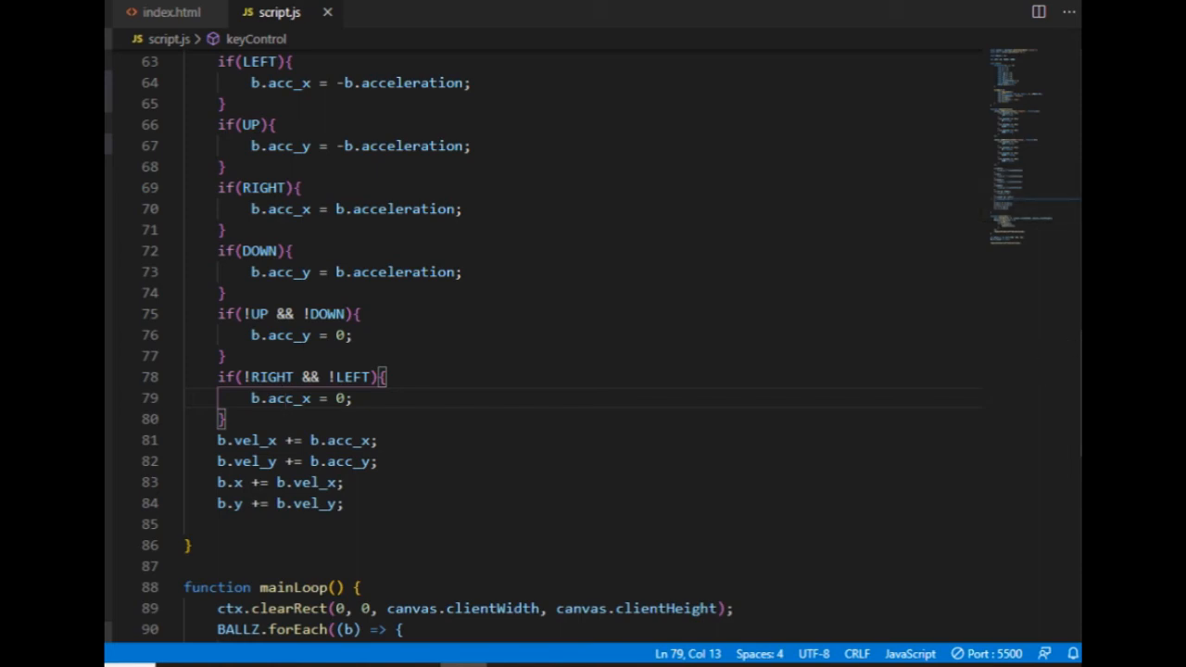
Add 'let friction = 0.1;' below the LEFT/UP/RIGHT/DOWN flags and save script.js
scroll("down", 3)
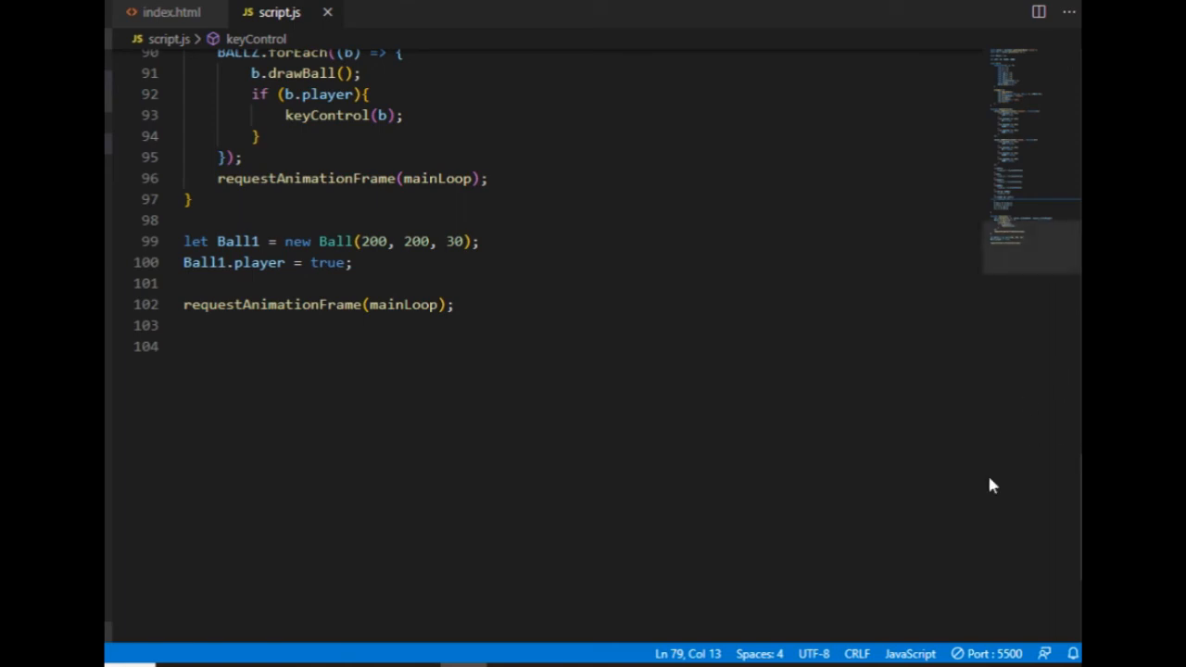
mouse_move(1038, 332)
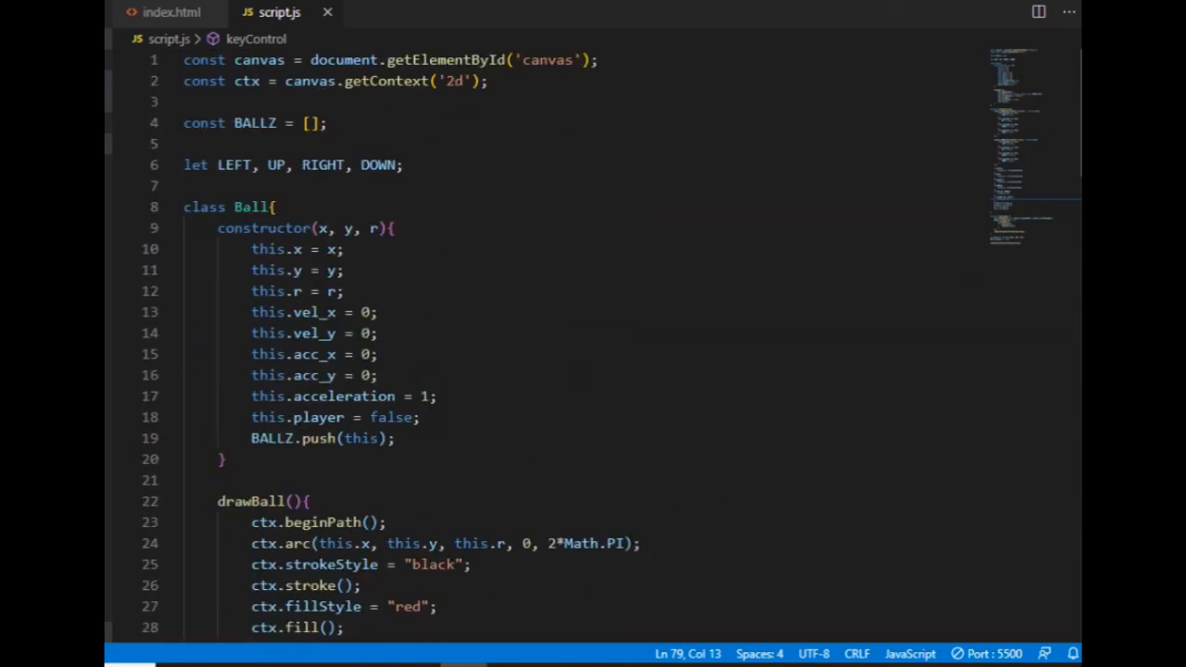
left_click(195, 186)
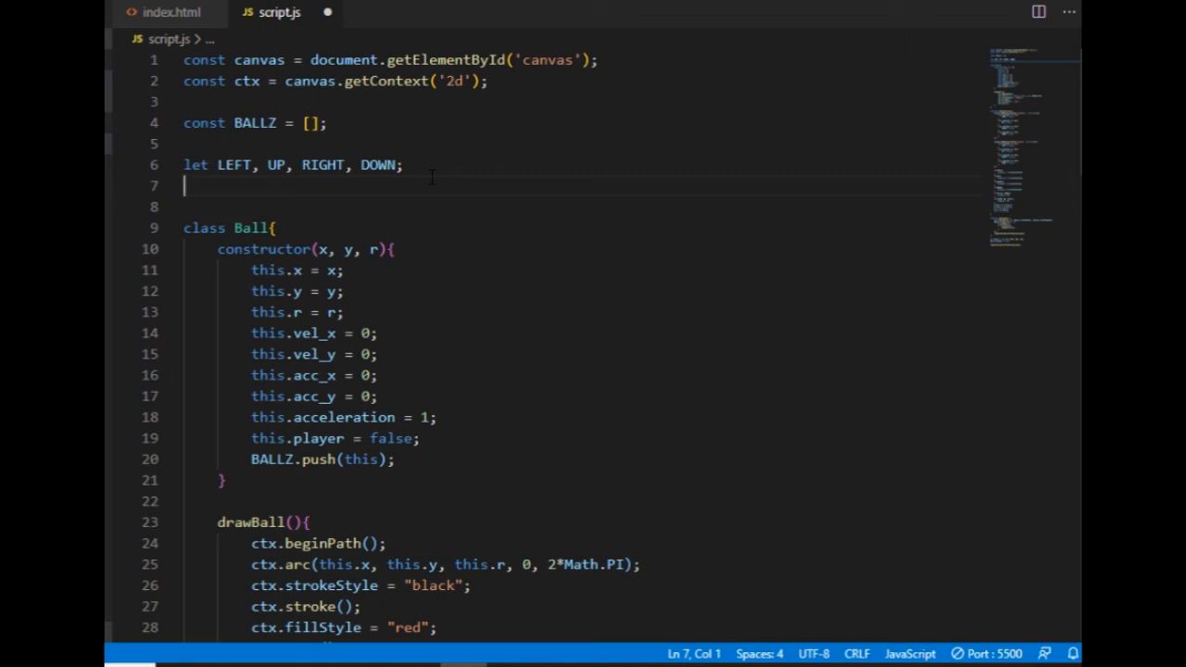
type("let fri")
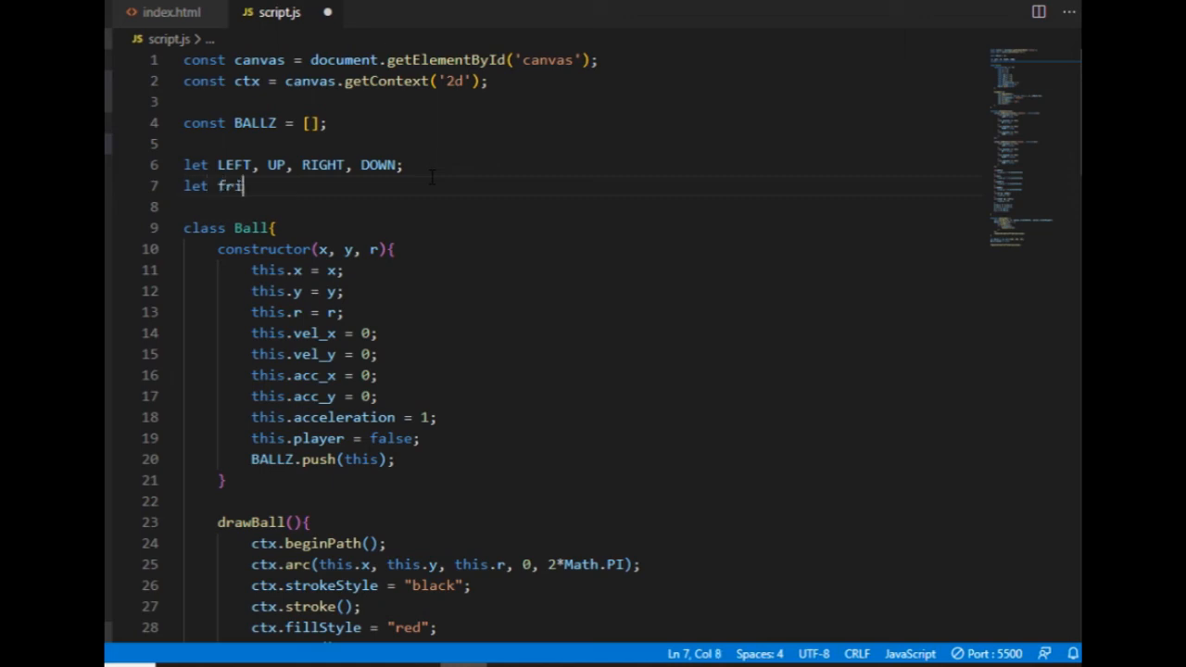
type("ction")
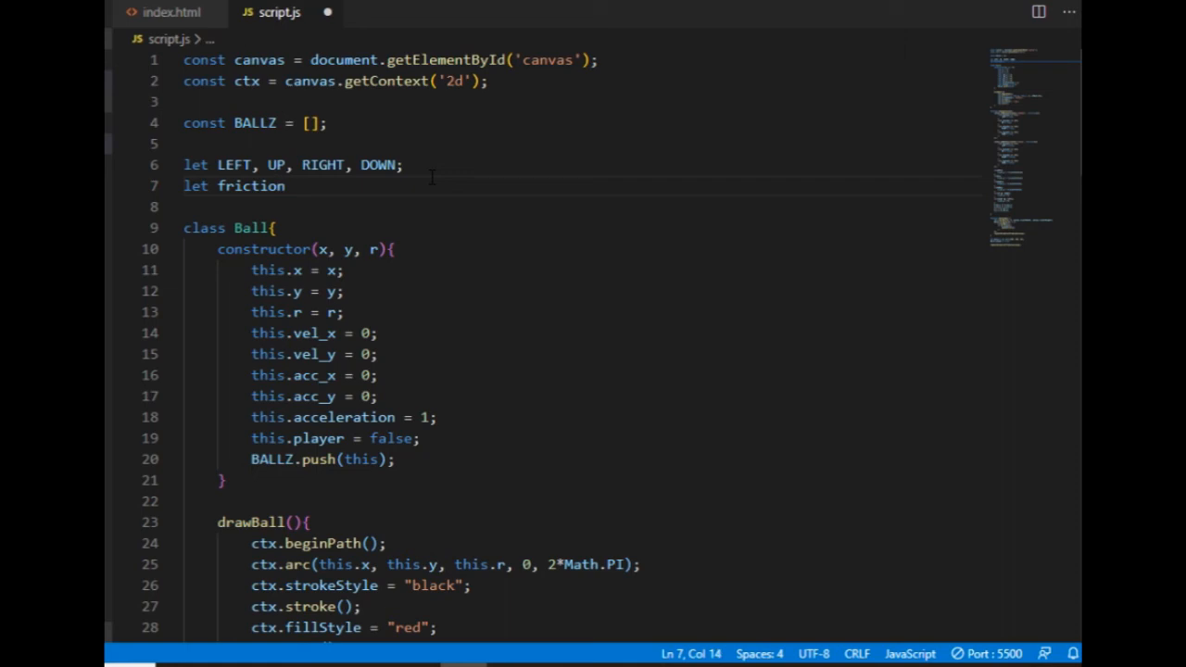
type("= 0")
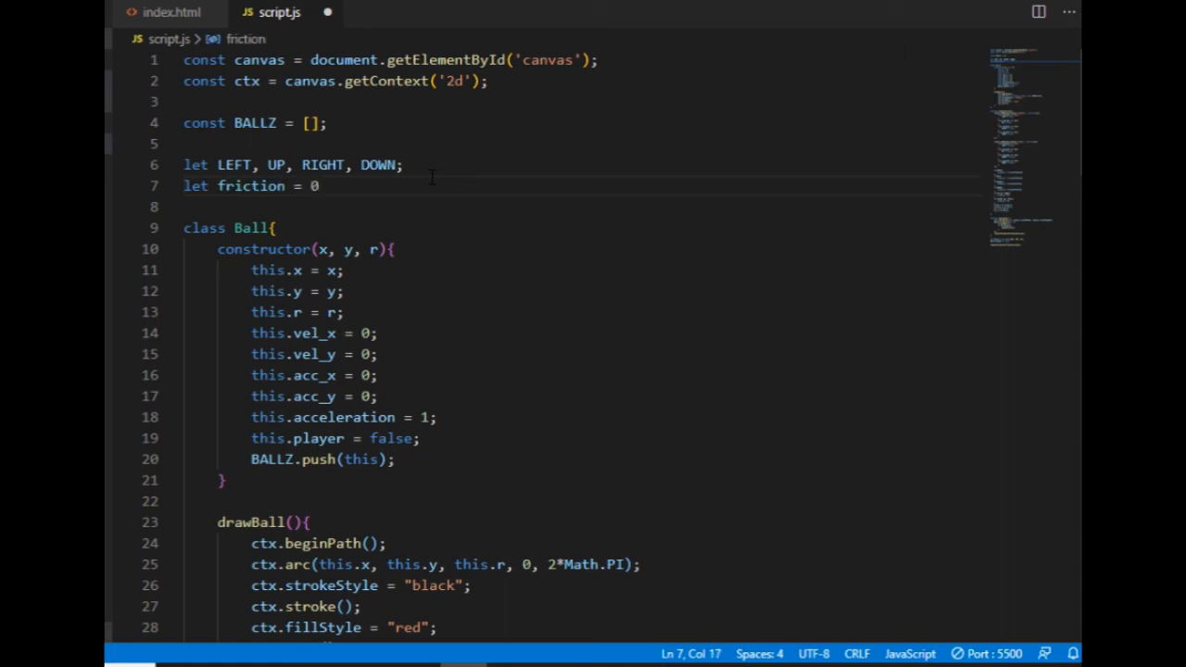
type(".1;")
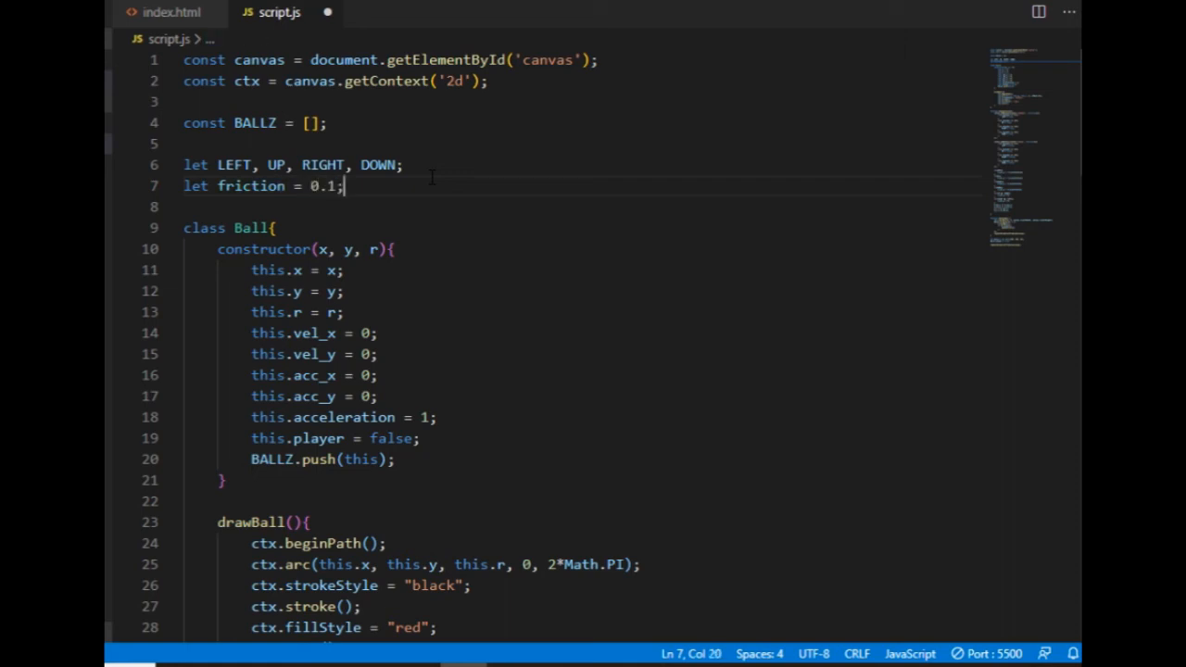
key("ctrl+s")
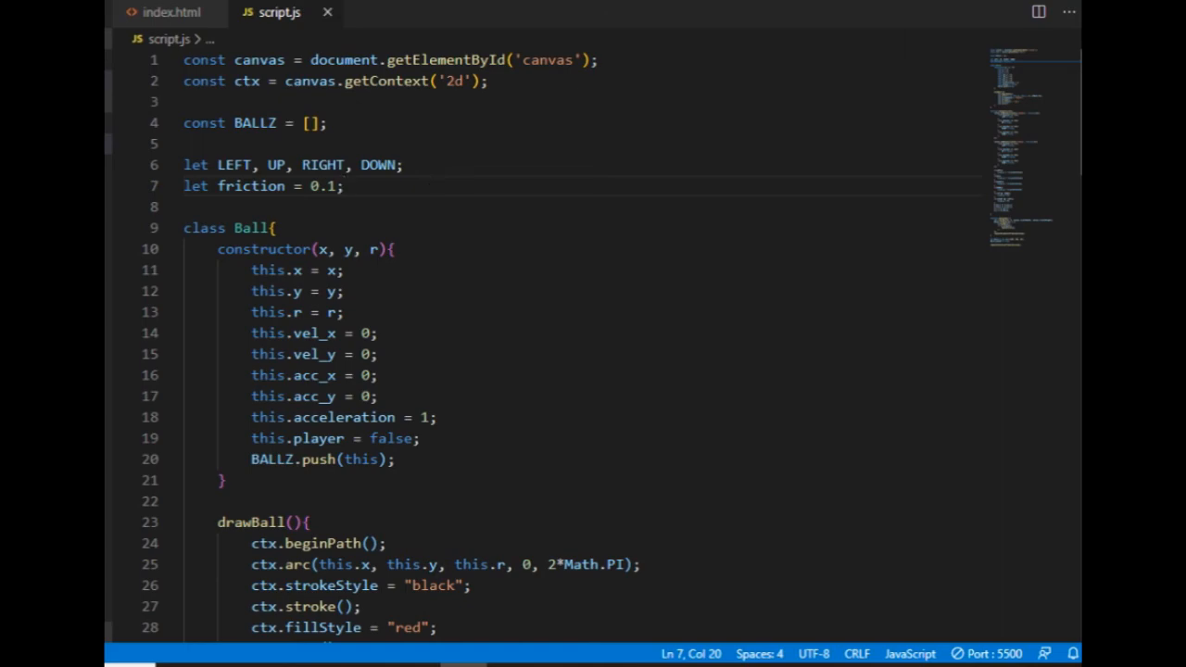
scroll("down", 3)
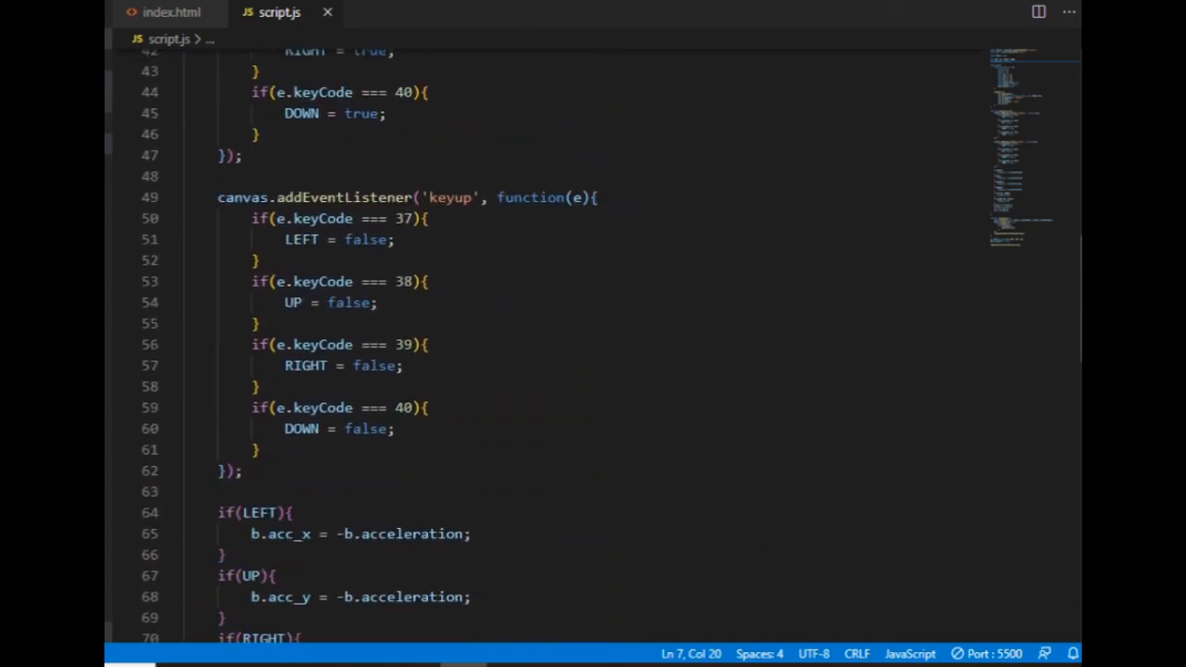
In keyControl, multiply b.vel_x and b.vel_y by 1-friction after the acceleration lines
scroll("down", 3)
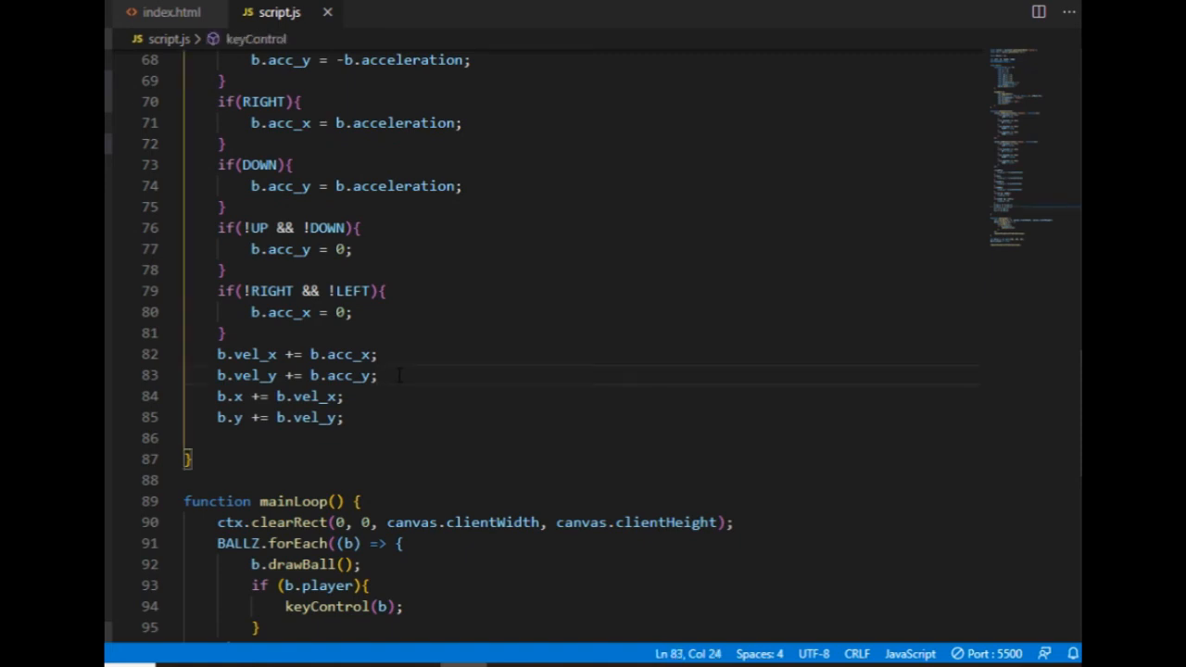
type("b")
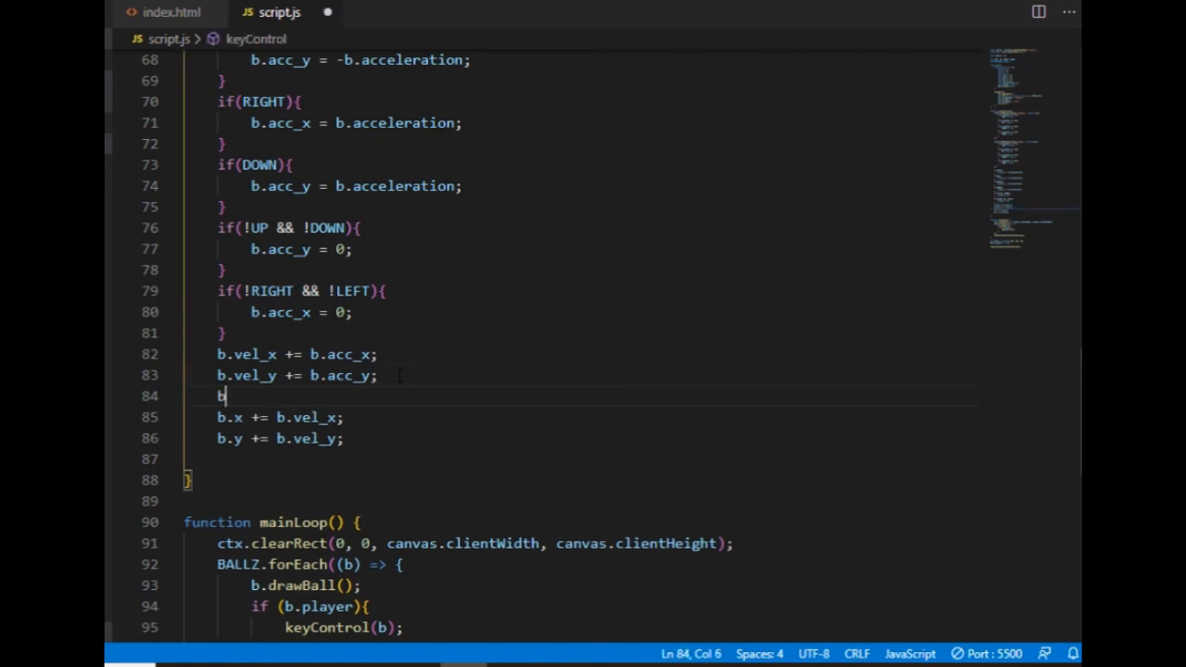
type("ve")
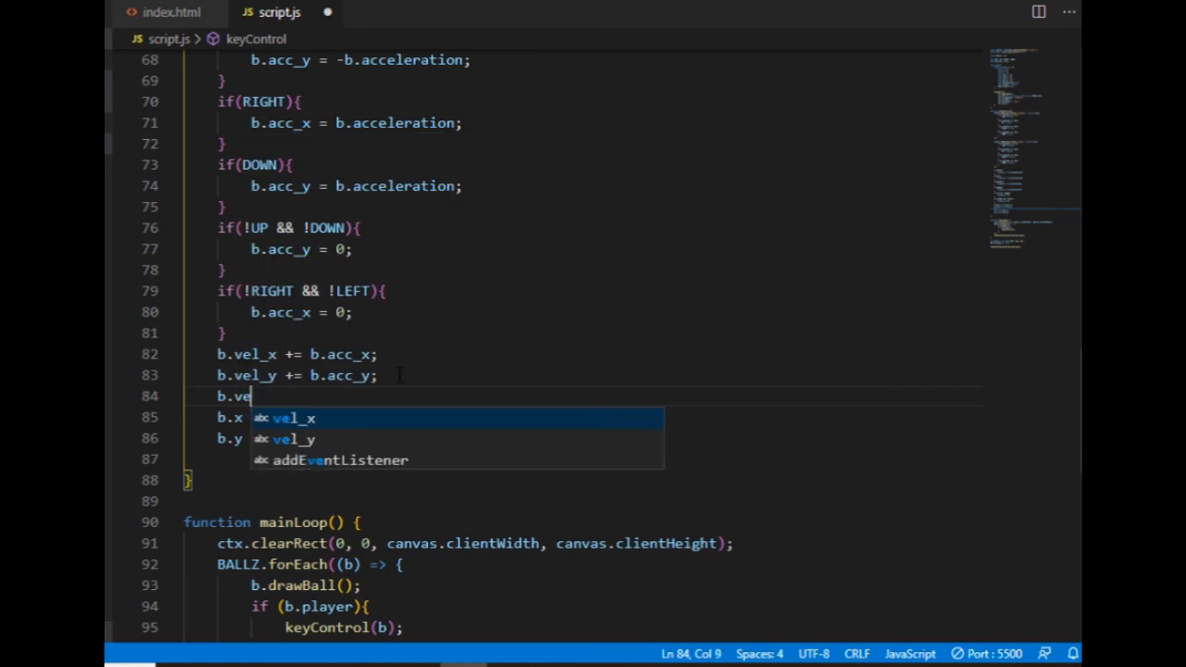
type("l")
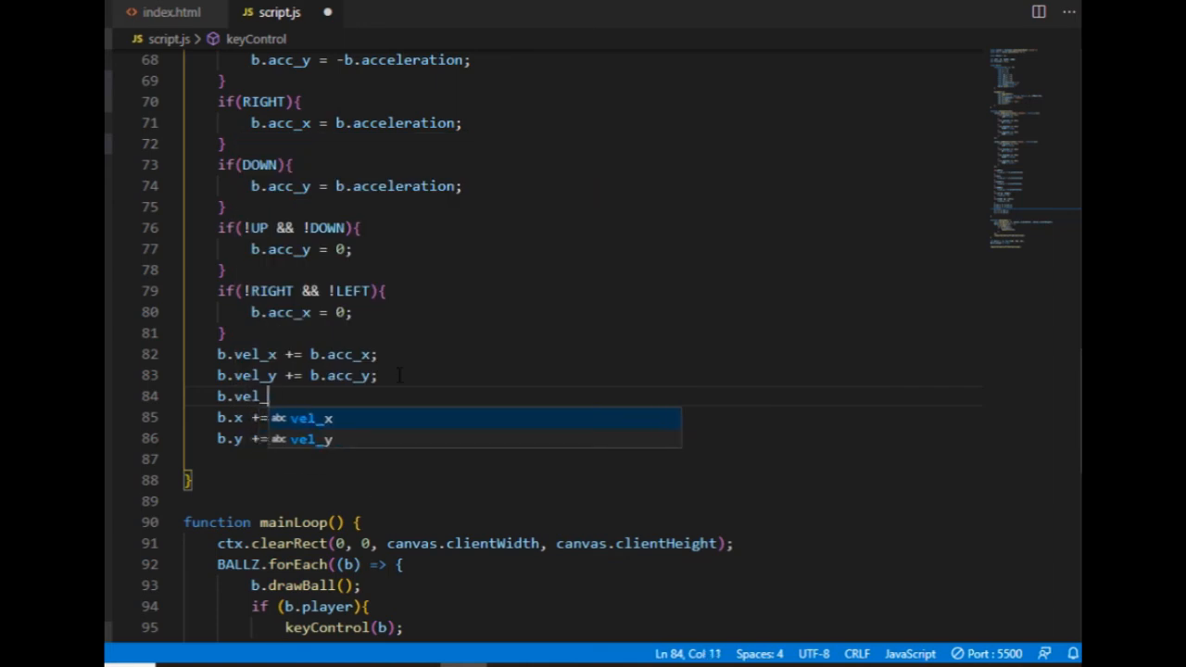
type("_x")
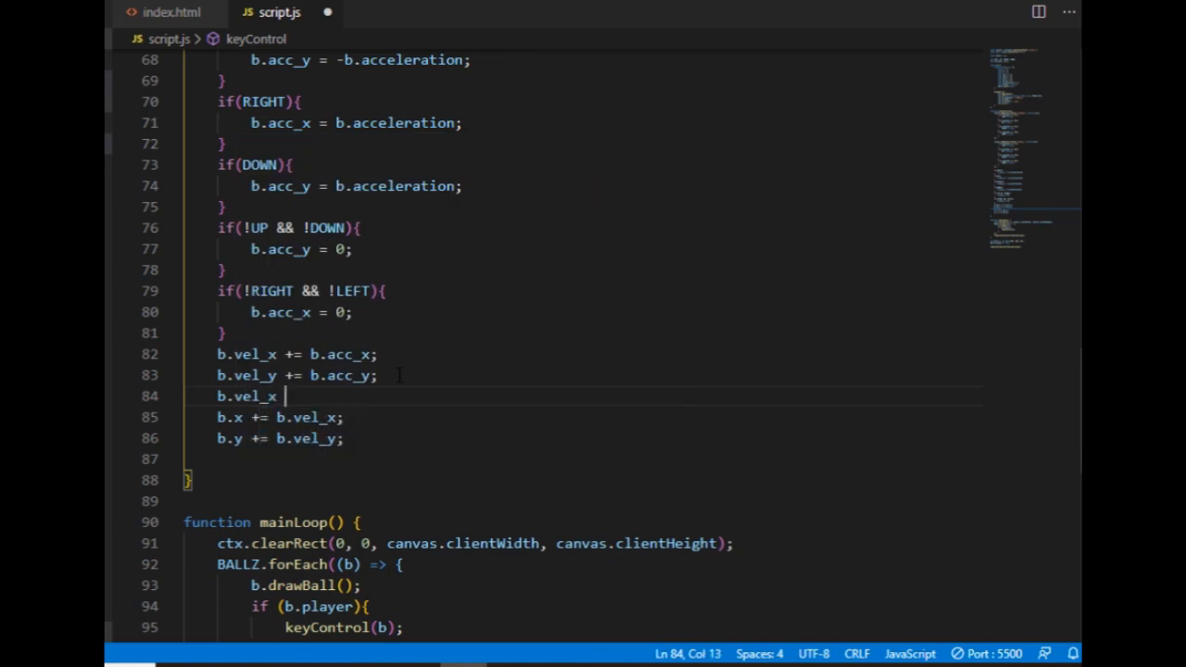
type("*= 1-friction;")
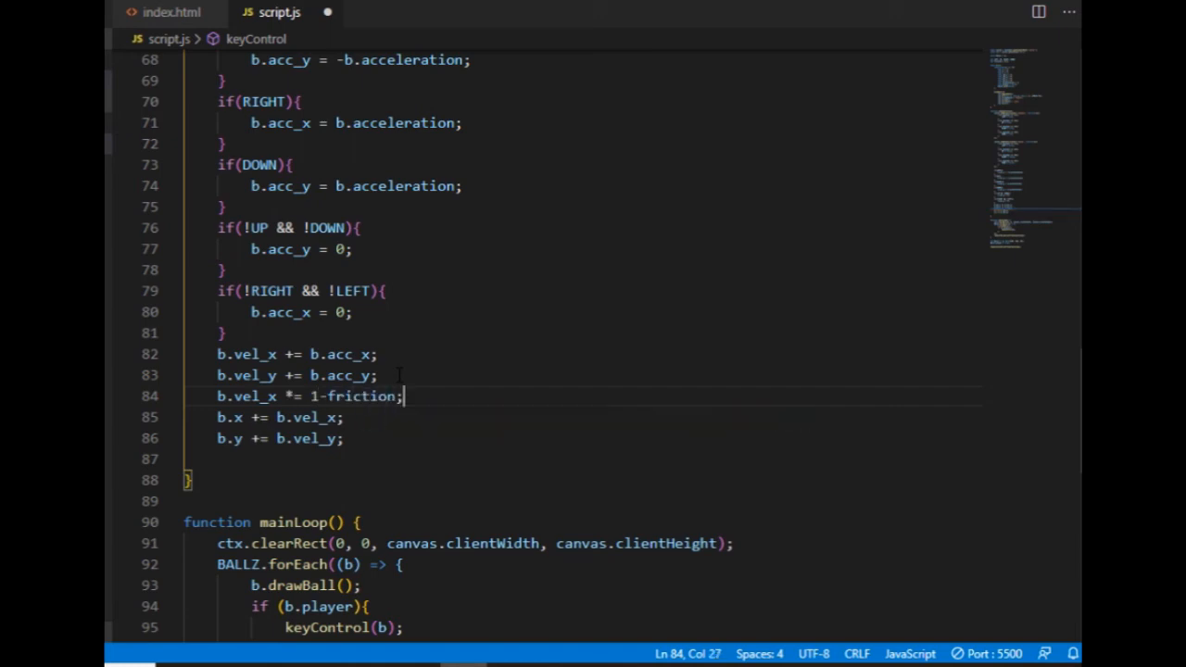
type("b.vel_y *= 1.friction")
type("display(){")
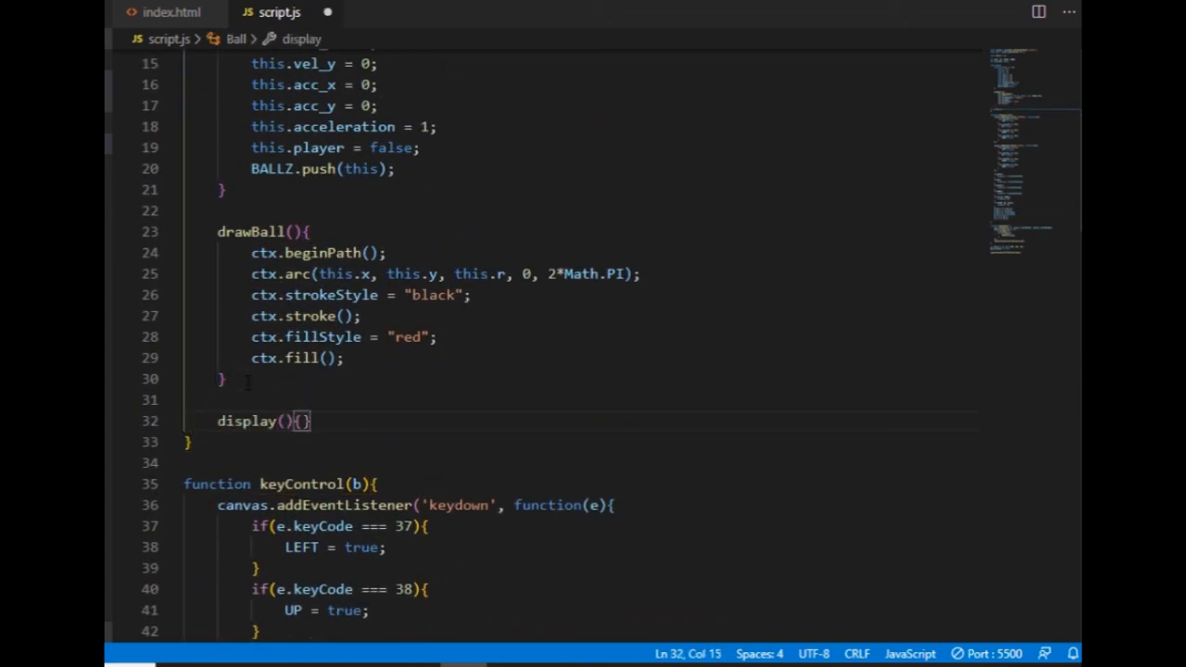
Fill display() with a green acceleration line and a blue velocity line using beginPath, lineTo and stroke
type("ctx.beginPath();")
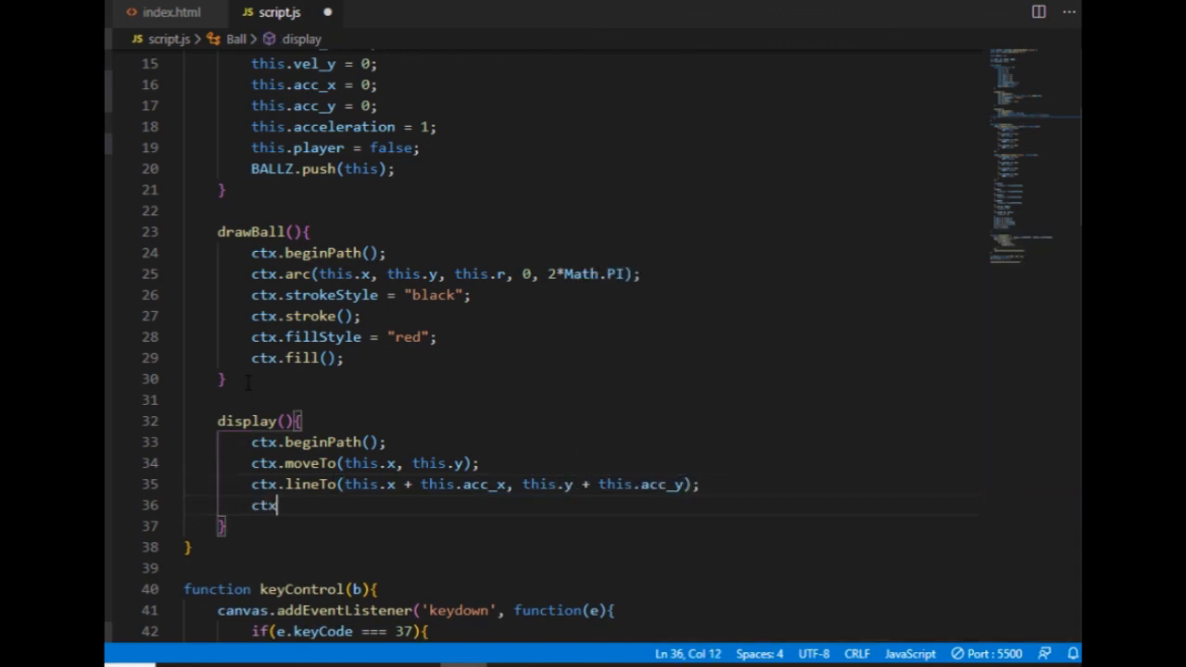
type(".strokeStyle = \"green\";")
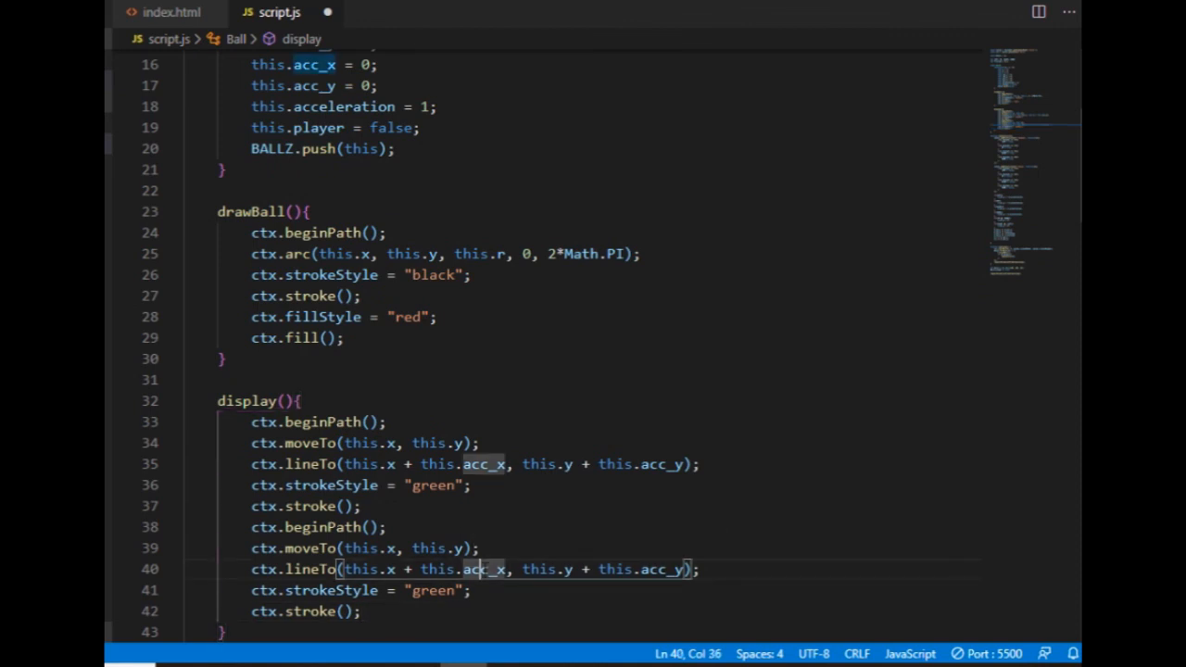
type("vel_x")
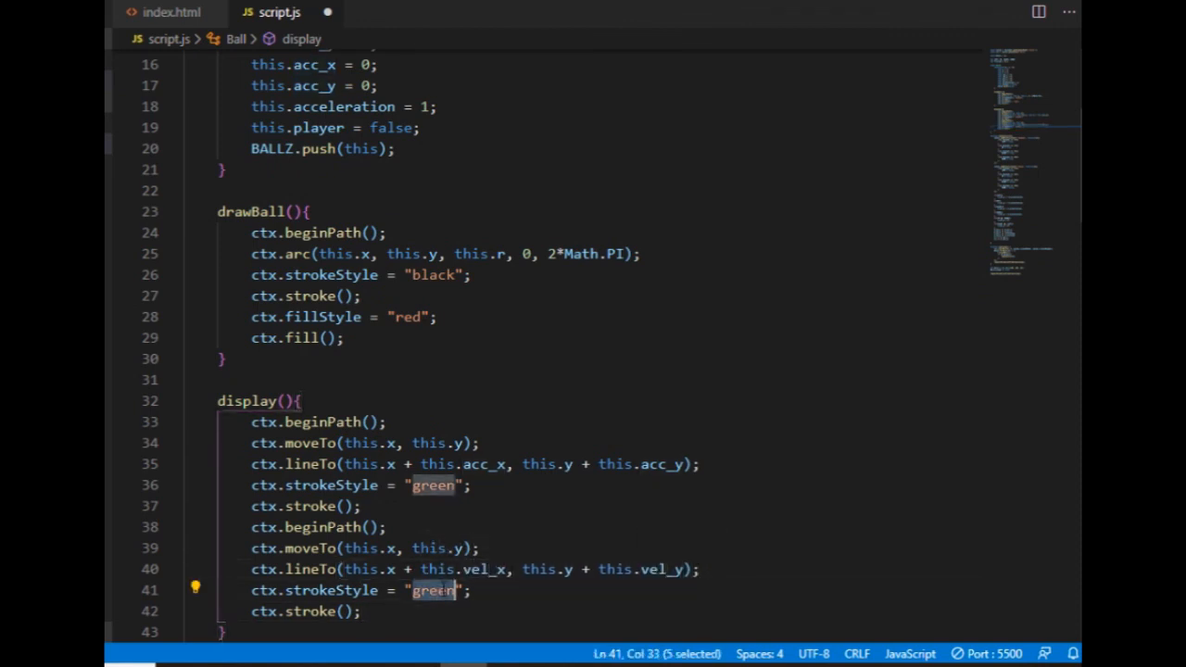
type("blue")
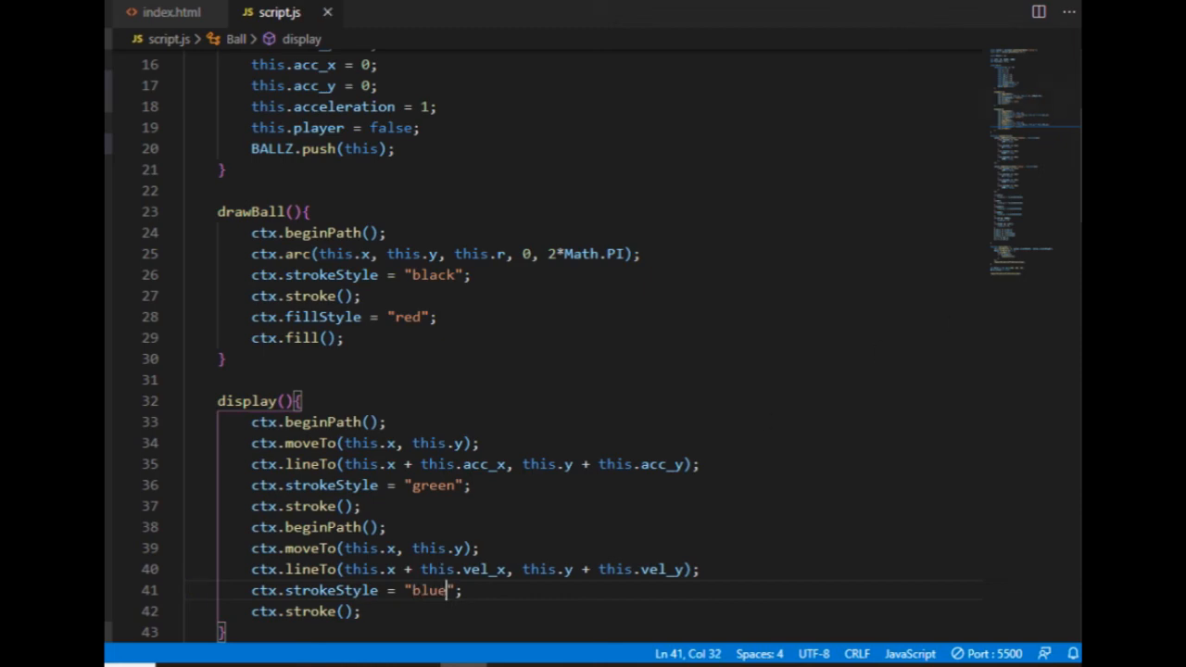
Call b.display() for each ball inside mainLoop's forEach
scroll("down", 3)
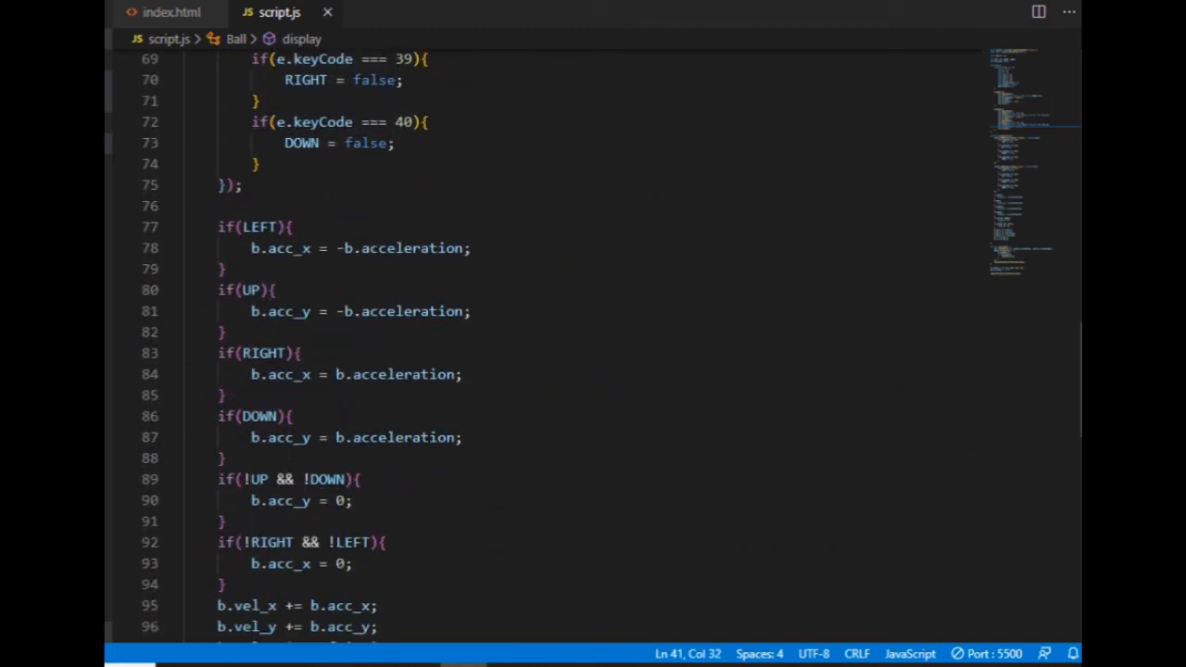
scroll("down", 3)
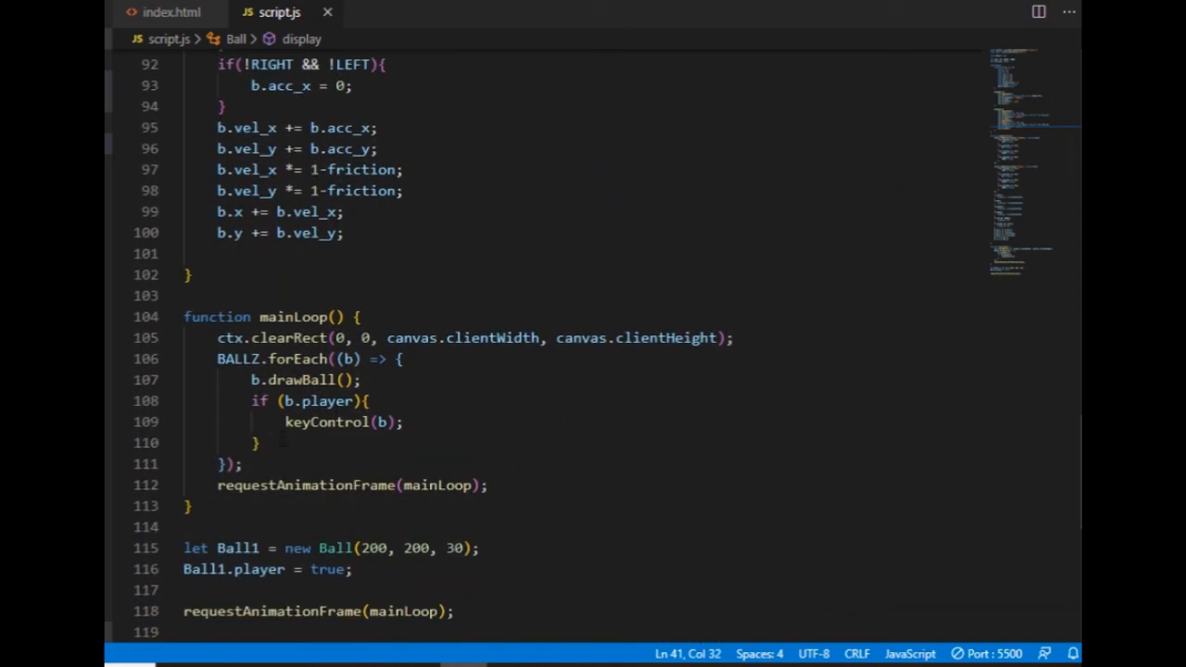
type("b.dis")
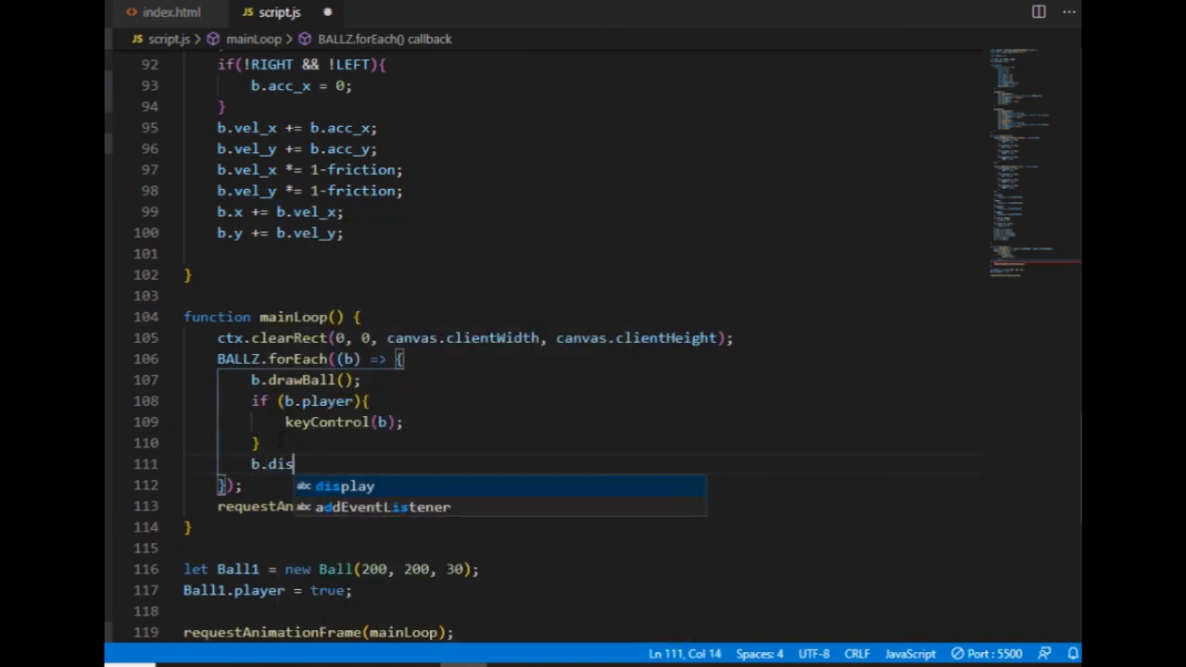
key("Tab")
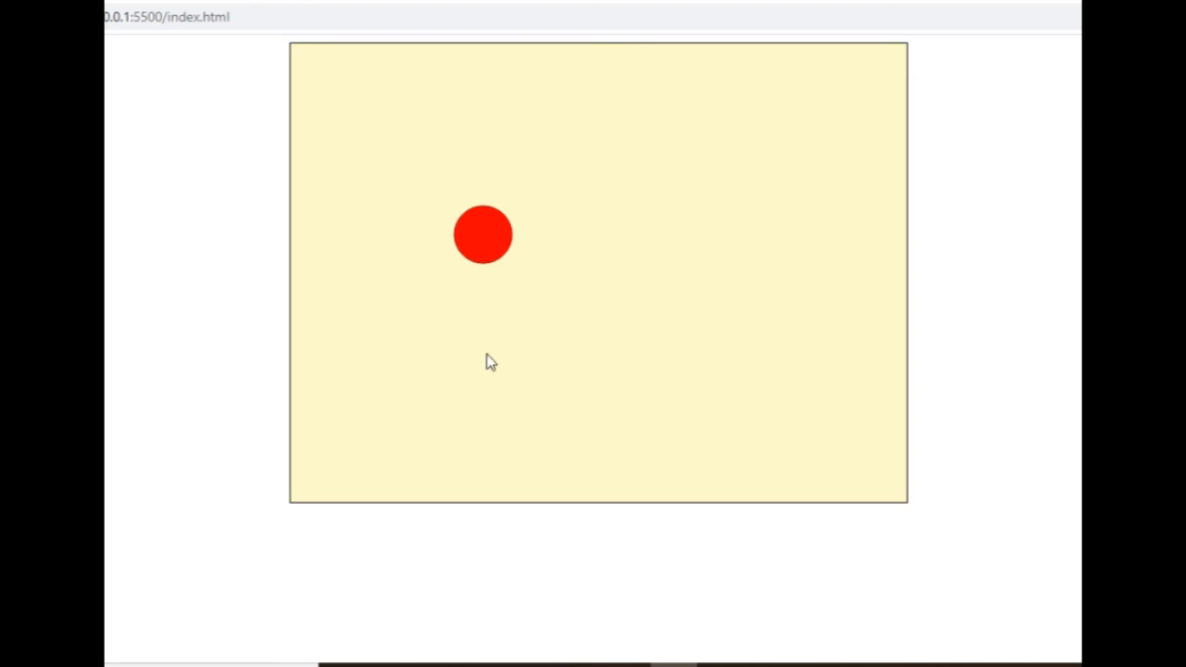
mouse_move(682, 437)
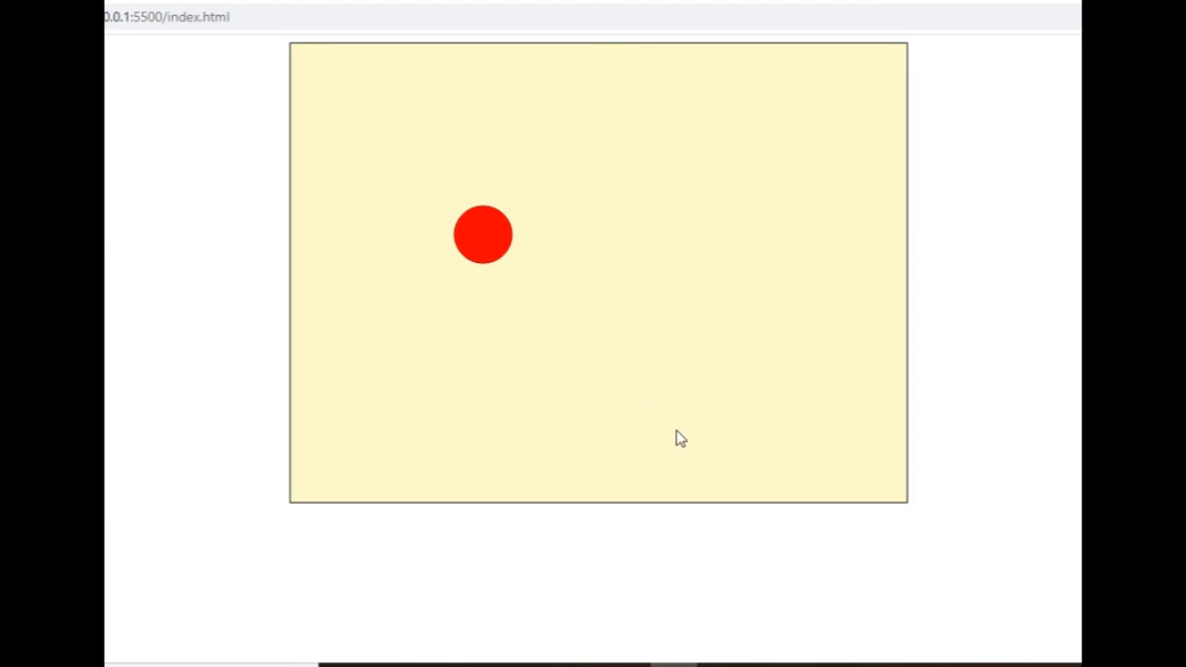
mouse_move(799, 422)
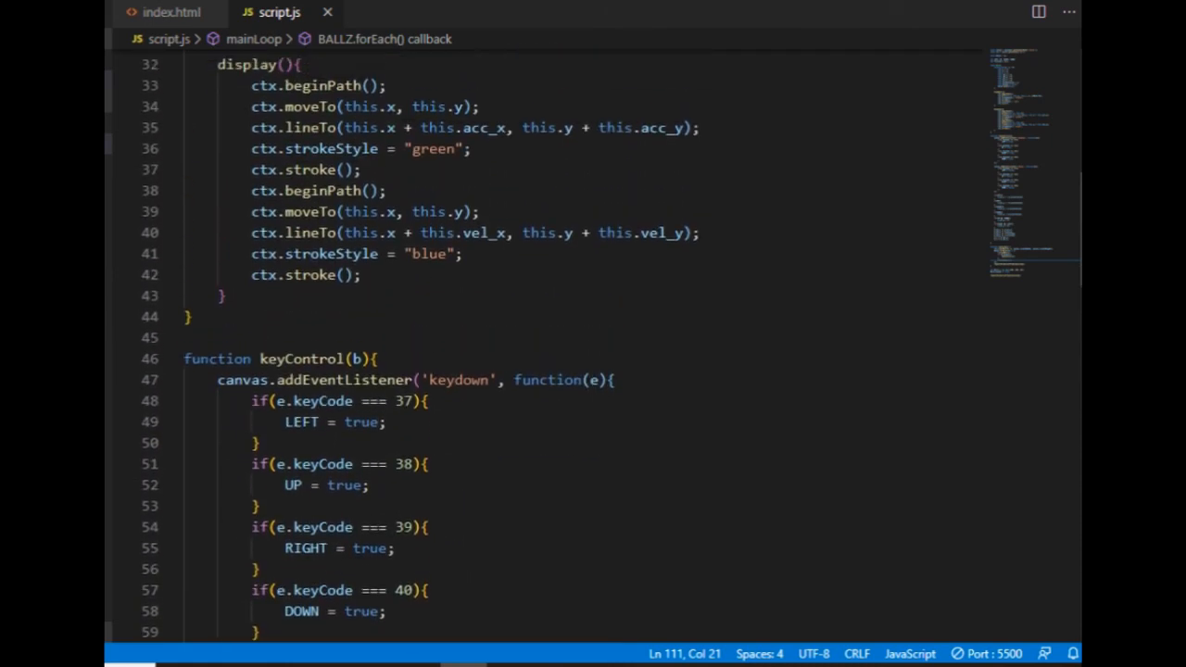
Multiply acc_x and acc_y by 100 and vel_x and vel_y by 10 in the lineTo calls
double_click(482, 197)
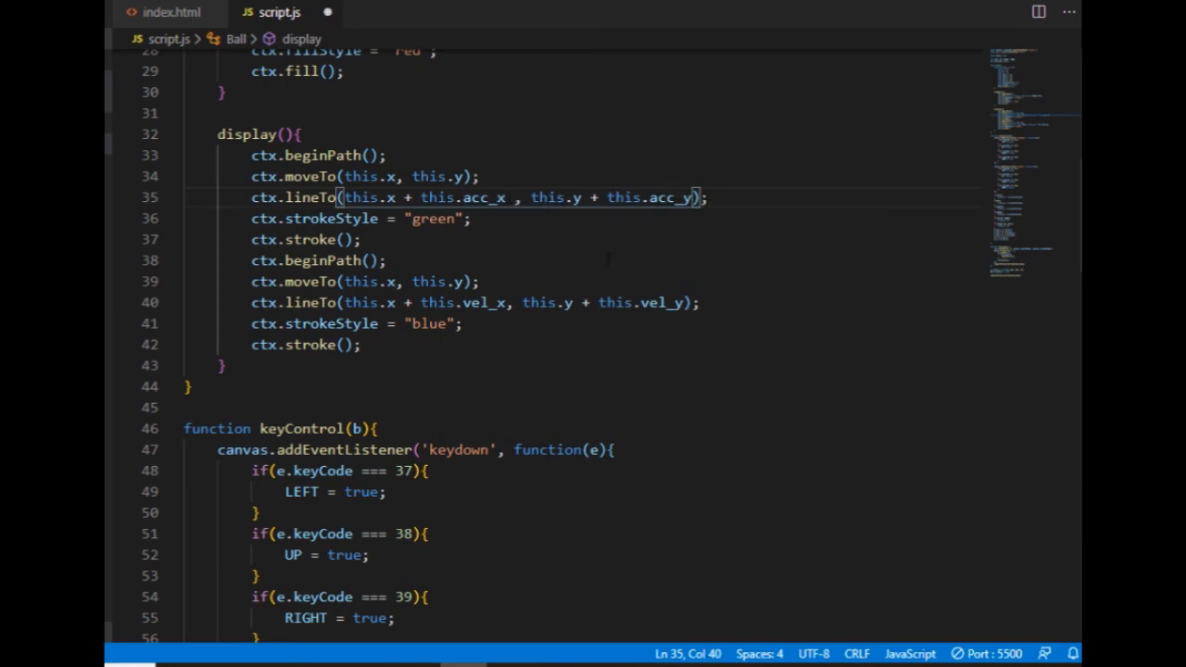
type("*100")
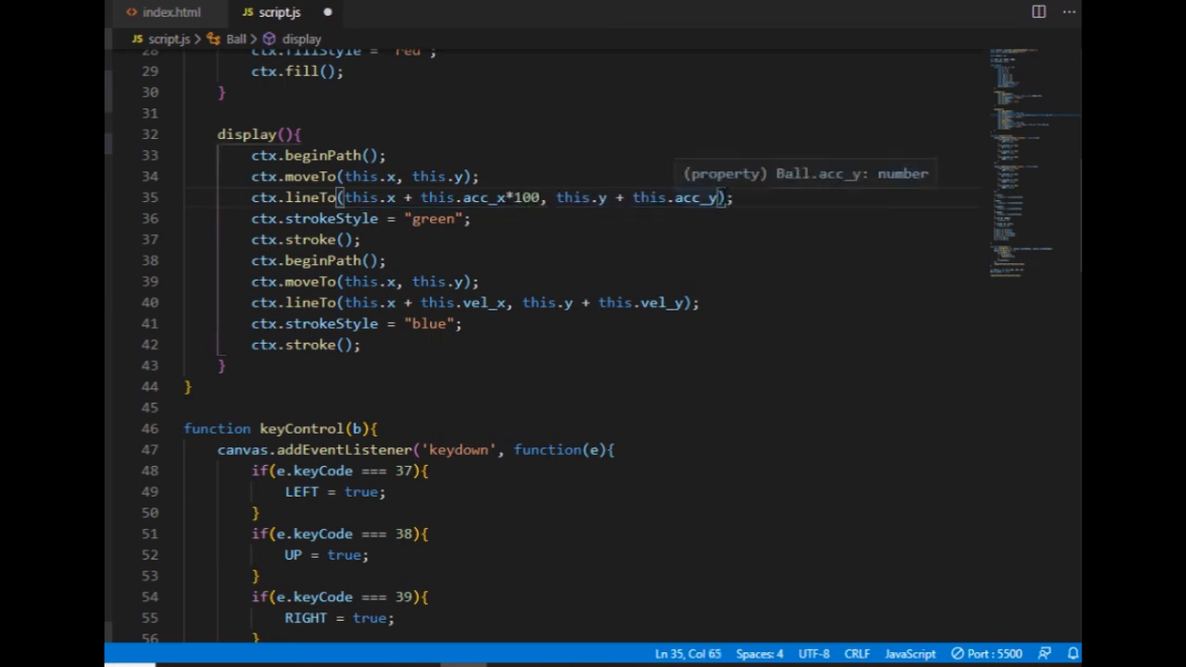
type("*100")
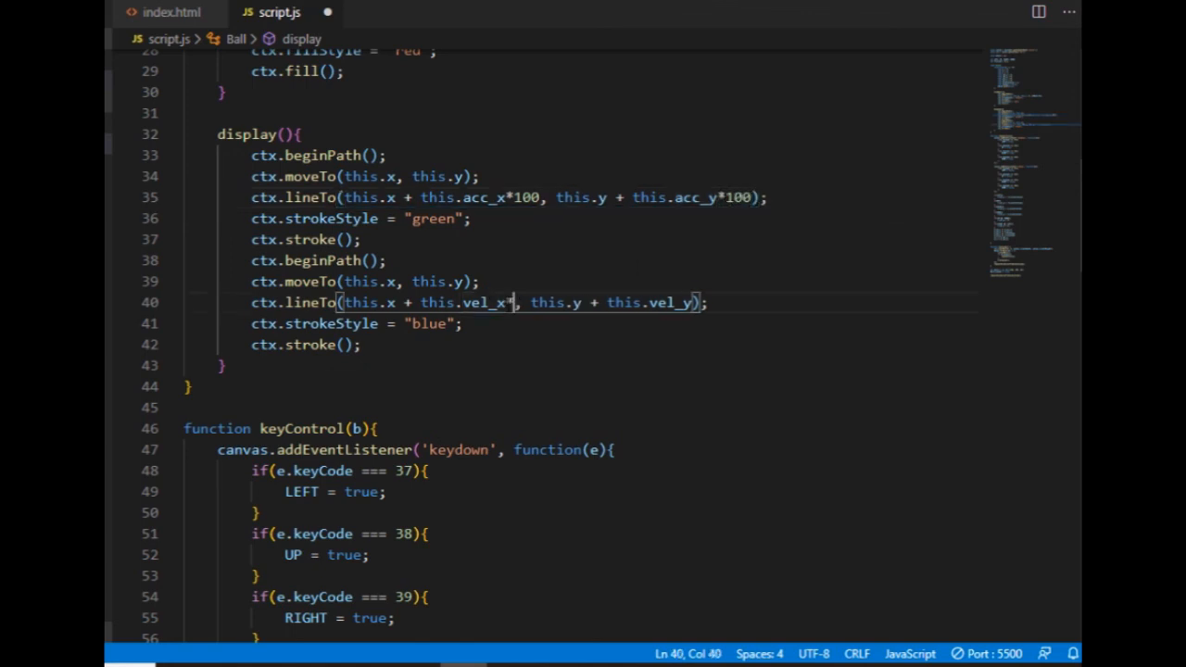
type("10")
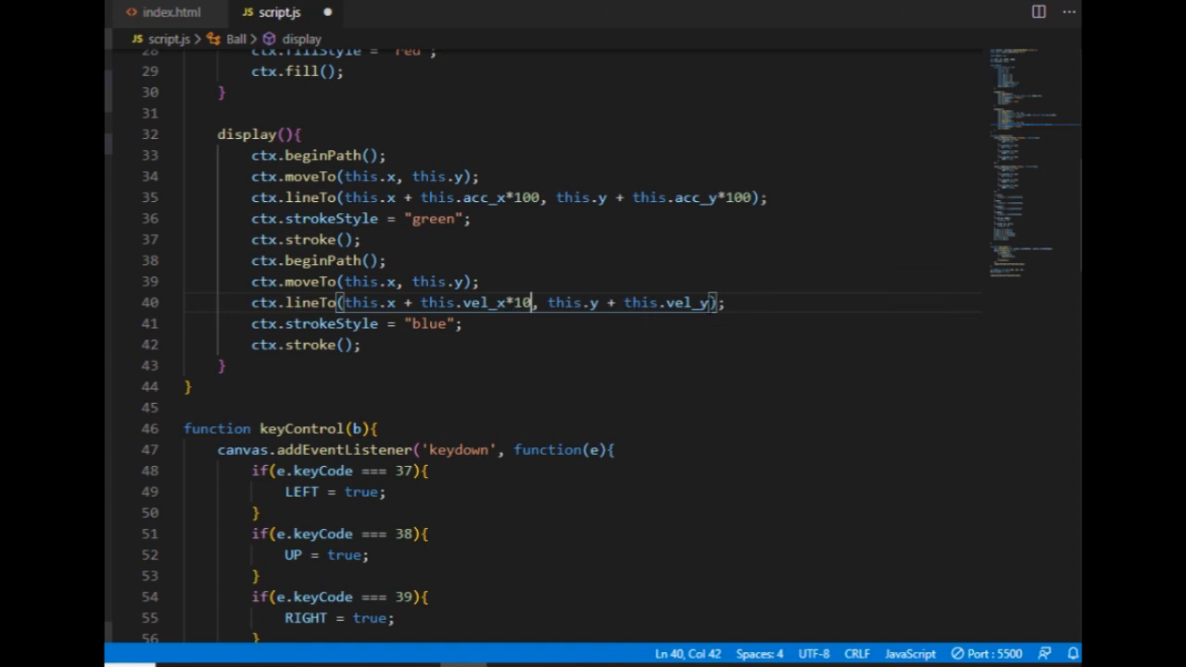
type("*10")
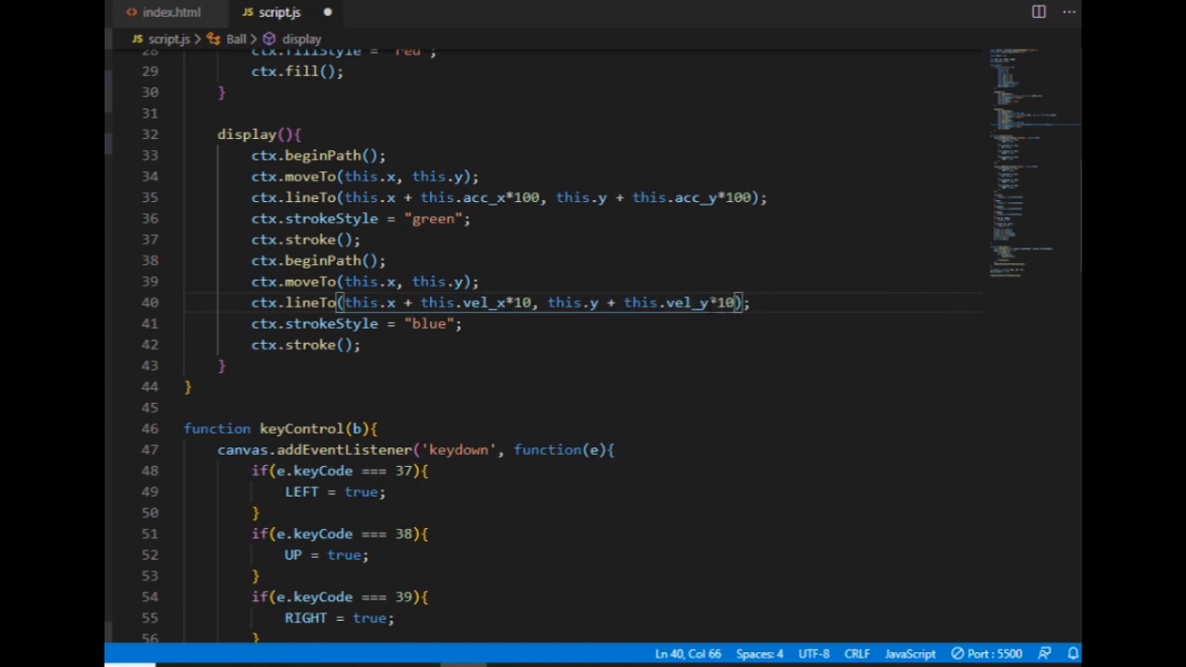